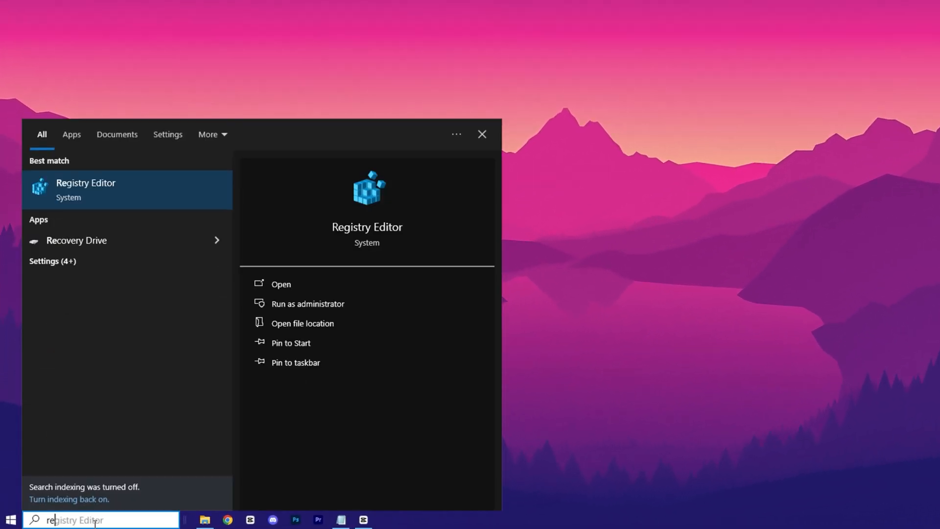
# Launch Registry Editor as admin and confirm Games task Affinity f and Background Only False.
pyautogui.click(306, 304)
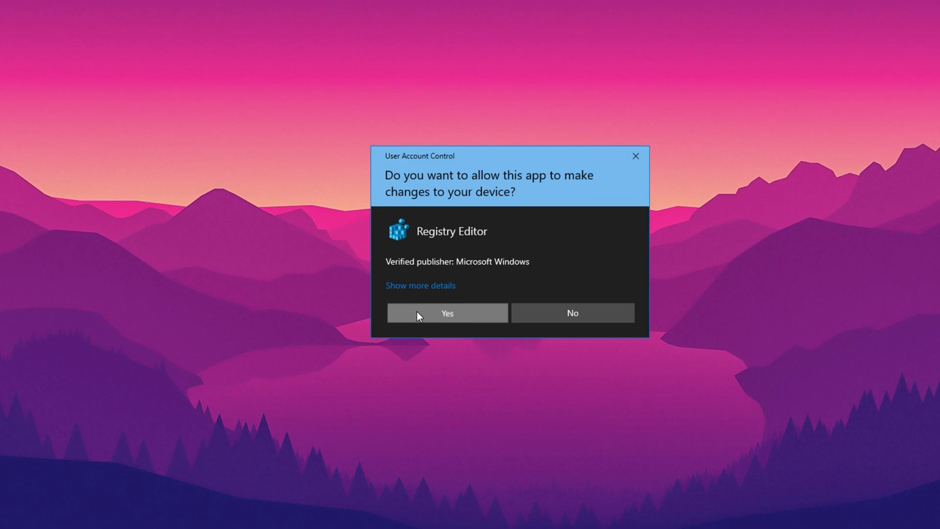
pyautogui.click(447, 312)
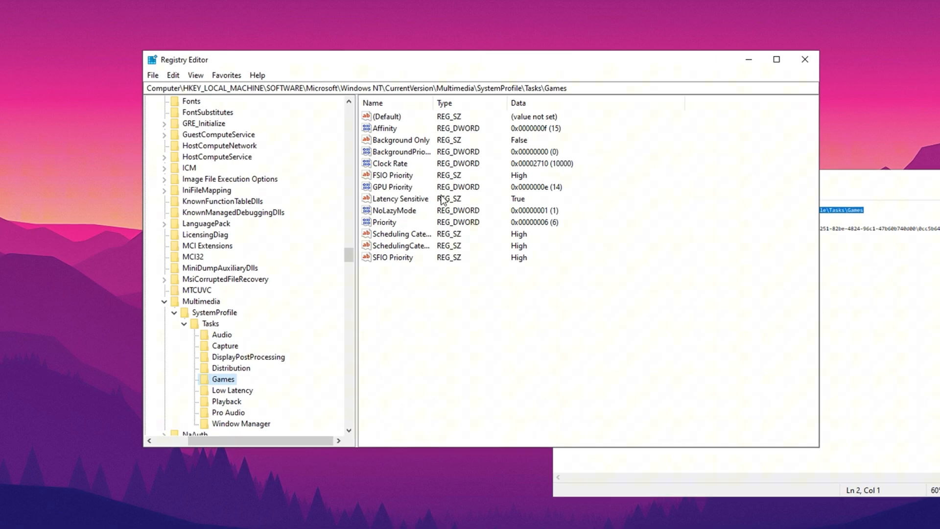
pyautogui.click(384, 127)
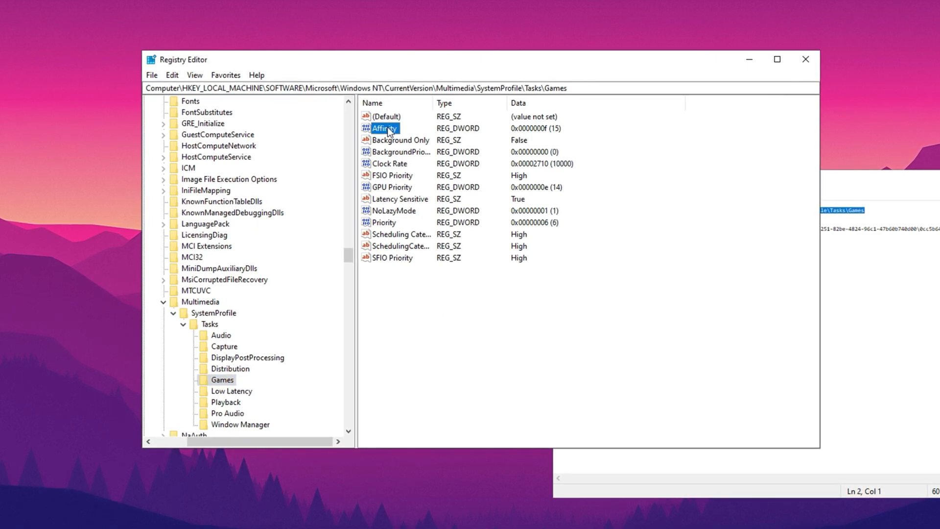
pyautogui.doubleClick(386, 127)
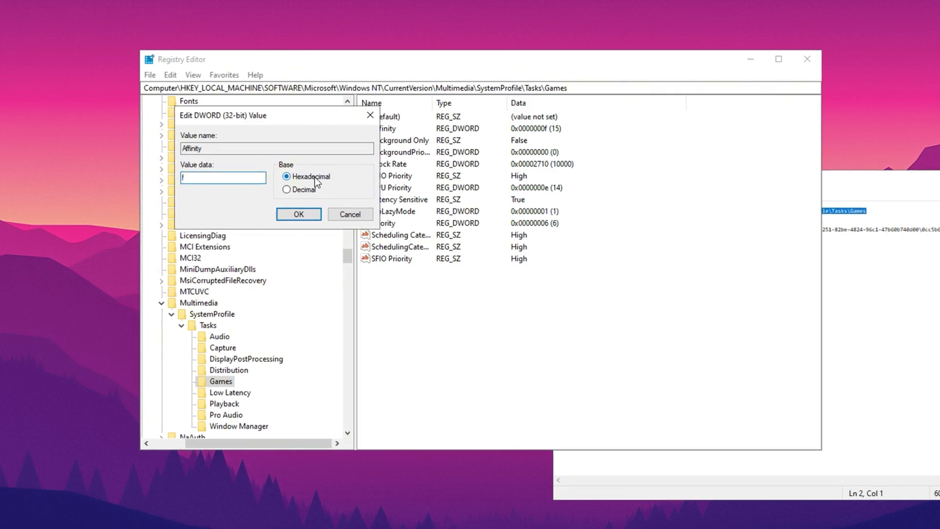
pyautogui.click(297, 214)
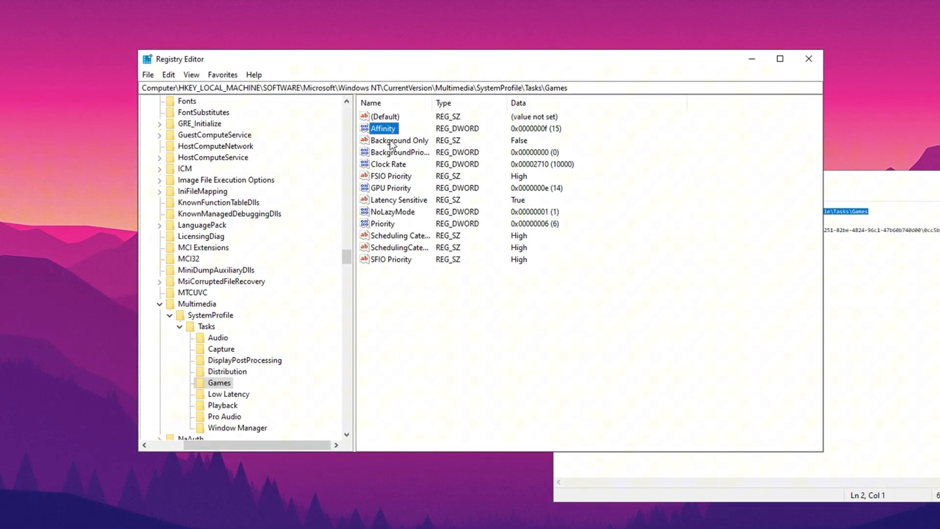
pyautogui.doubleClick(399, 140)
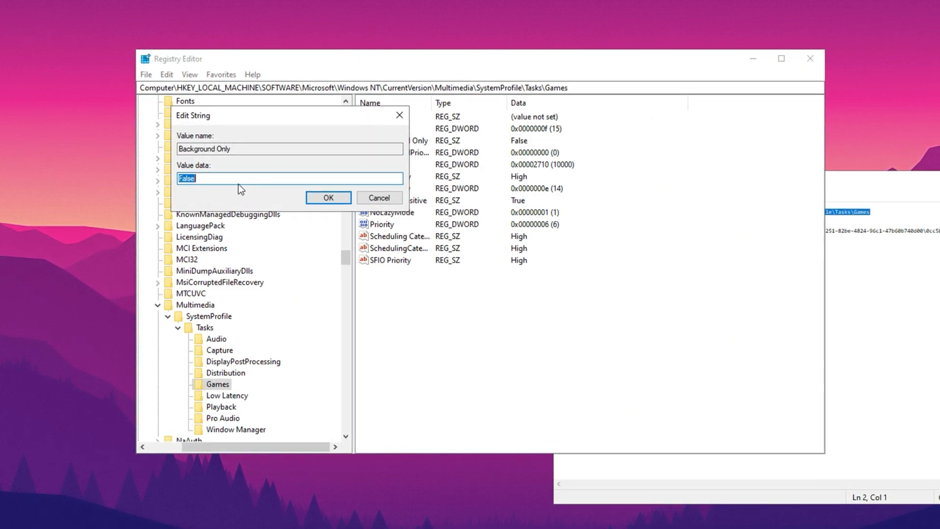
pyautogui.click(328, 197)
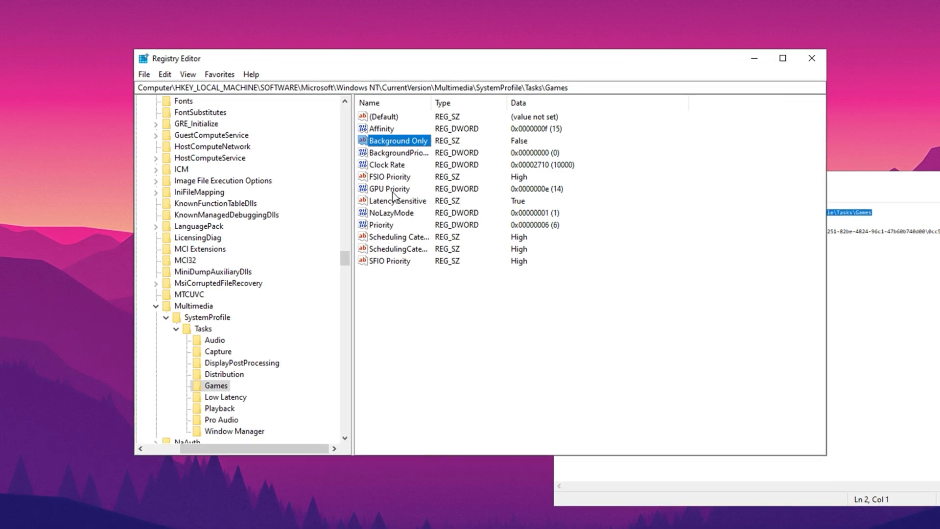
# Confirm the Games task GPU Priority e and Priority 6 values.
pyautogui.doubleClick(389, 188)
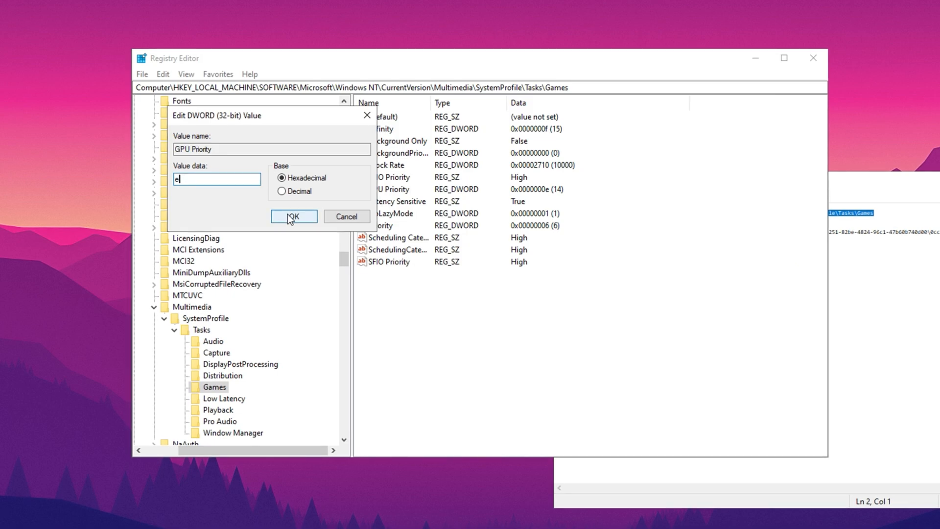
pyautogui.click(293, 217)
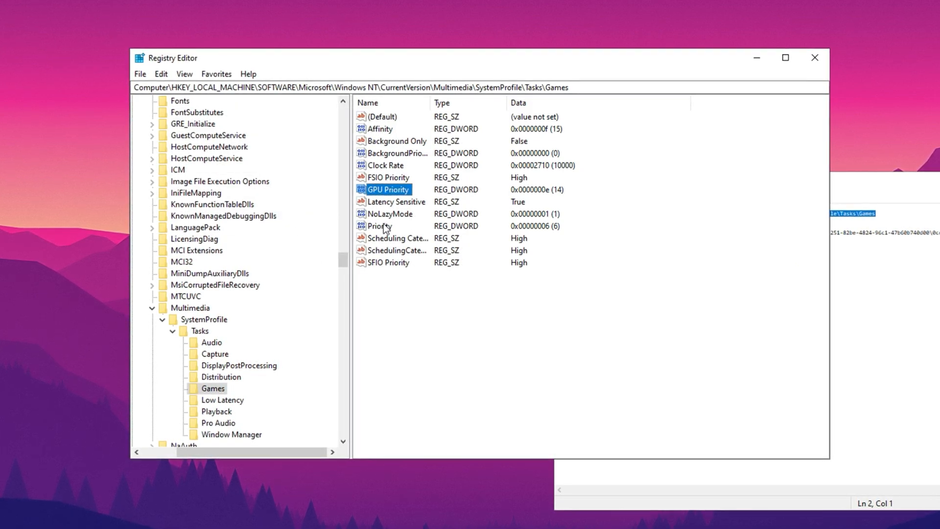
pyautogui.doubleClick(380, 227)
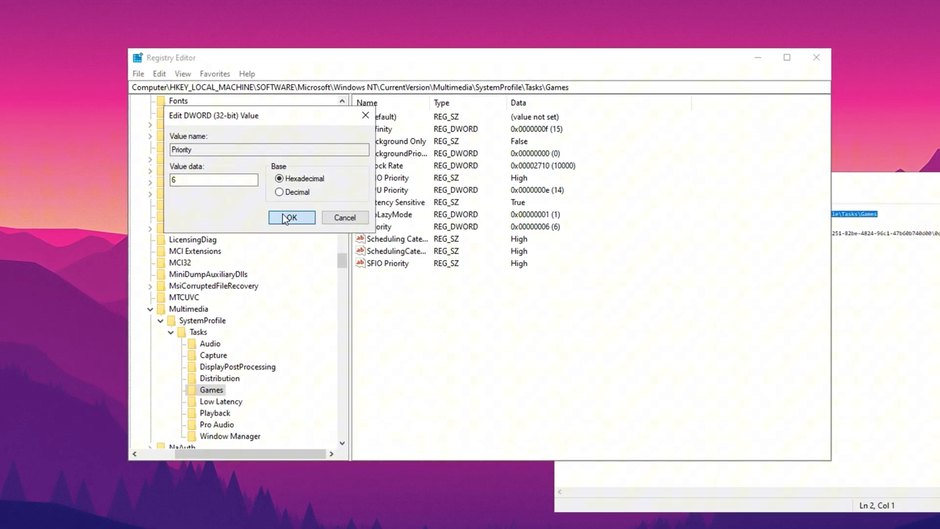
pyautogui.click(291, 218)
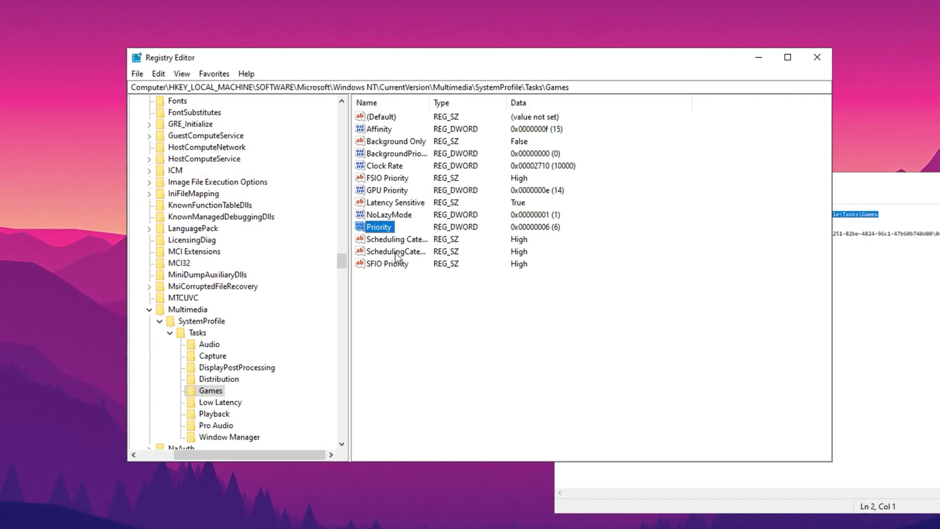
pyautogui.click(395, 252)
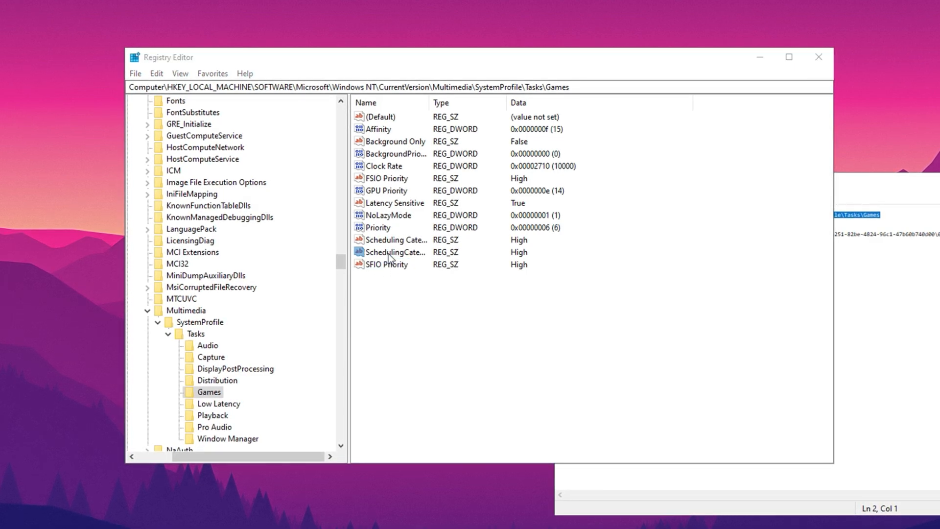
pyautogui.click(393, 251)
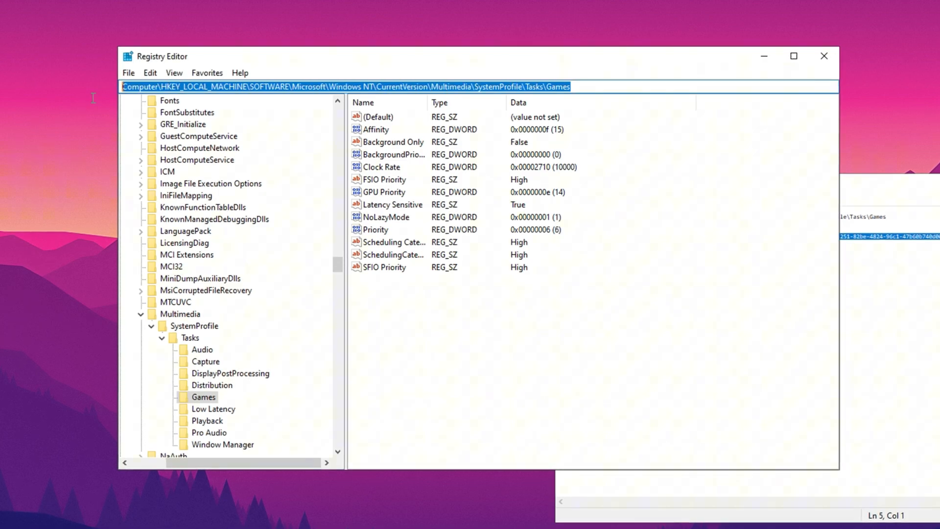
# Jump to the processor power setting key and set ValueMax to 100 hexadecimal.
pyautogui.click(240, 445)
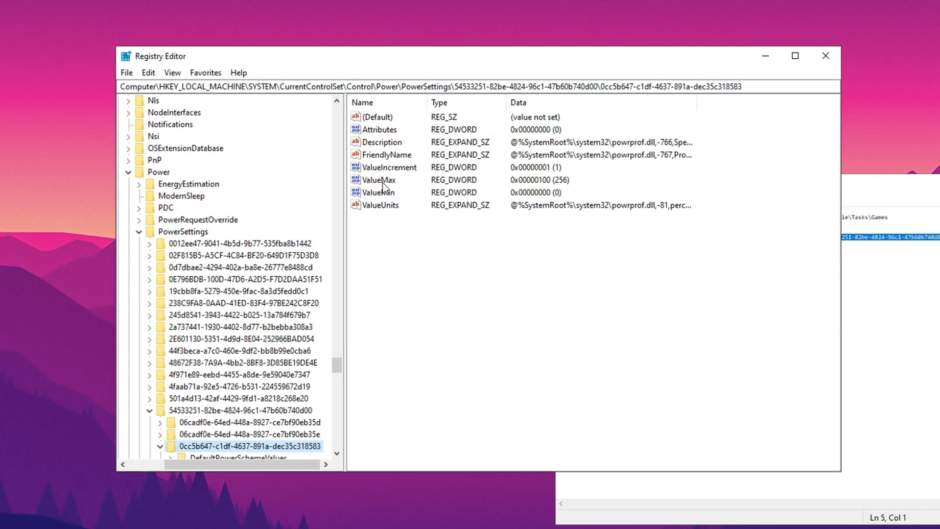
pyautogui.click(378, 180)
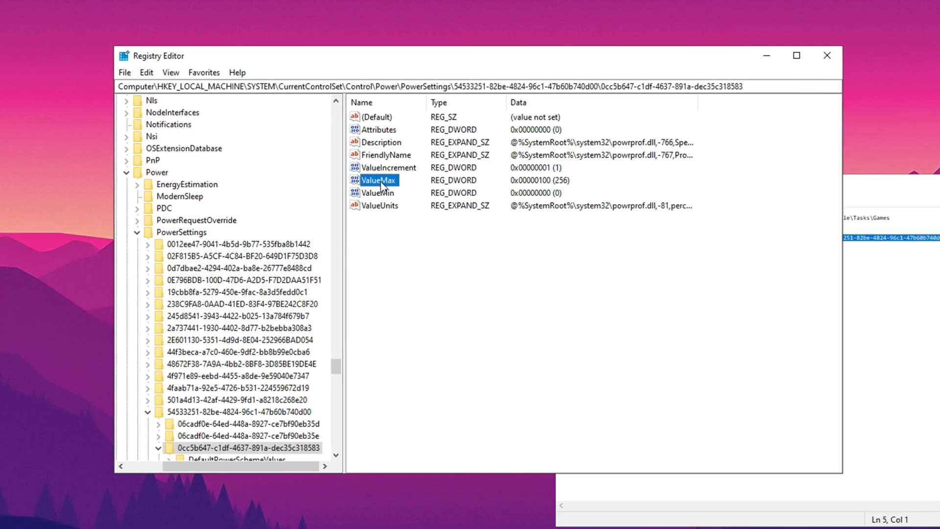
pyautogui.doubleClick(380, 180)
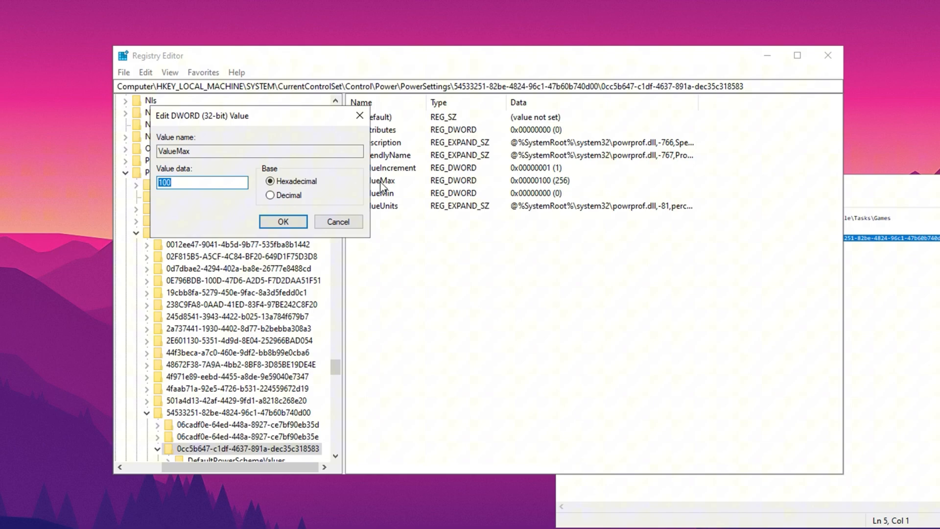
pyautogui.click(201, 182)
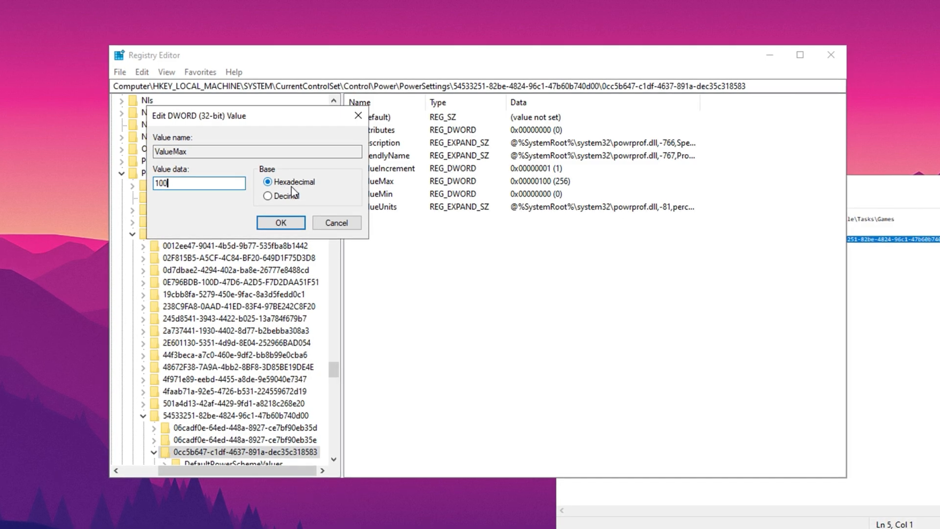
pyautogui.click(279, 223)
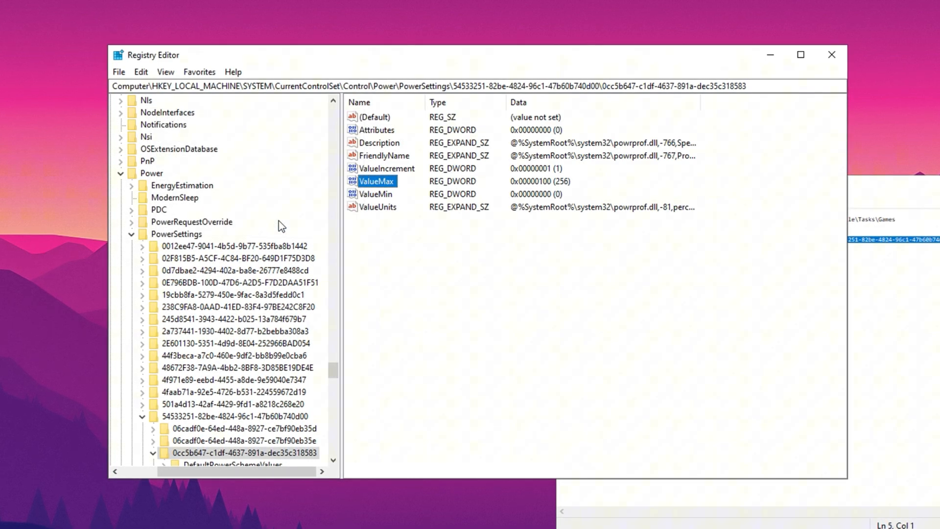
# Set ValueMin to 0 in the same power setting key.
pyautogui.click(375, 194)
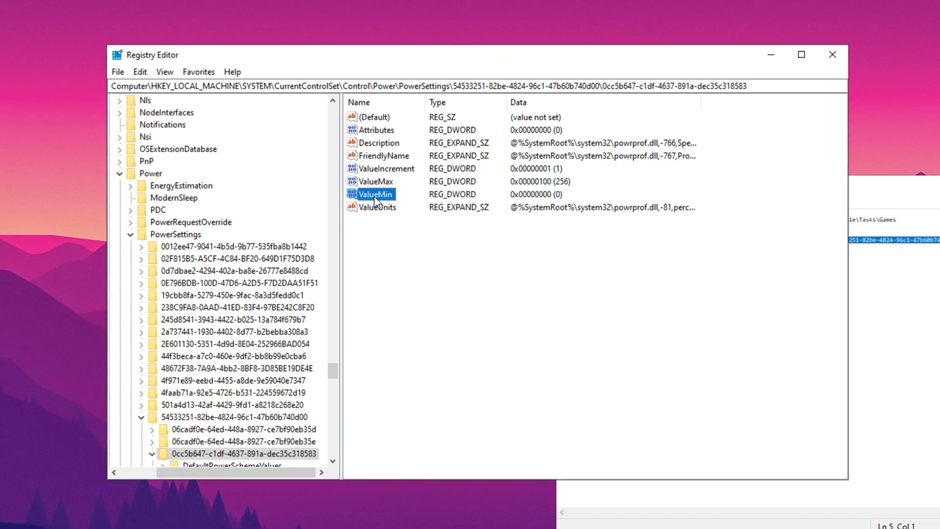
pyautogui.doubleClick(375, 194)
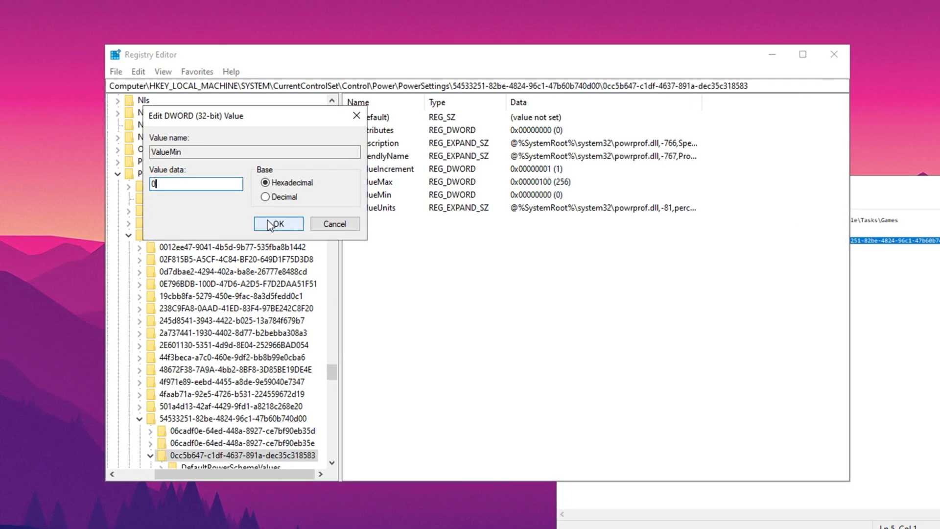
pyautogui.click(277, 223)
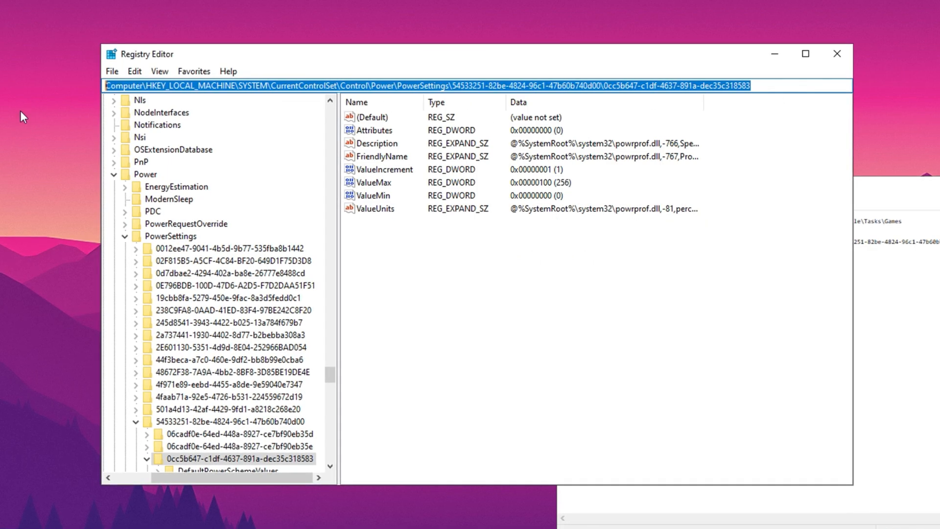
# Navigate to Control\PriorityControl and set Win32PrioritySeparation to 26 hexadecimal (38).
pyautogui.write('Computer\\HKEY_LOCAL_MACHINE\\SYSTEM\\CurrentControlSet\\Control\\PriorityControl')
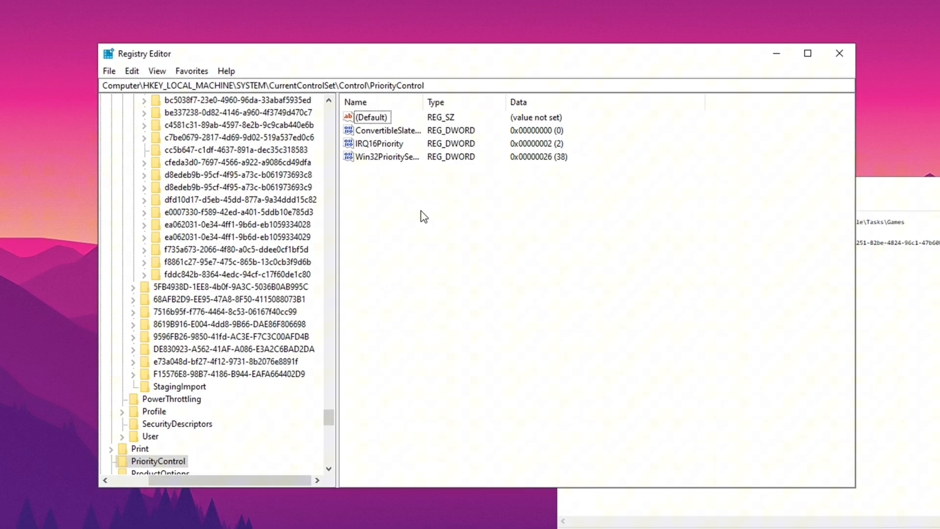
pyautogui.doubleClick(381, 157)
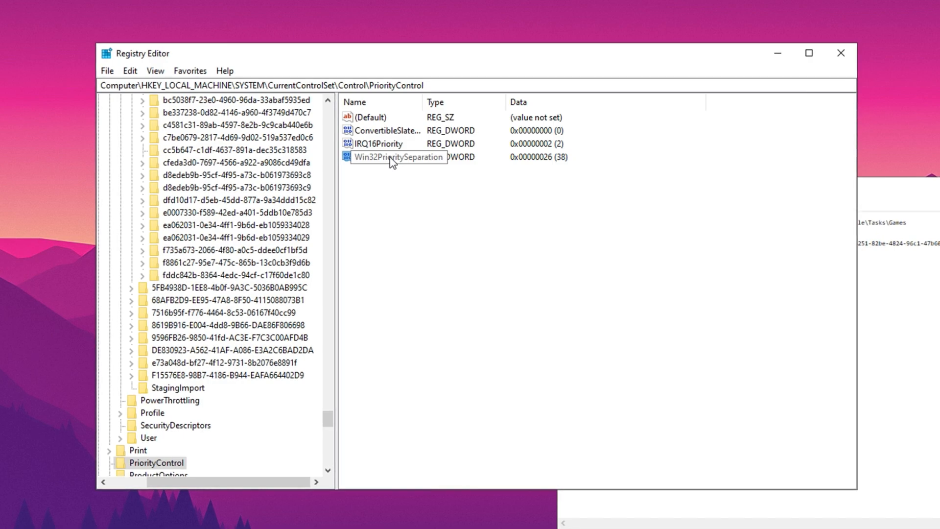
pyautogui.doubleClick(397, 157)
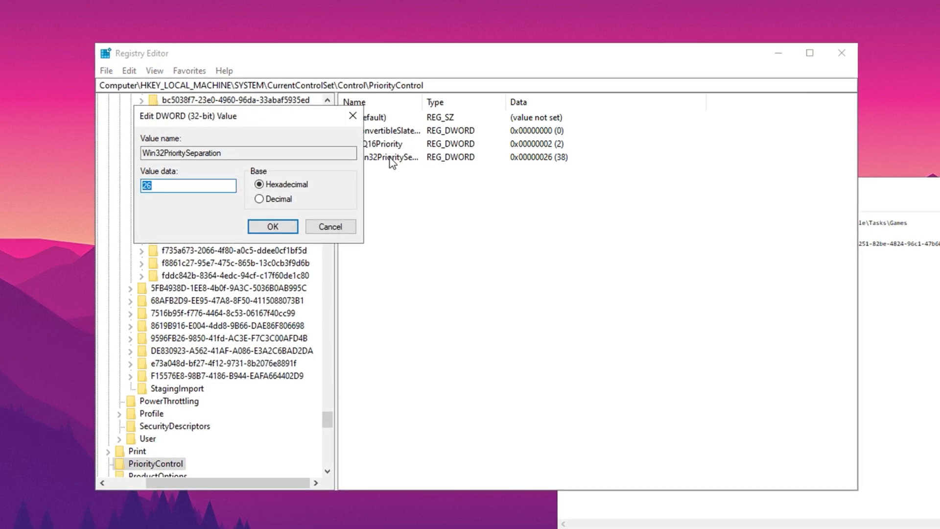
pyautogui.click(187, 185)
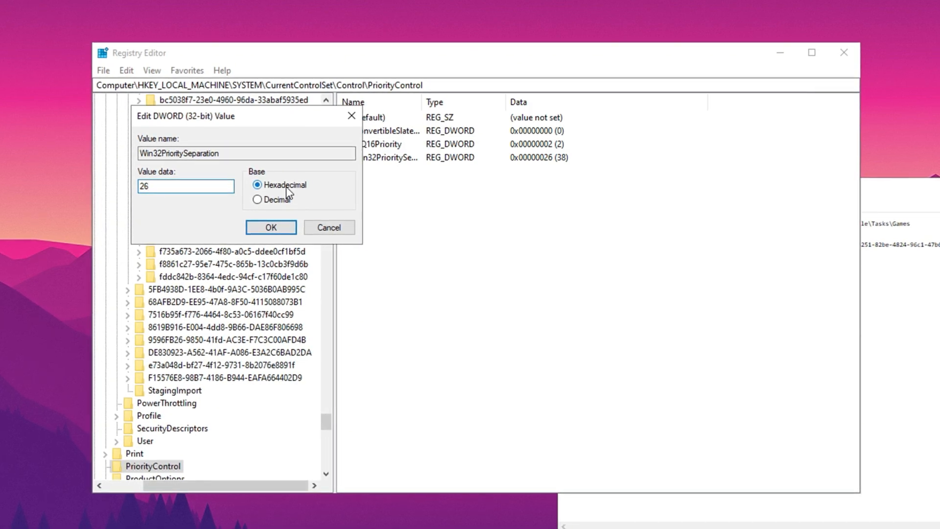
pyautogui.click(270, 227)
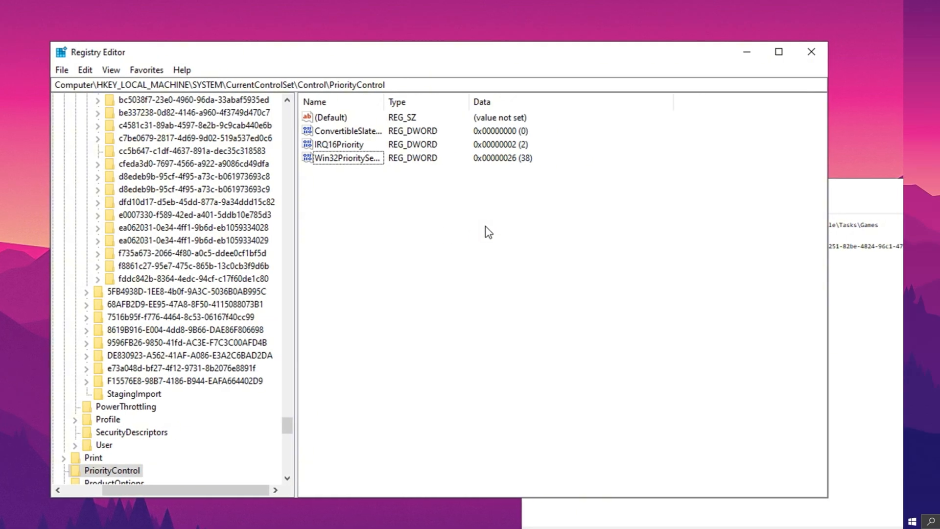
# Open Services and set Background Intelligent Transfer Service startup type to Disabled.
pyautogui.write('services')
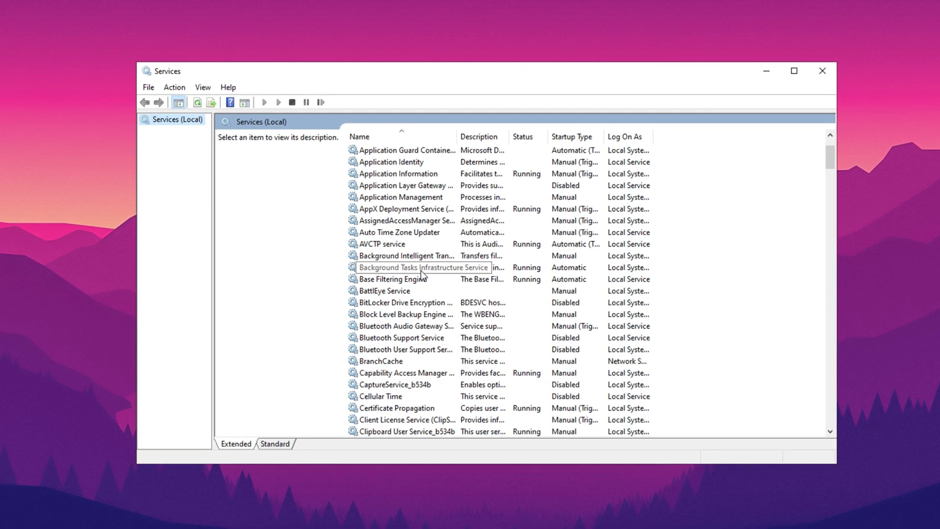
pyautogui.click(406, 255)
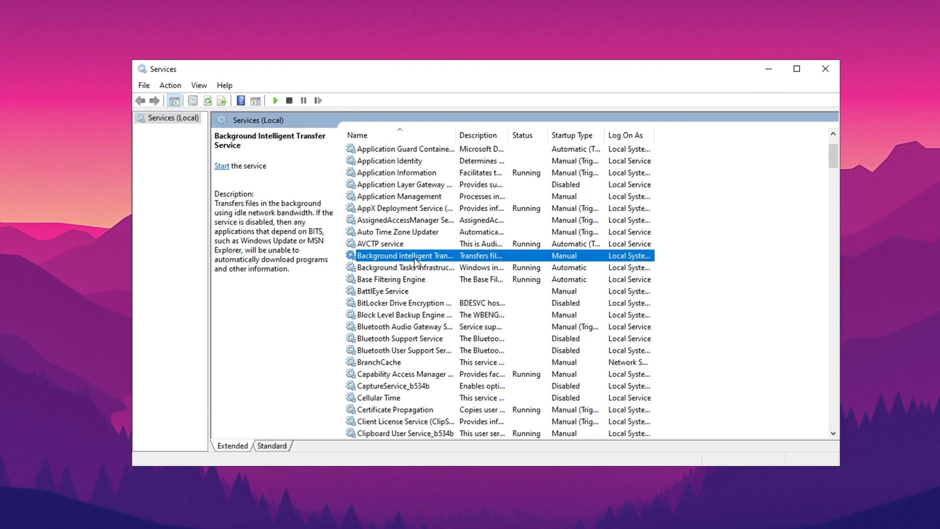
pyautogui.rightClick(406, 256)
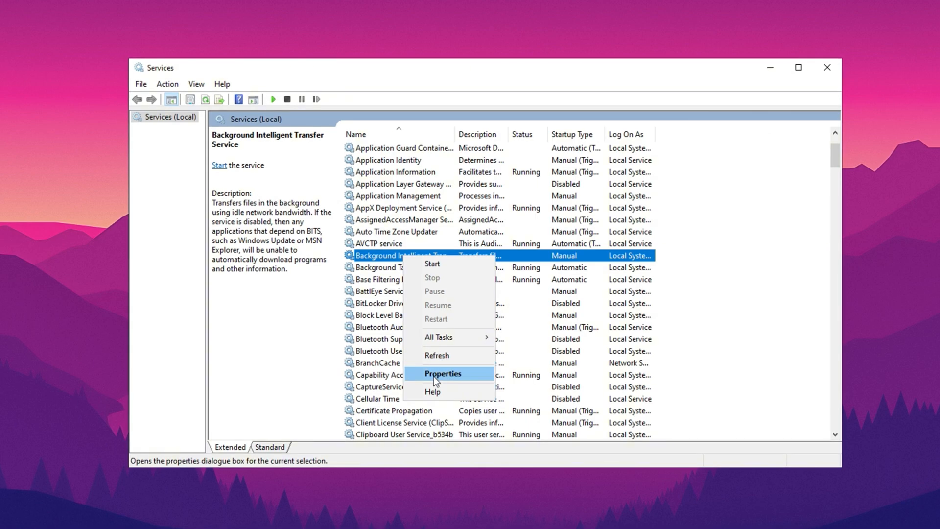
pyautogui.click(442, 373)
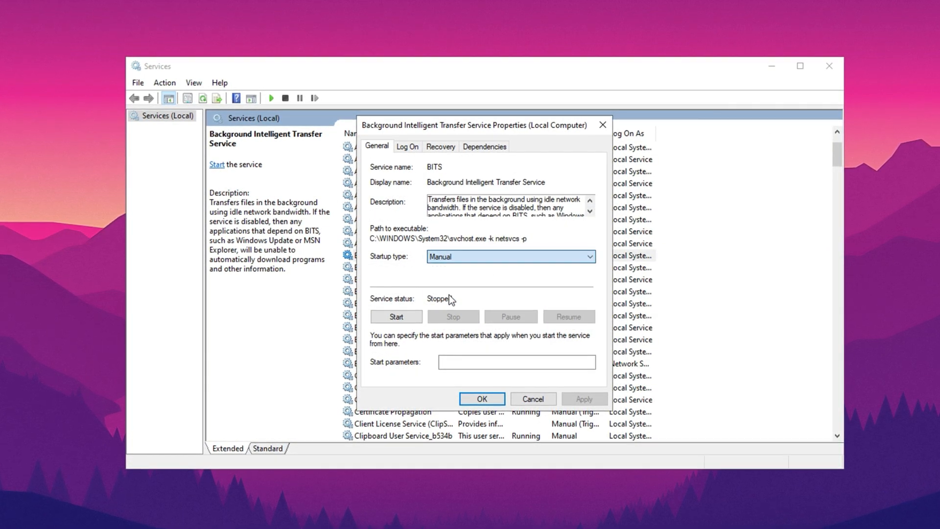
pyautogui.click(509, 255)
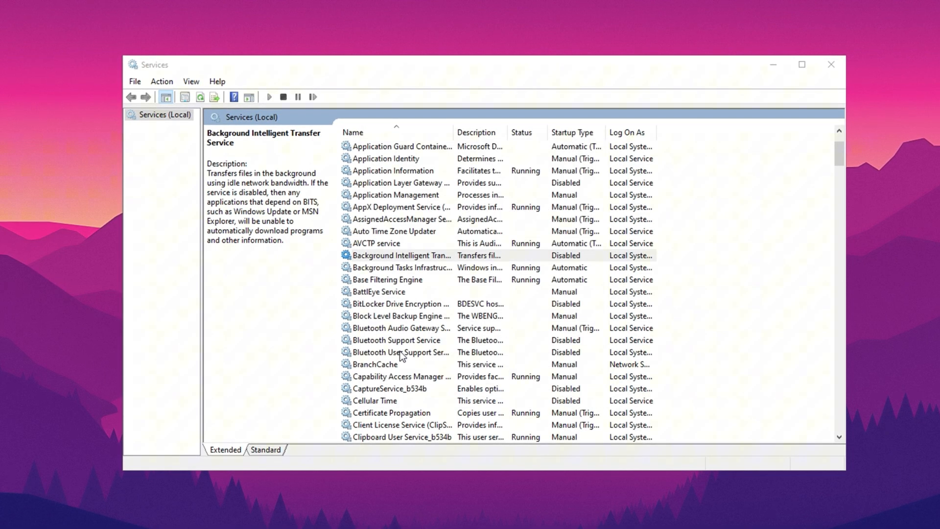
pyautogui.click(399, 255)
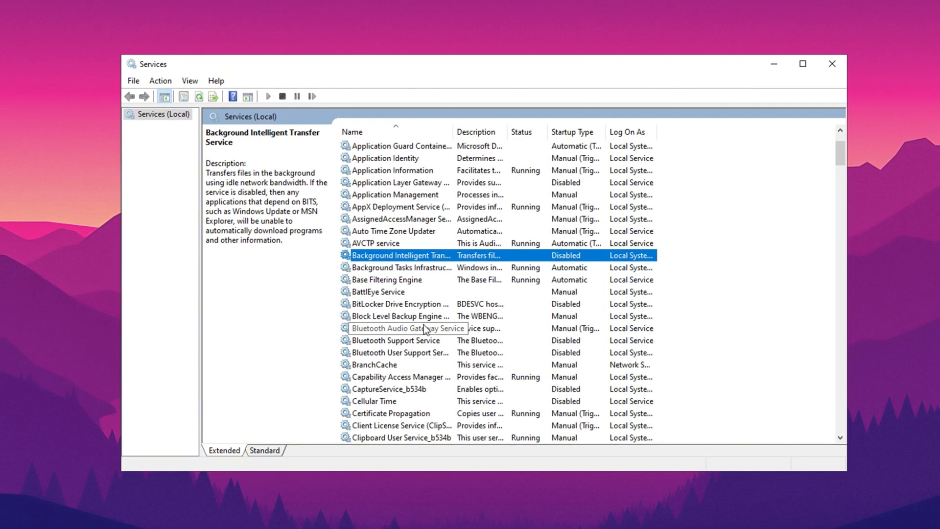
pyautogui.scroll(-3)
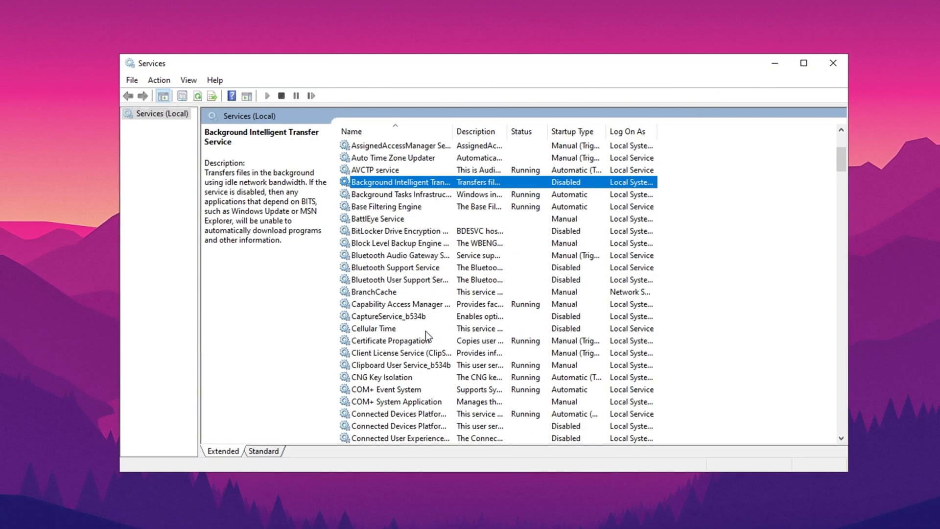
pyautogui.scroll(-3)
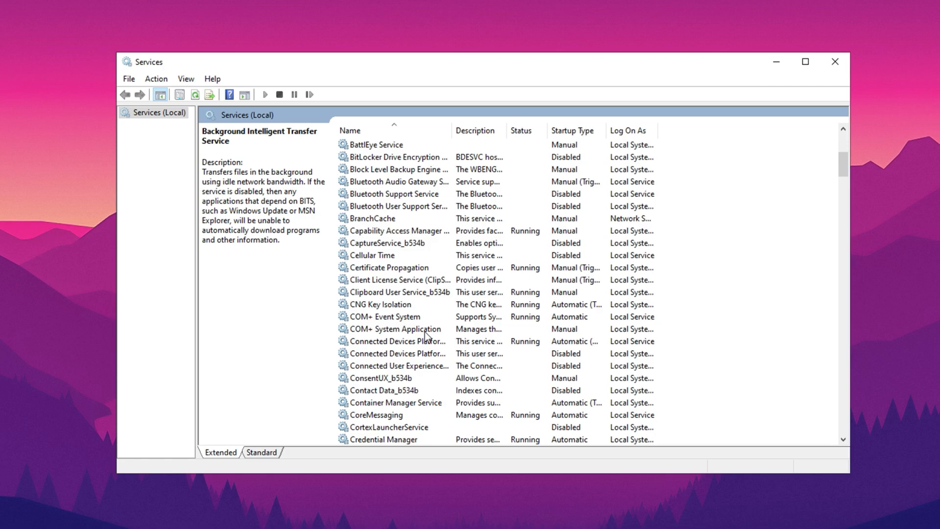
# Check Remote Desktop Services properties show startup type Disabled.
pyautogui.click(393, 230)
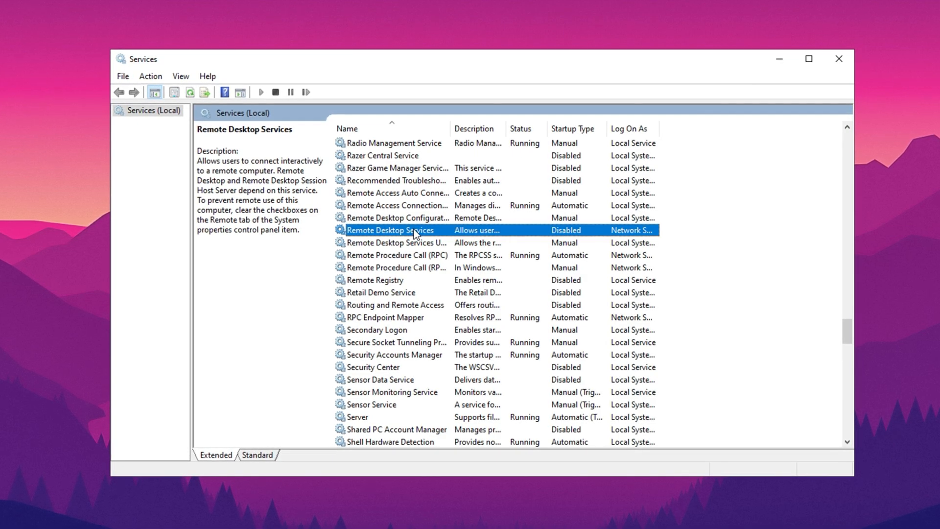
pyautogui.rightClick(391, 230)
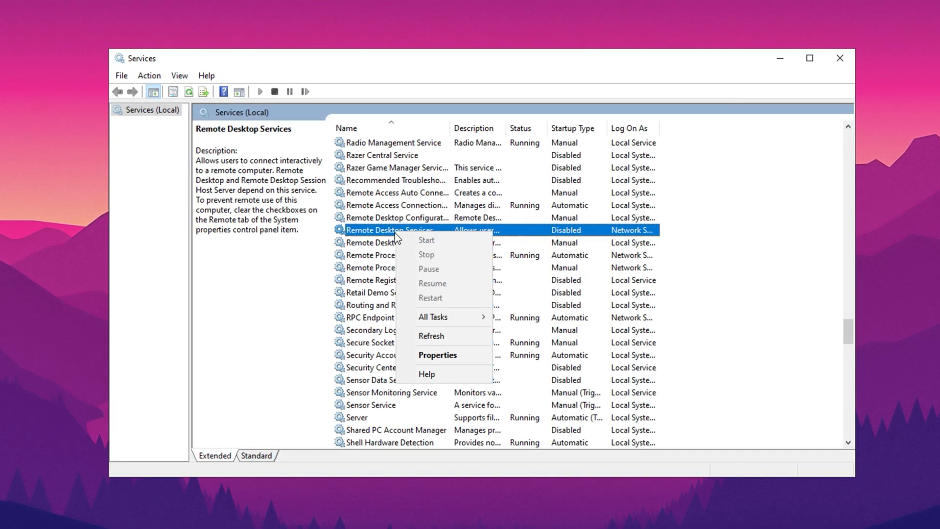
pyautogui.click(438, 354)
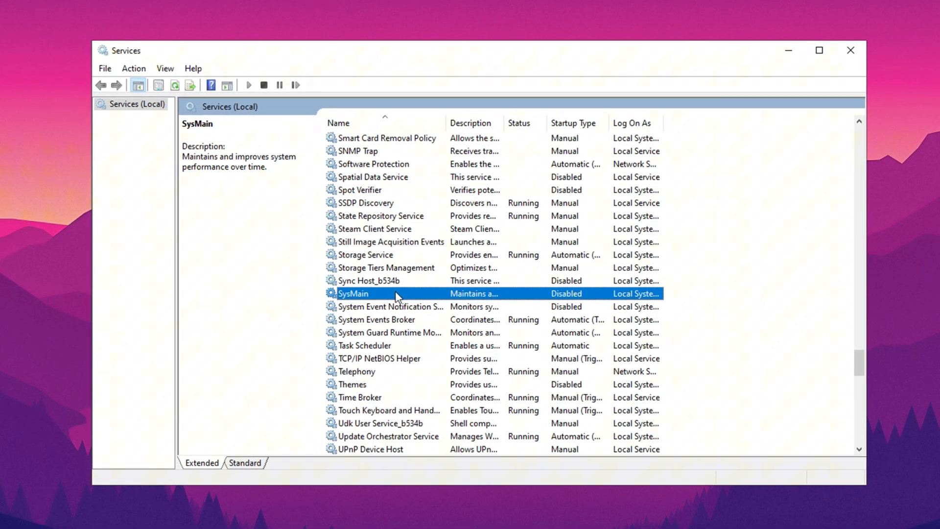
pyautogui.moveTo(389, 297)
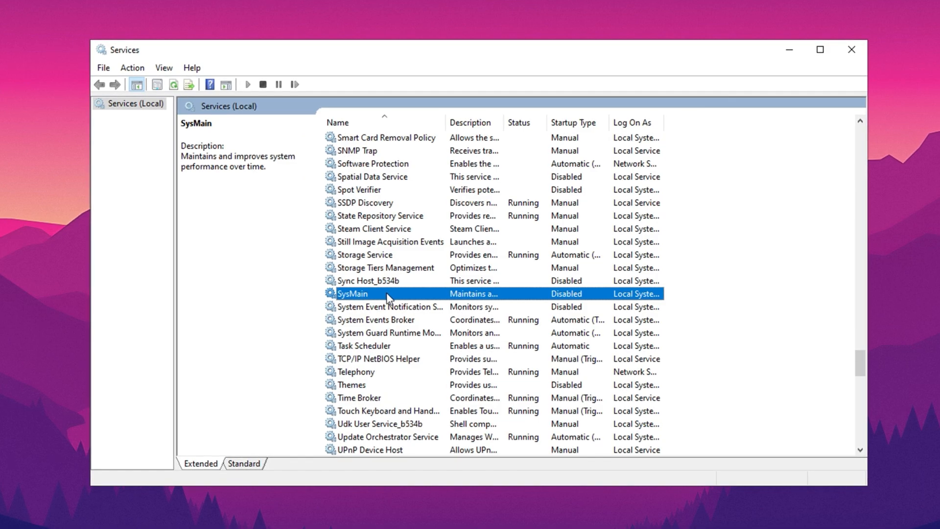
# Confirm SysMain startup type stays Disabled and close its properties.
pyautogui.rightClick(353, 293)
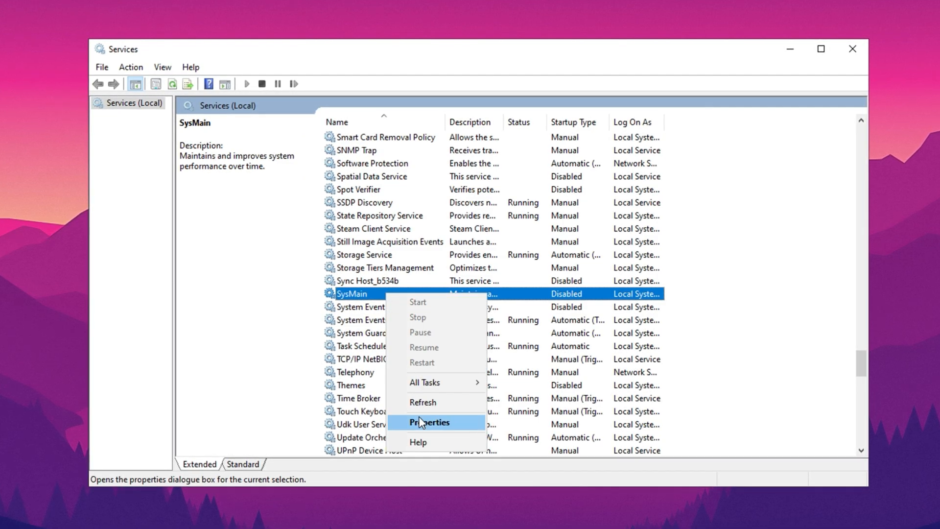
pyautogui.click(429, 422)
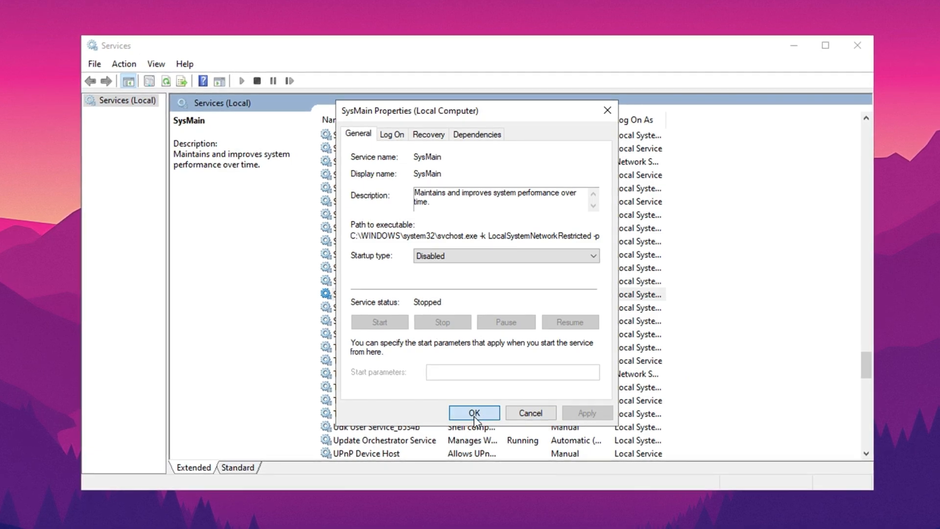
pyautogui.click(473, 414)
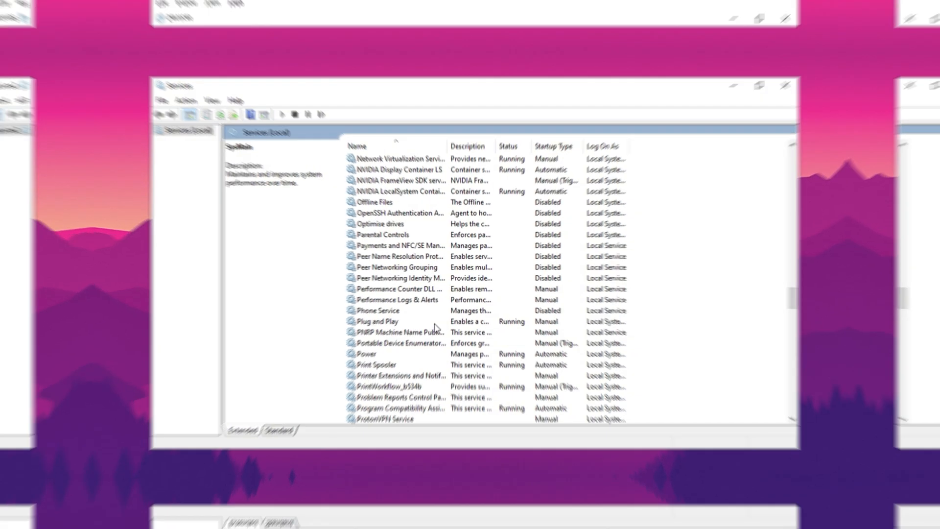
# Search Settings for 'focus assist' to reach the Focus assist page set to Off.
pyautogui.write('focus assist')
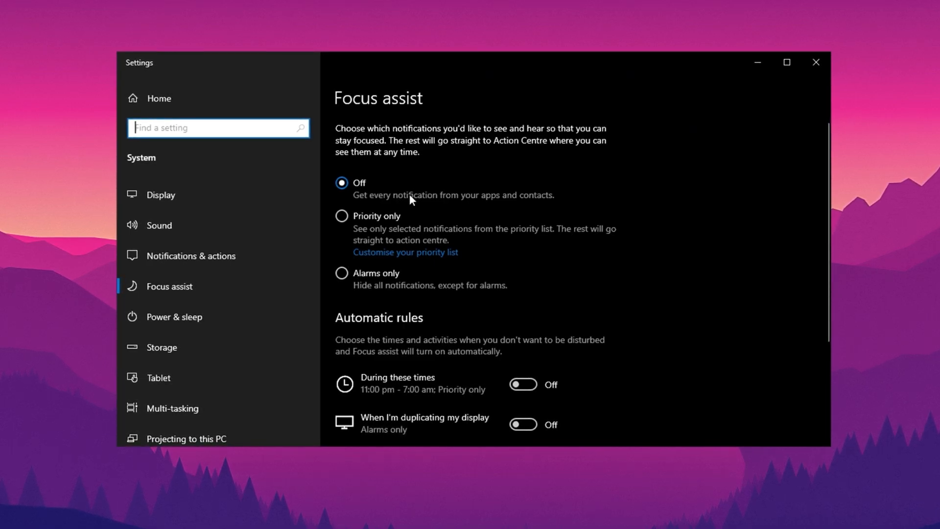
pyautogui.moveTo(376, 289)
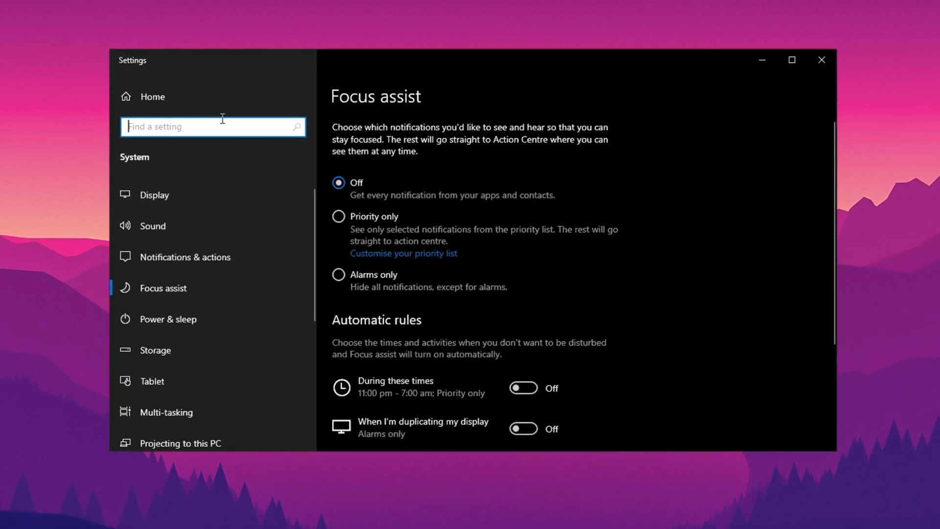
# Search Settings for Delivery Optimisation to turn off downloads from other PCs.
pyautogui.write('de')
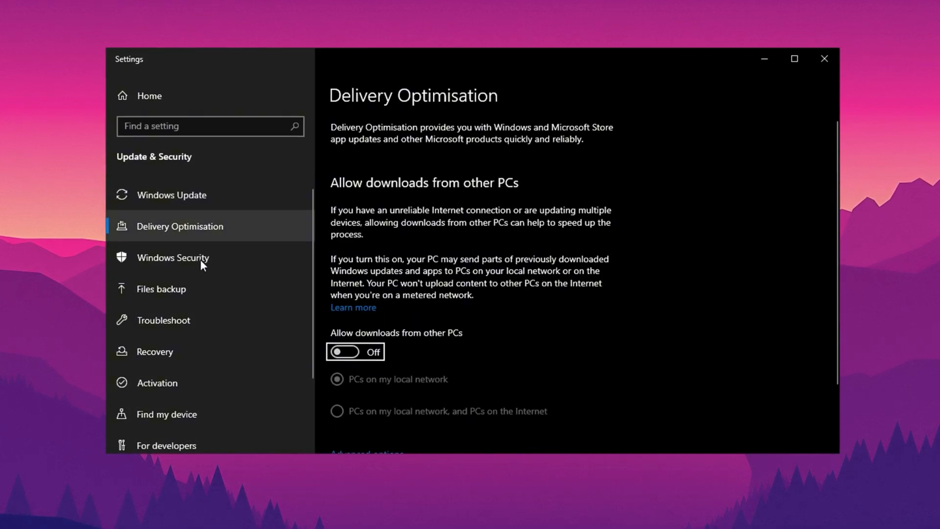
pyautogui.moveTo(394, 346)
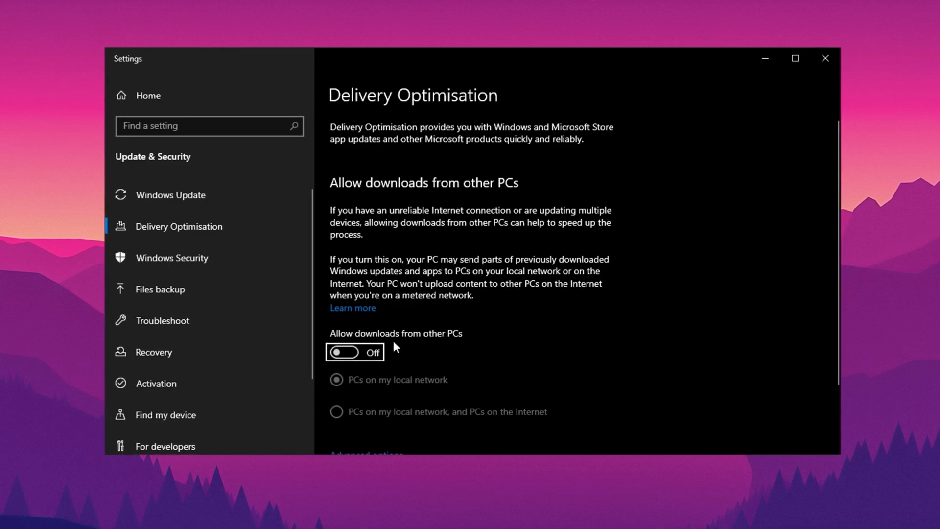
pyautogui.moveTo(376, 373)
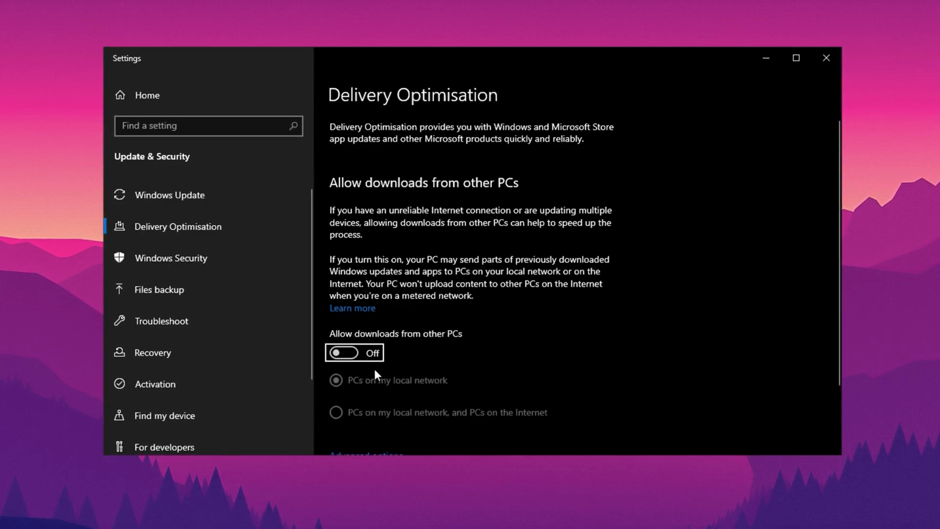
pyautogui.moveTo(366, 373)
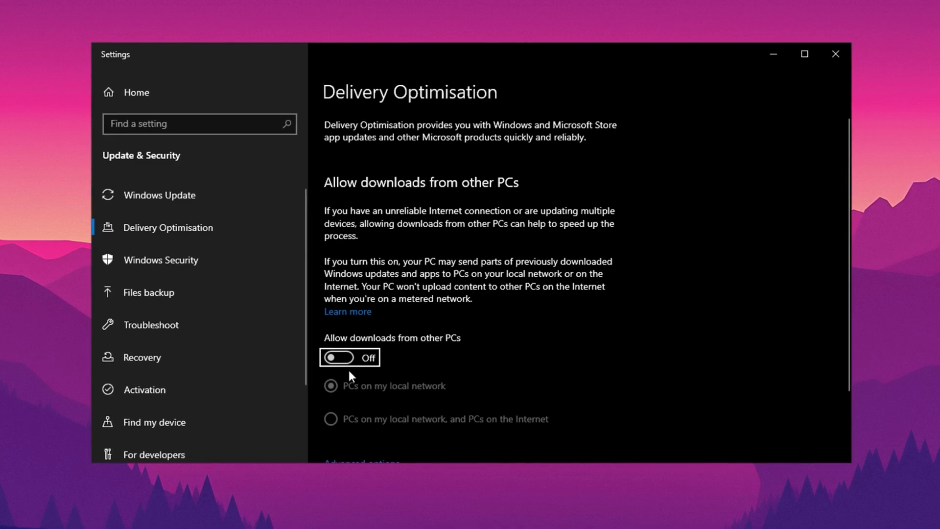
# Search 'mouse', reach Mouse Properties and untick Enhance pointer precision.
pyautogui.click(198, 123)
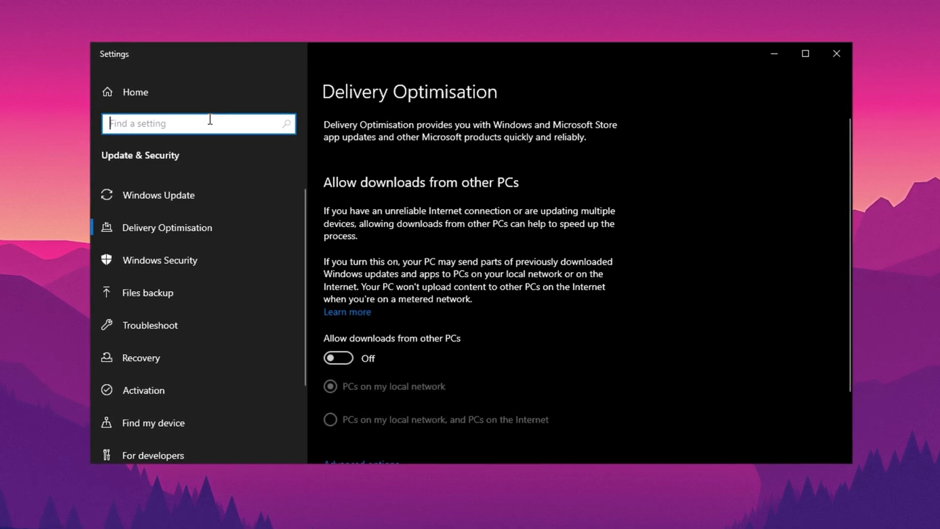
pyautogui.write('mouse')
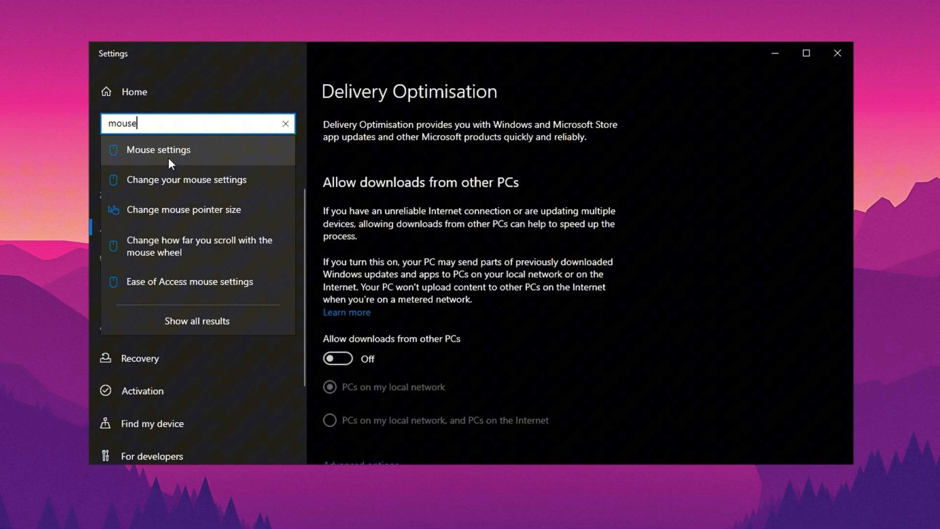
pyautogui.click(159, 149)
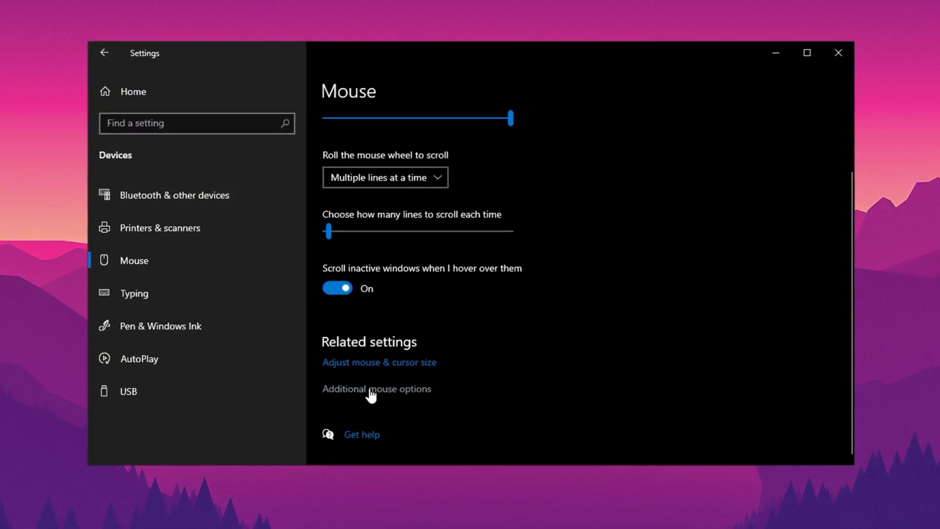
pyautogui.click(376, 389)
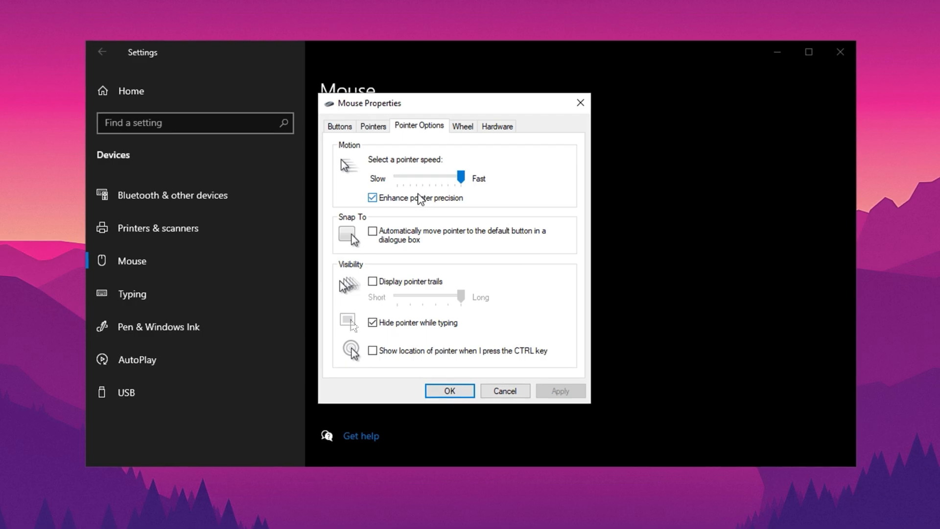
pyautogui.click(372, 196)
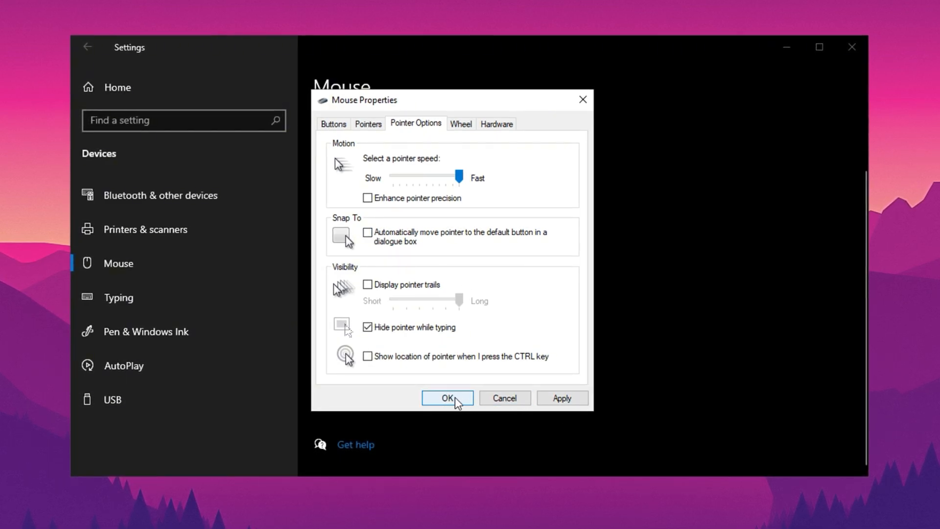
# Apply the mouse changes and open the Windows Optimization Tools Pack folder from the desktop.
pyautogui.click(446, 397)
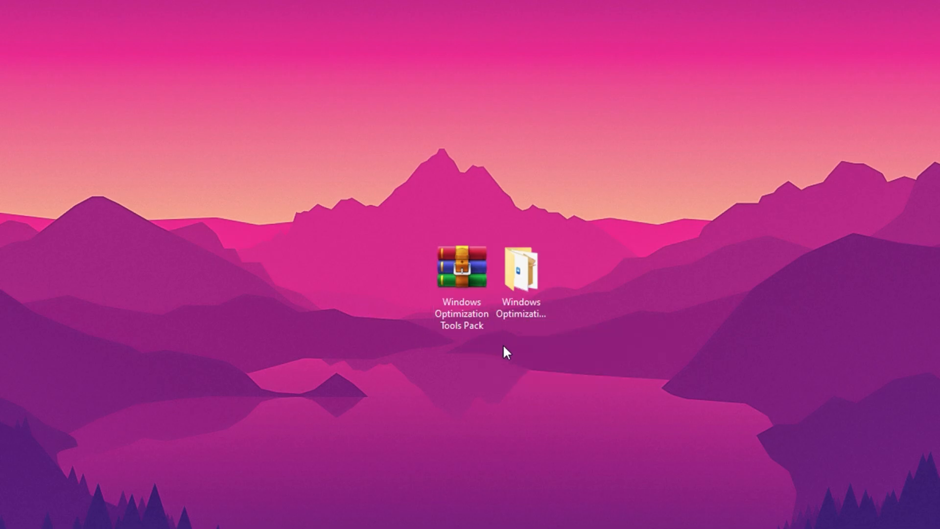
pyautogui.click(462, 267)
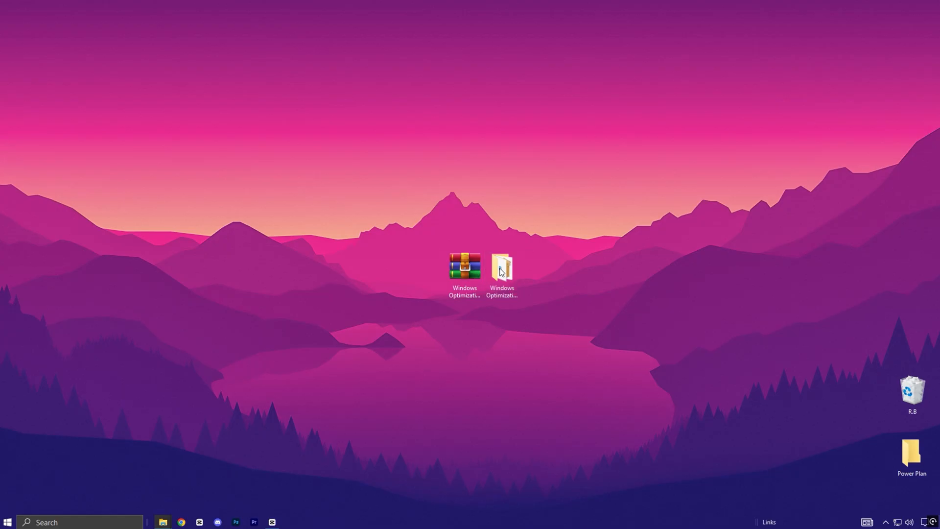
pyautogui.doubleClick(501, 265)
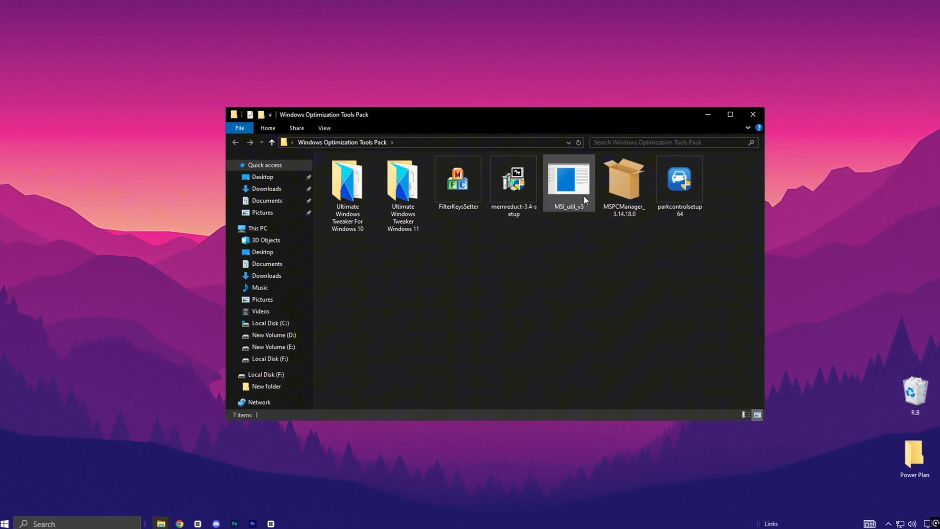
# Launch PC Manager, run Boost, browse Protection and Storage pages, then close it.
pyautogui.click(623, 178)
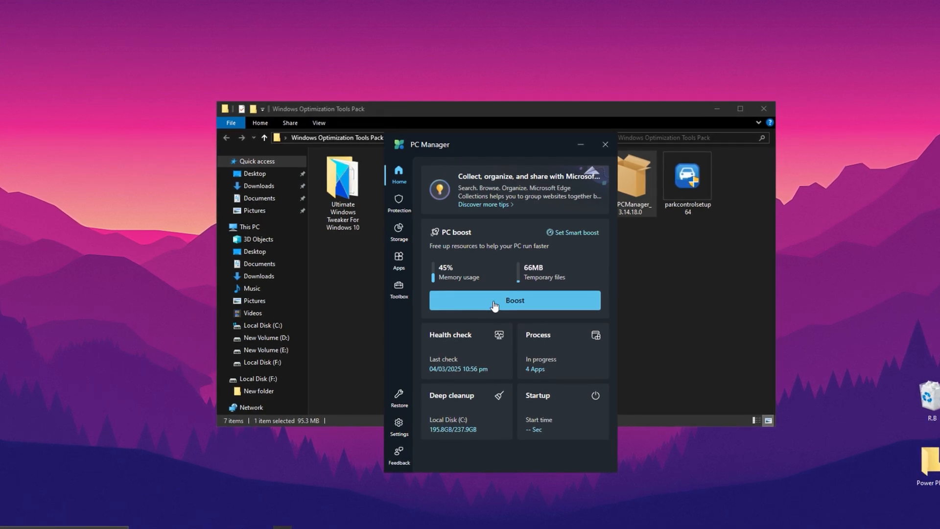
pyautogui.click(514, 300)
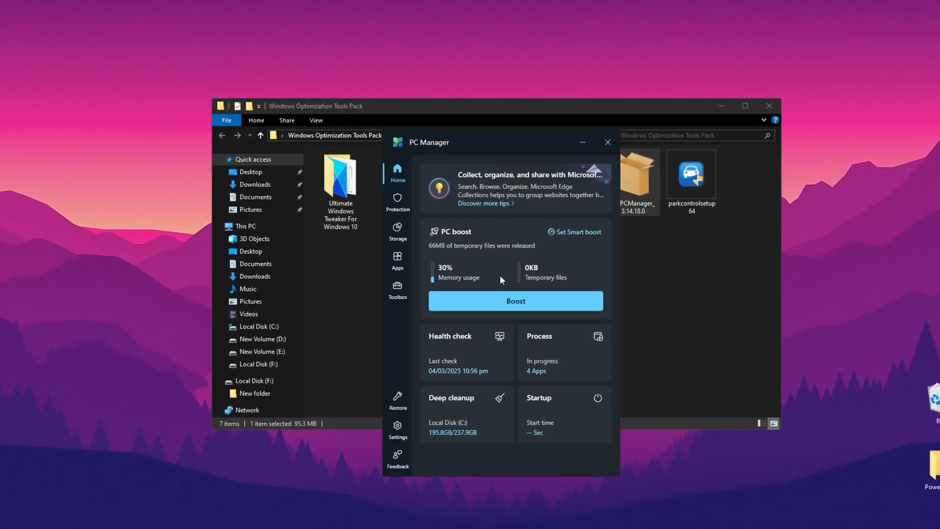
pyautogui.click(396, 202)
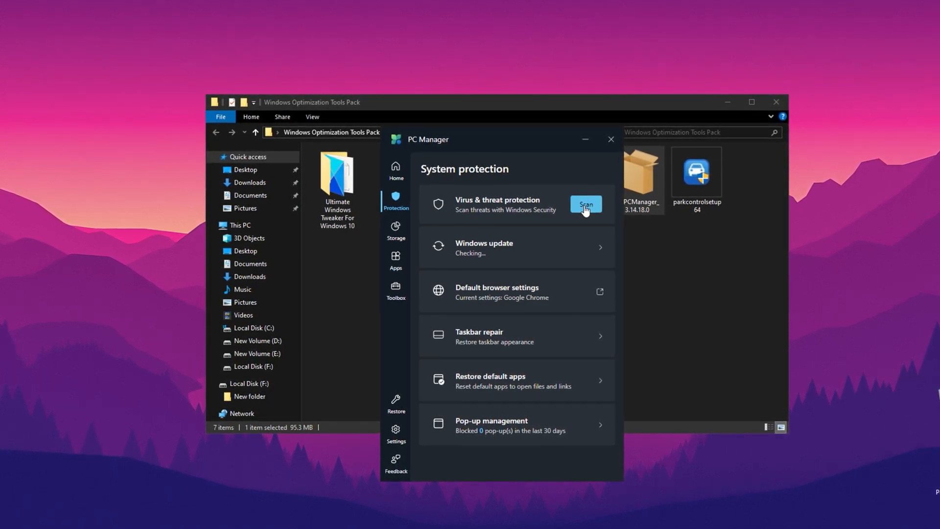
pyautogui.click(396, 229)
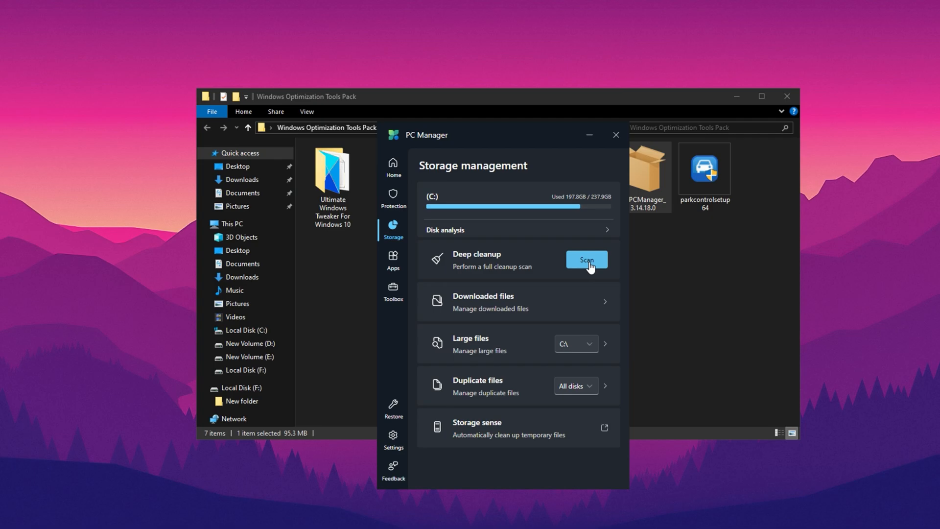
pyautogui.moveTo(535, 248)
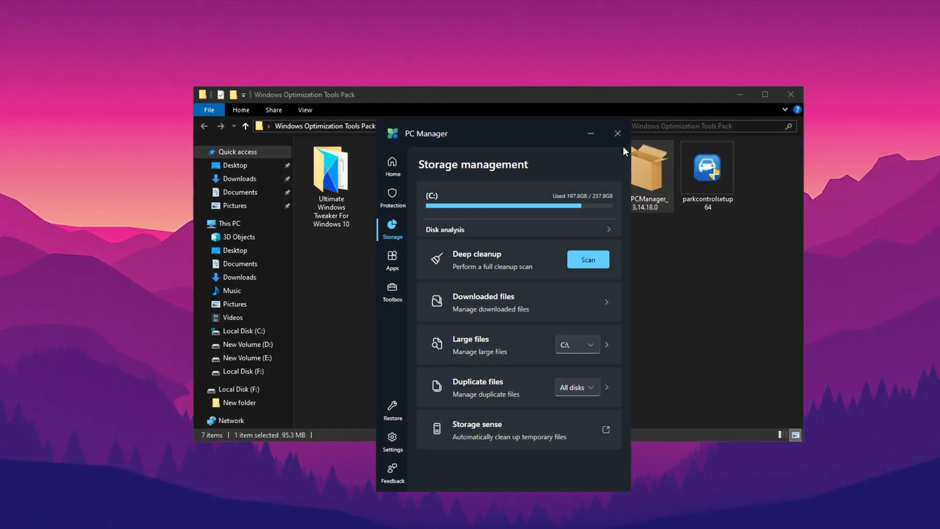
pyautogui.click(617, 133)
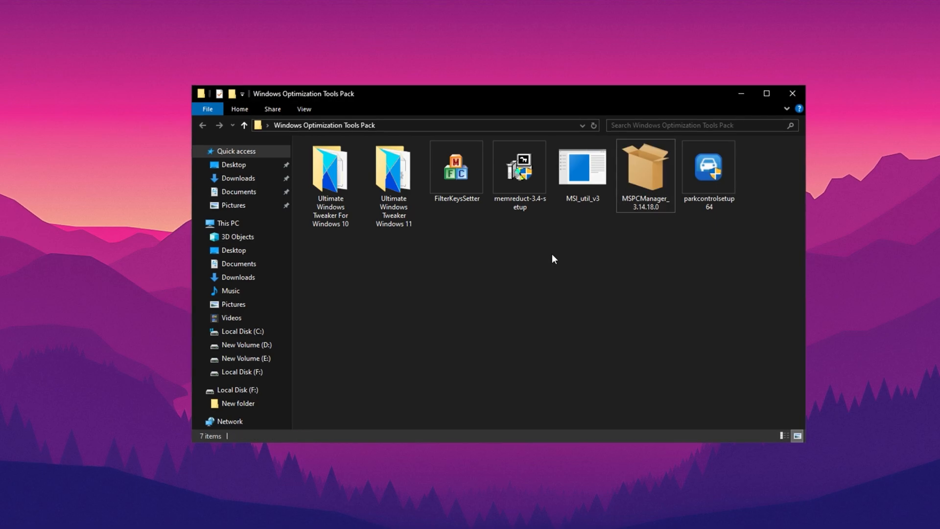
# Launch the MSI mode utility and review the USB 3.0 controller and Active Management Technology devices.
pyautogui.click(581, 167)
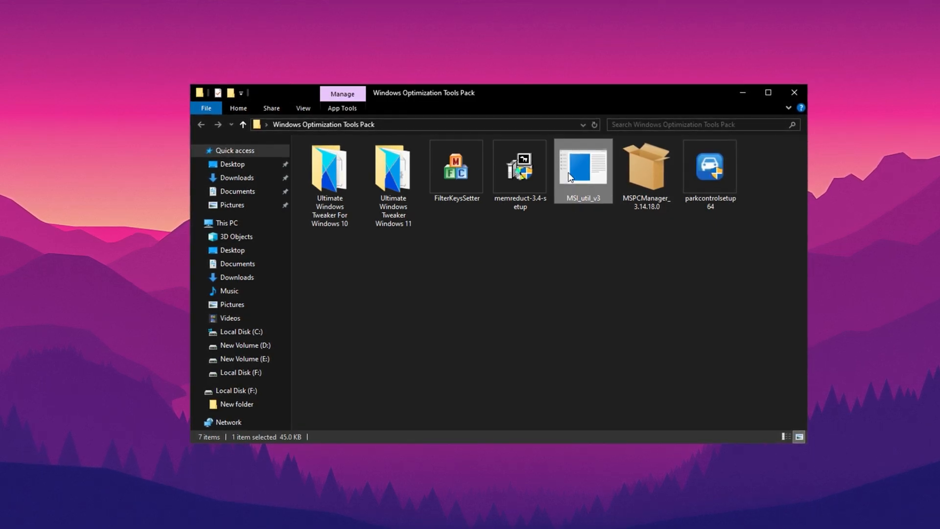
pyautogui.doubleClick(582, 166)
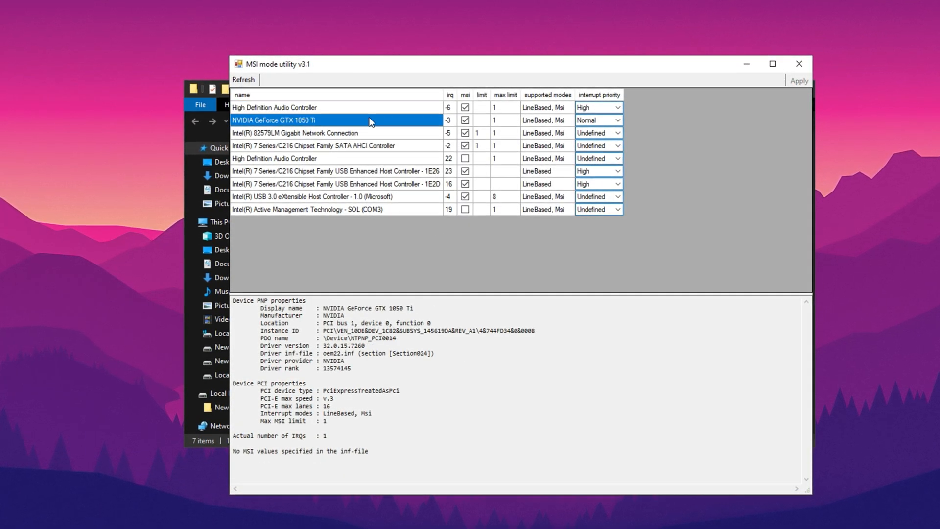
pyautogui.click(333, 195)
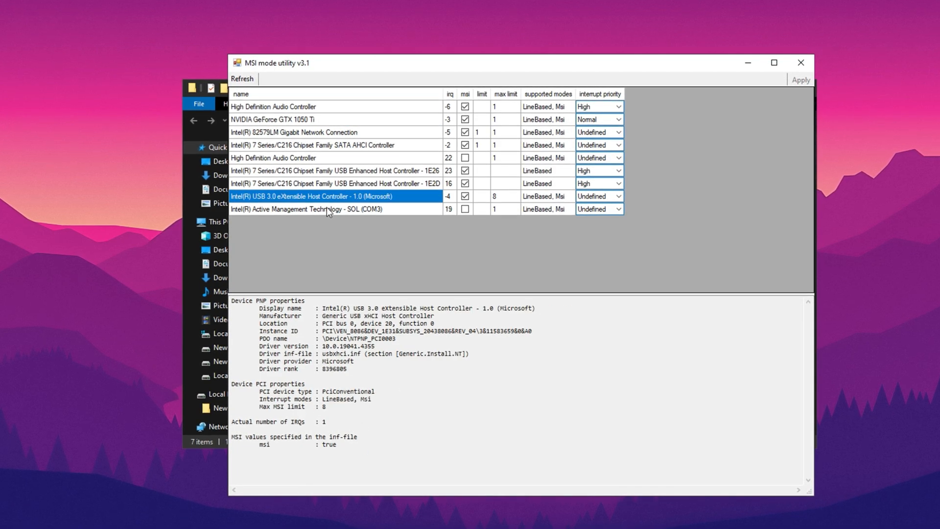
pyautogui.click(334, 208)
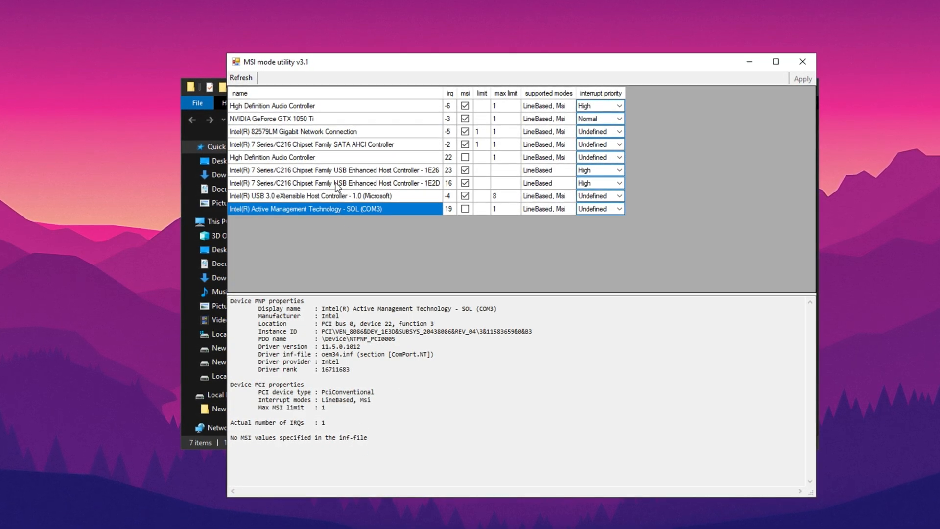
# Set the gigabit network adapter and the graphics card to High interrupt priority.
pyautogui.click(294, 130)
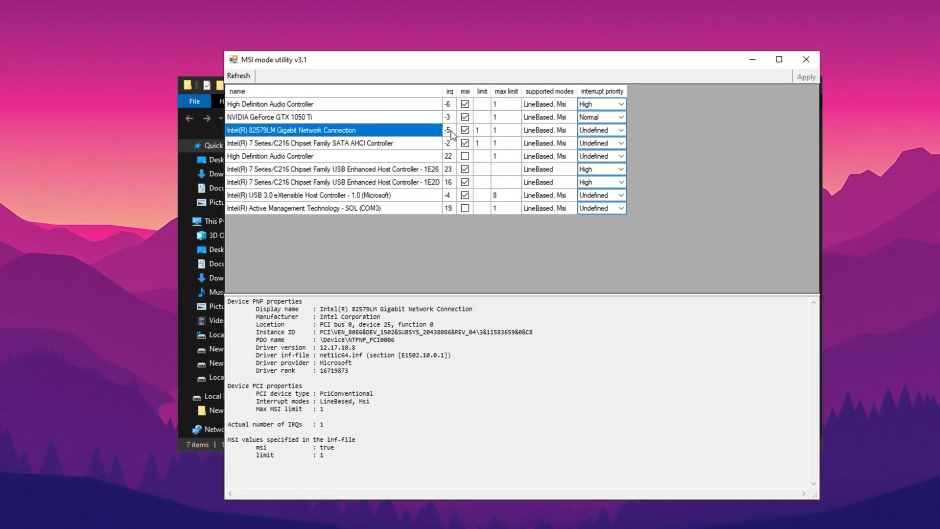
pyautogui.click(627, 129)
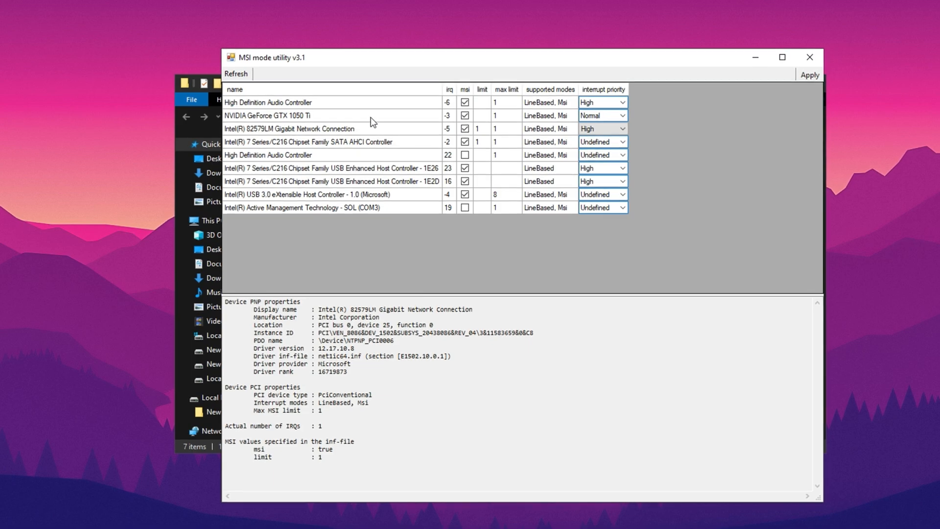
pyautogui.click(282, 114)
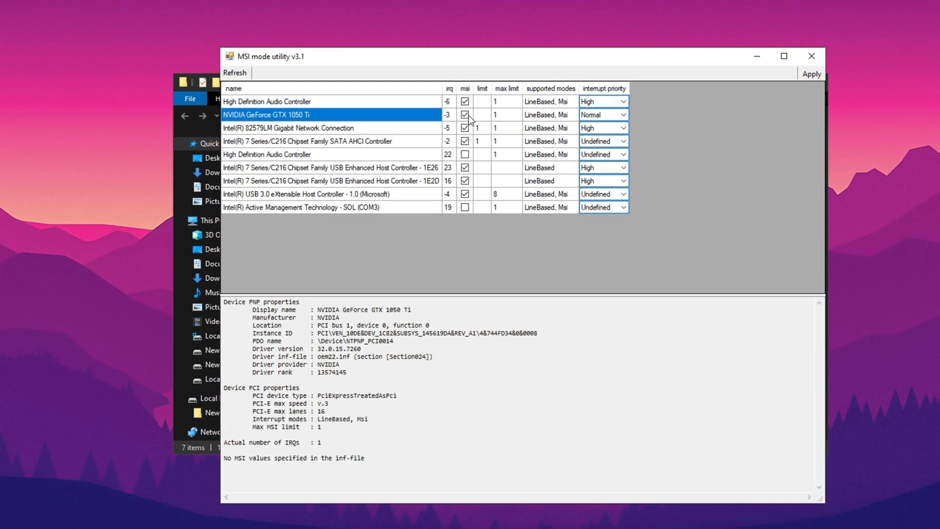
pyautogui.click(622, 113)
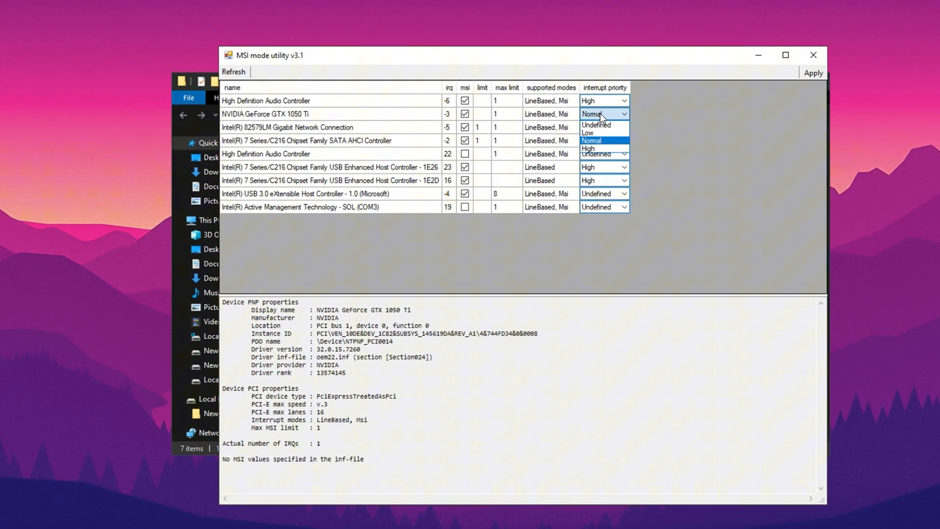
pyautogui.click(592, 148)
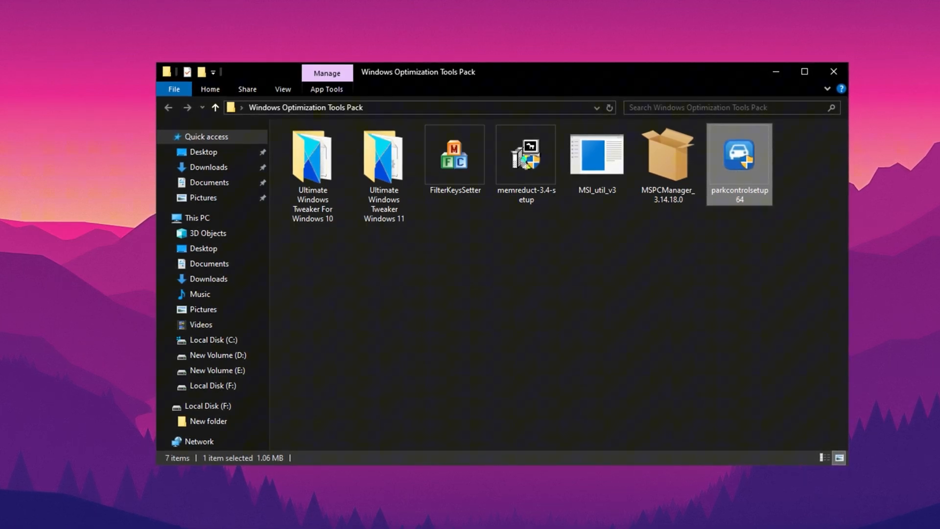
# Launch ParkControl and choose the Bitsum Highest Performance profile with parking and frequency scaling off.
pyautogui.doubleClick(739, 152)
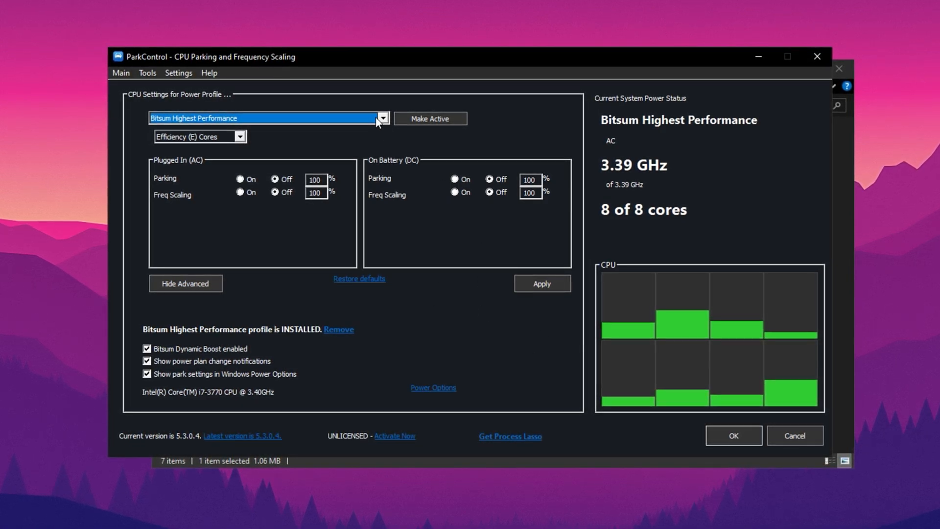
pyautogui.click(382, 118)
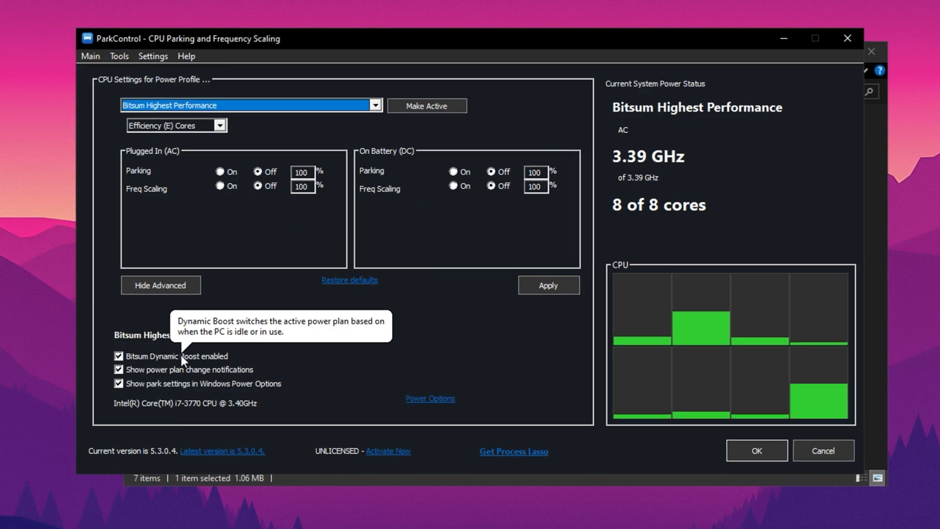
pyautogui.click(430, 399)
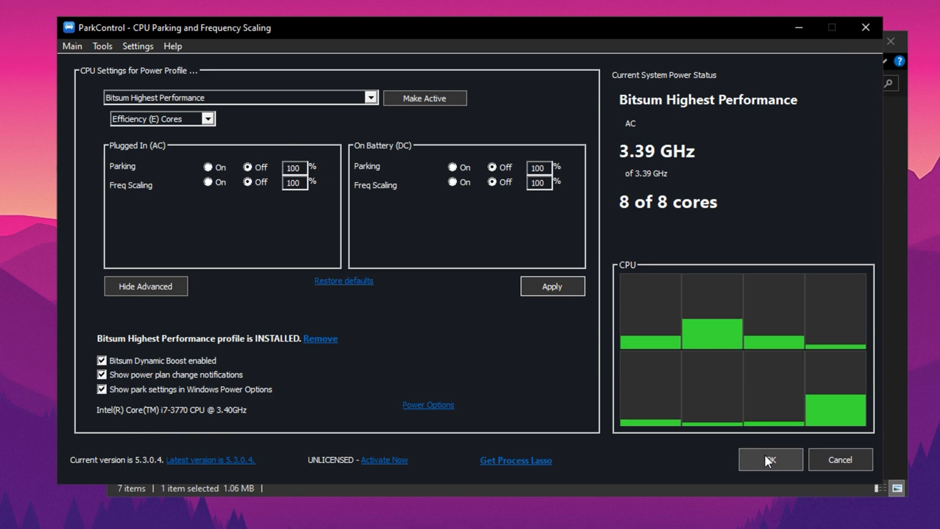
# Close ParkControl, launch the Windows 10 tweaker and go to its Performance tweaks section.
pyautogui.click(770, 461)
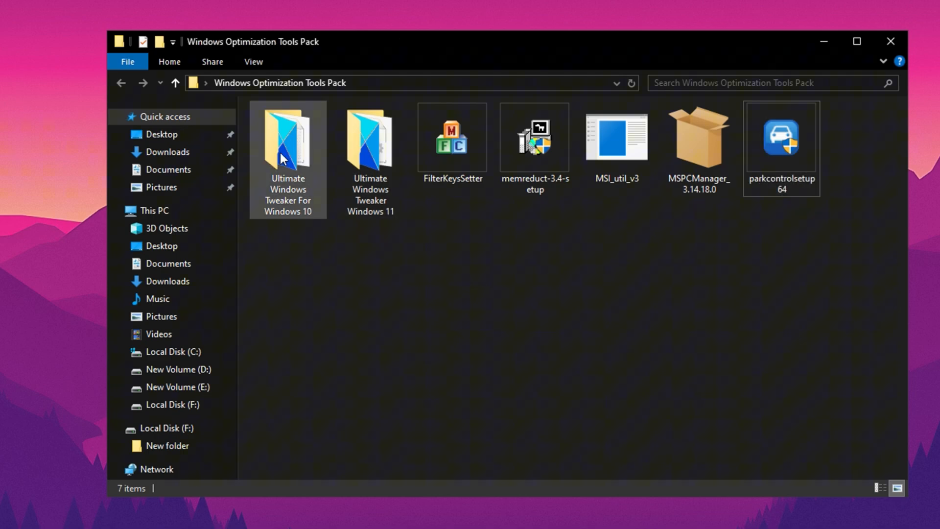
pyautogui.click(286, 150)
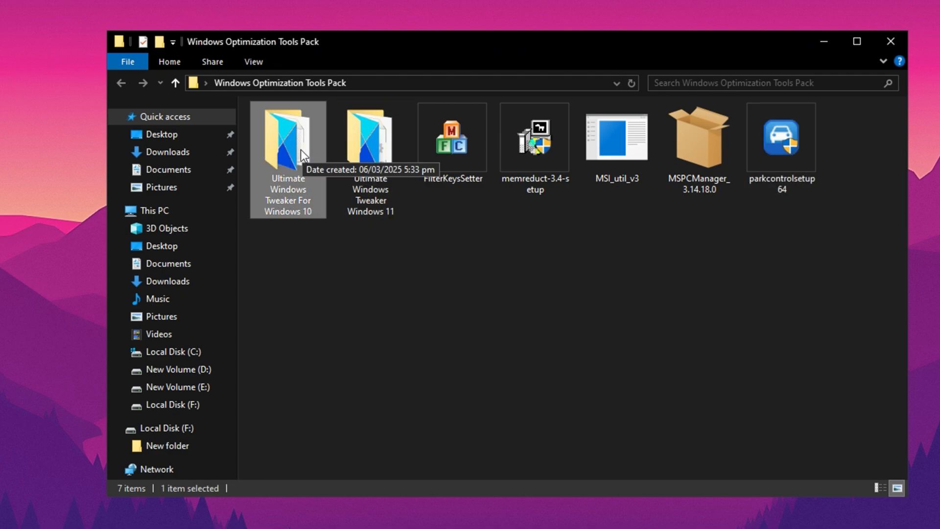
pyautogui.moveTo(321, 223)
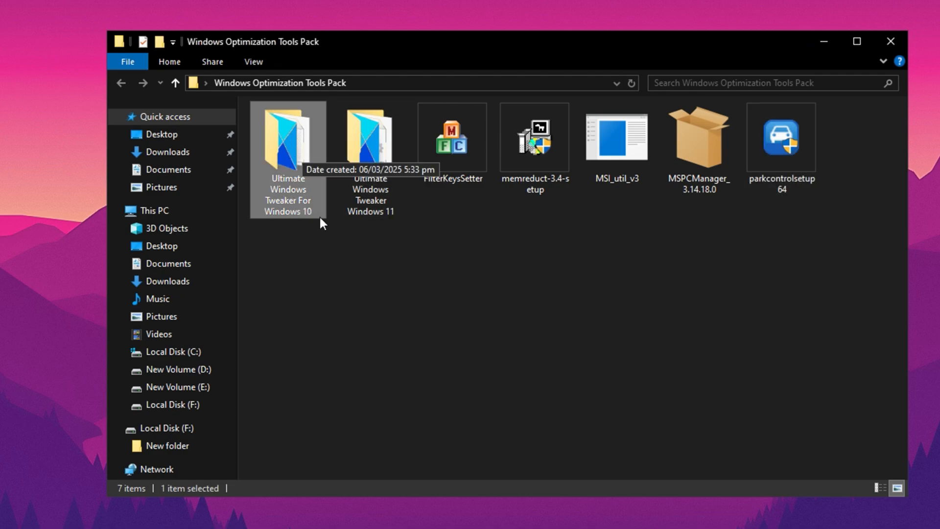
pyautogui.click(370, 142)
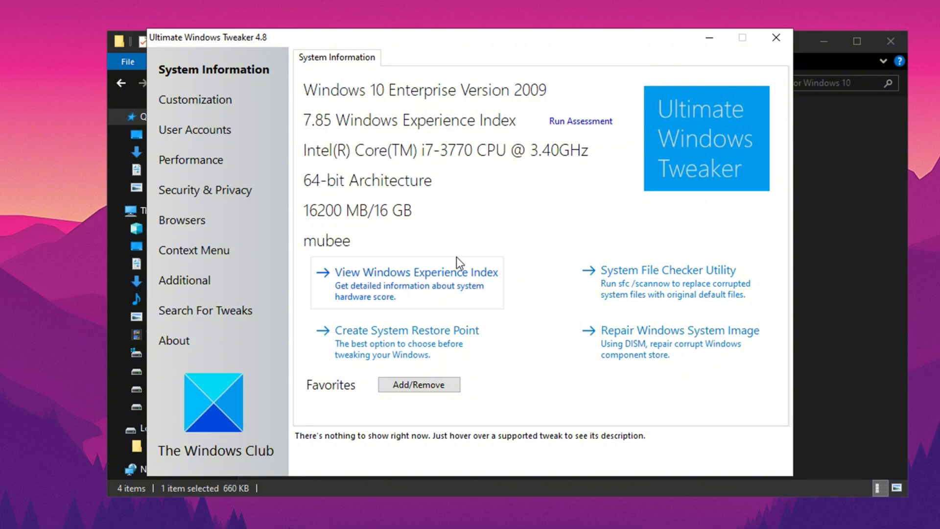
pyautogui.click(191, 159)
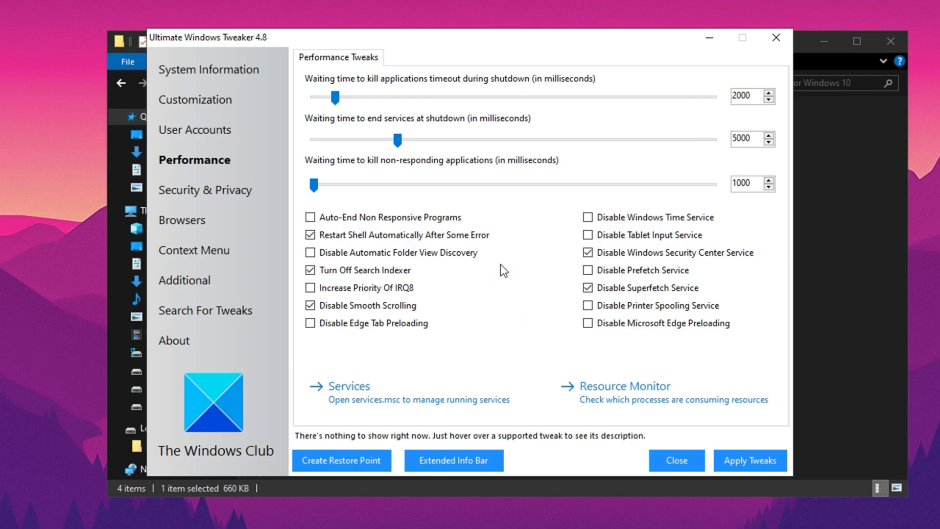
pyautogui.moveTo(452, 294)
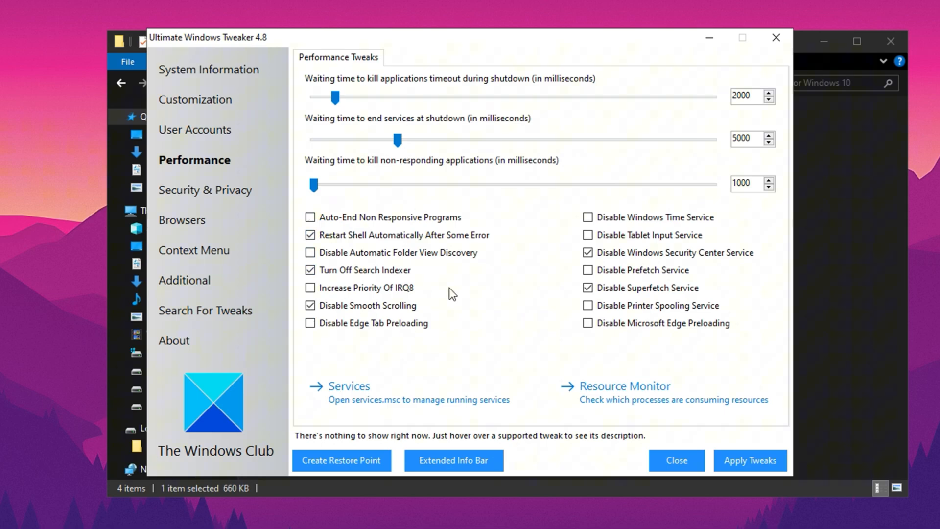
pyautogui.moveTo(497, 267)
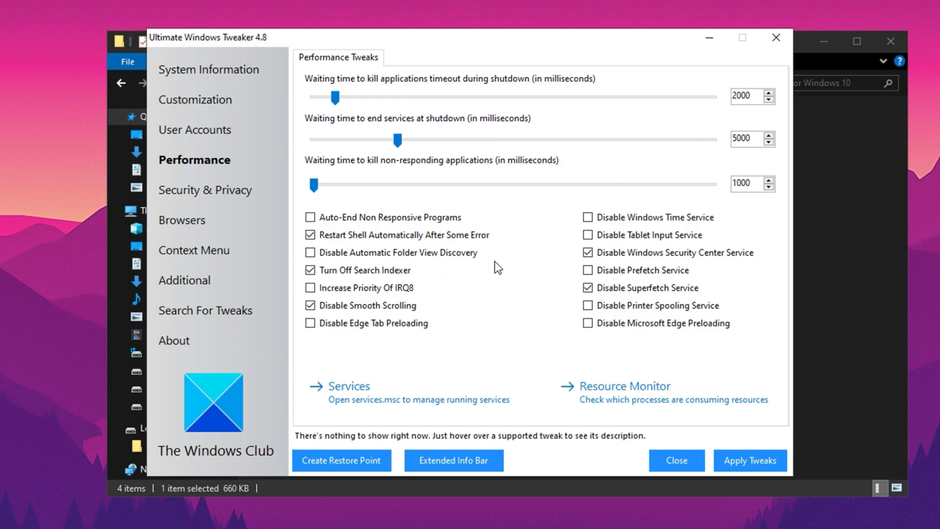
# Tick Disable Tablet Input Service, Disable Printer Spooling Service and Disable Edge Tab Preloading.
pyautogui.click(589, 234)
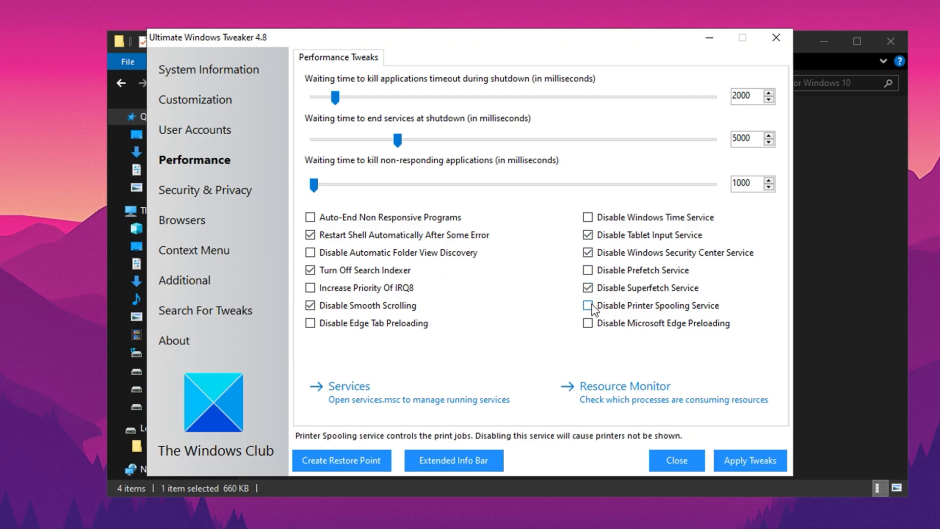
pyautogui.click(587, 306)
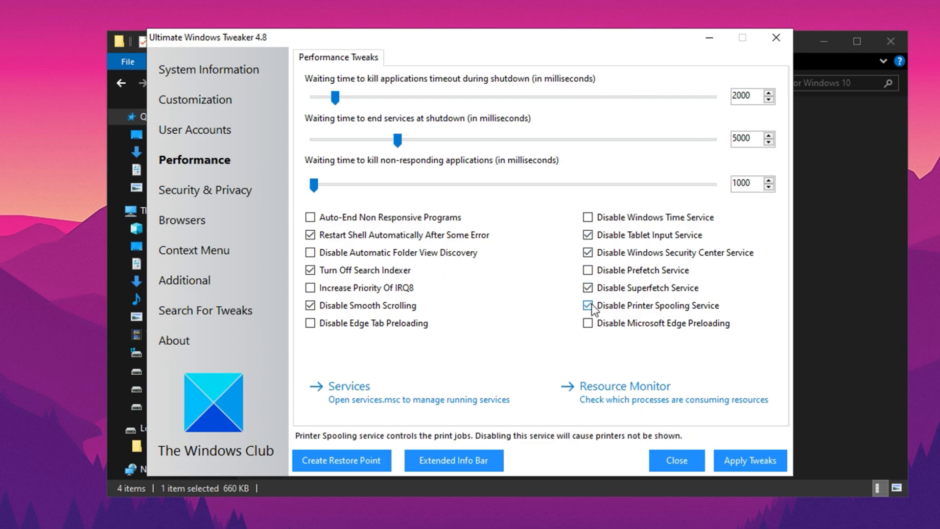
pyautogui.moveTo(390, 310)
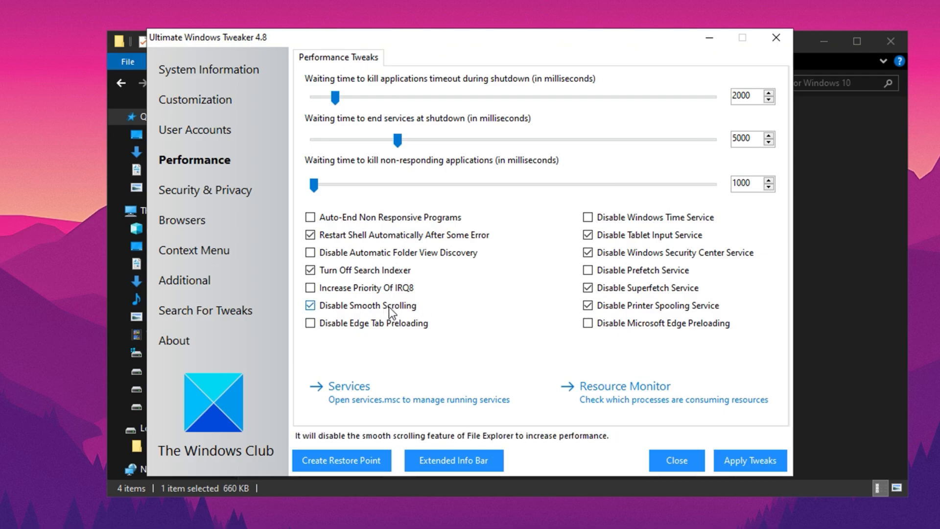
pyautogui.click(310, 322)
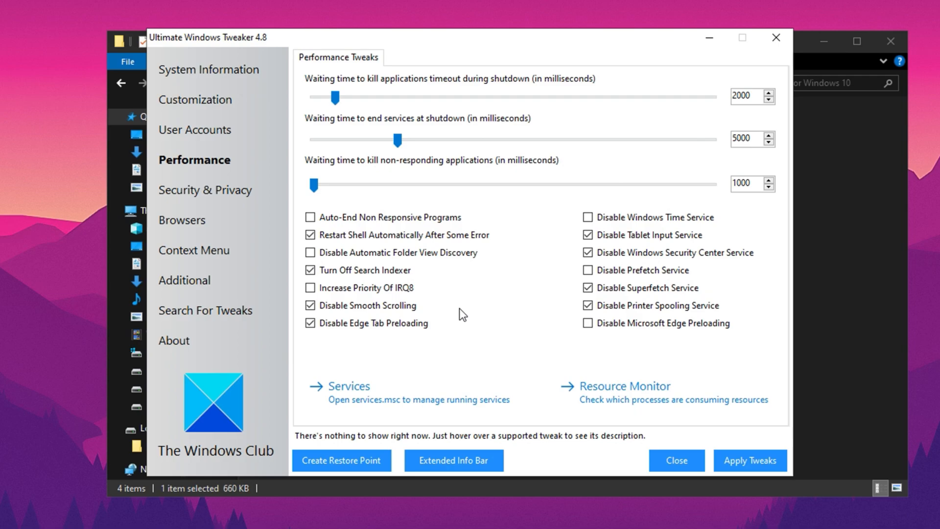
pyautogui.moveTo(364, 277)
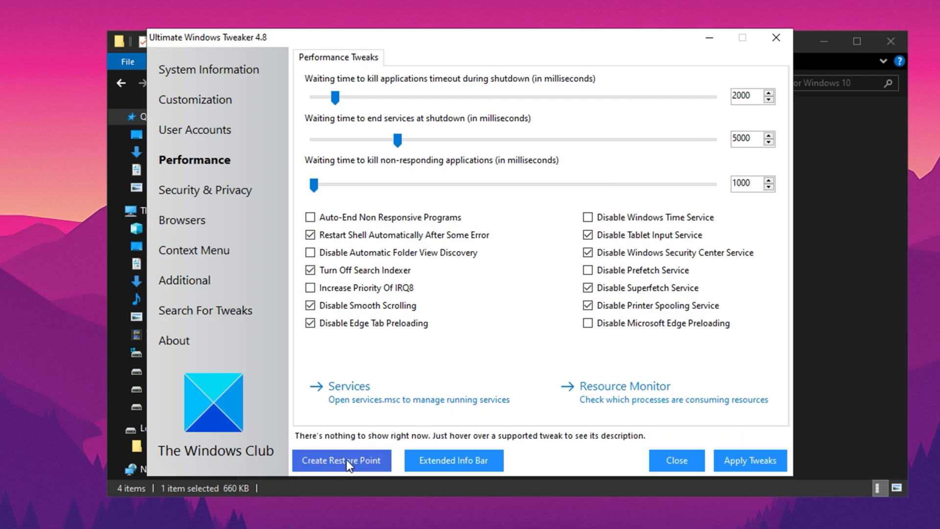
pyautogui.moveTo(333, 451)
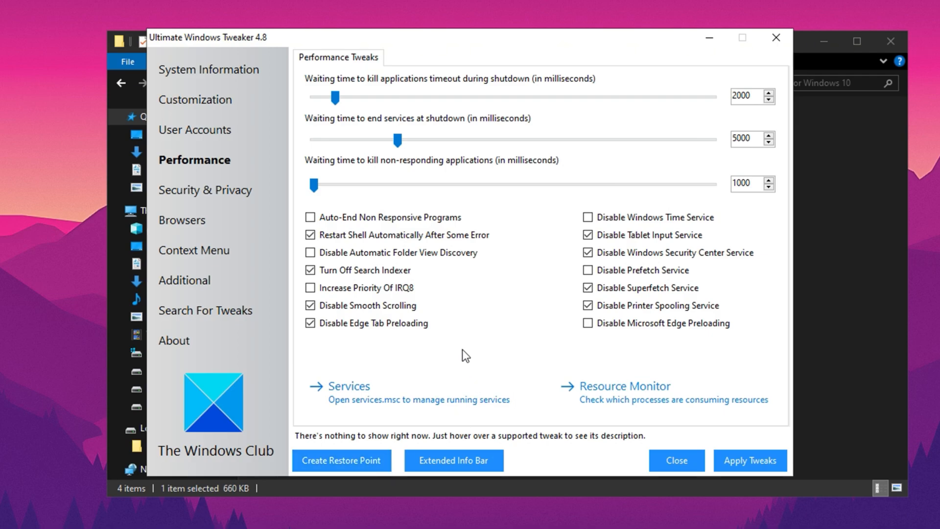
pyautogui.moveTo(749, 460)
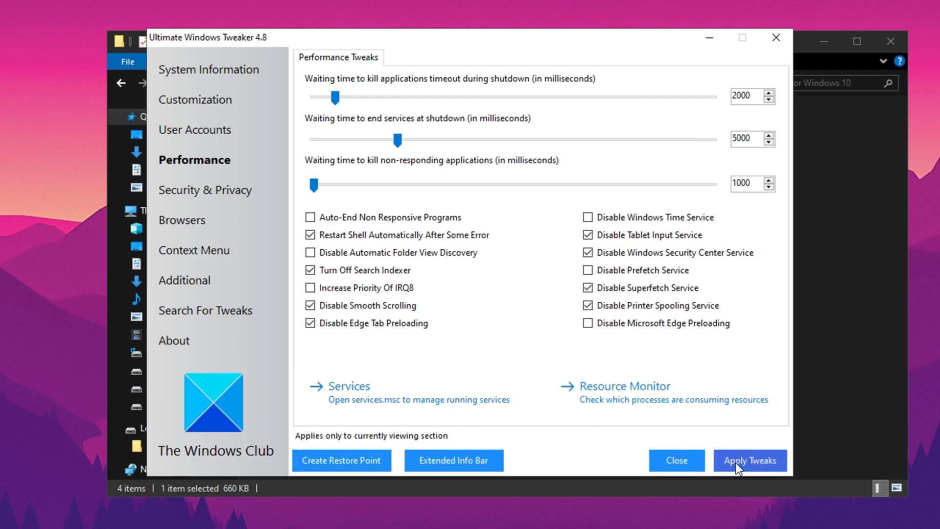
# Apply the performance tweaks, then disable biometrics on the Privacy page.
pyautogui.click(205, 189)
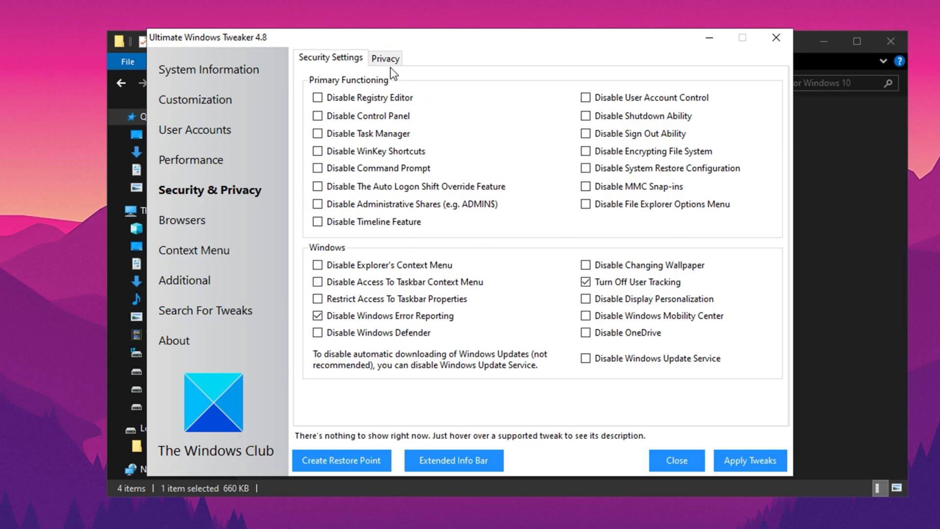
pyautogui.click(384, 57)
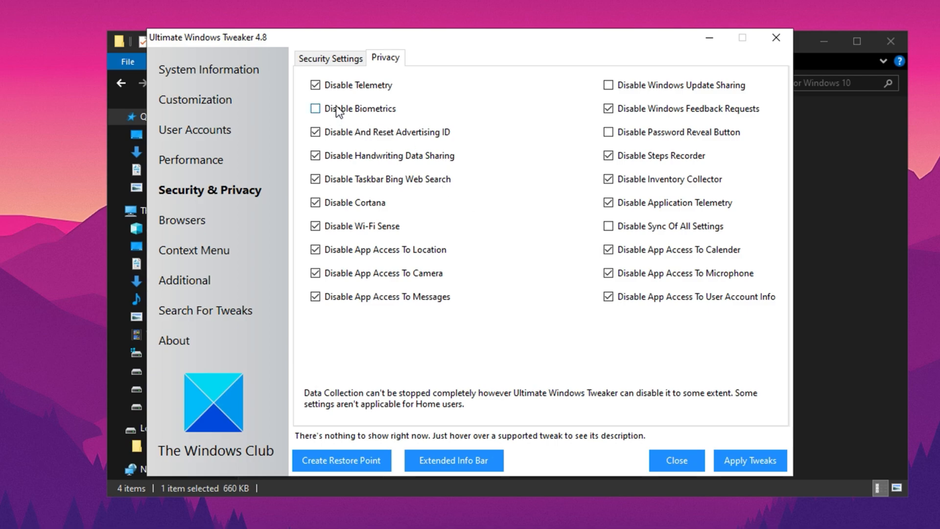
pyautogui.click(314, 108)
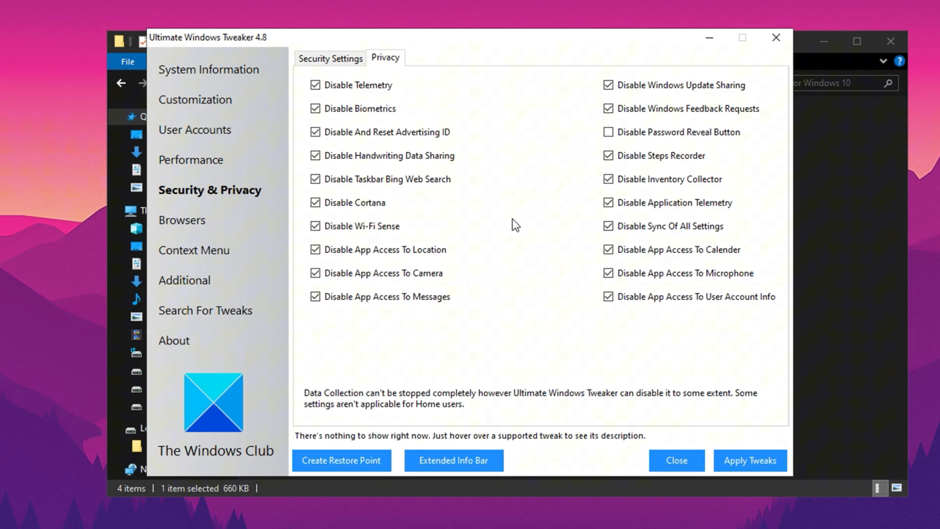
pyautogui.moveTo(185, 281)
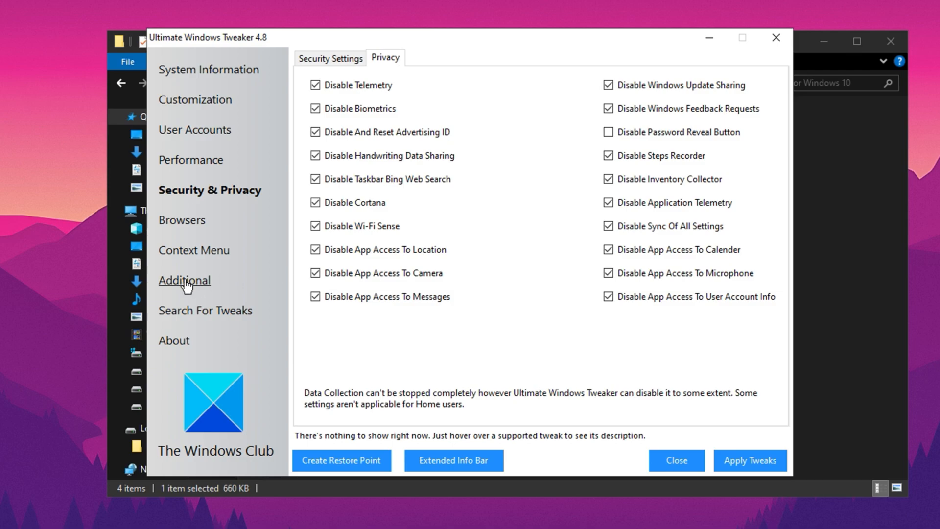
# Review the Additional section's network tweaks and close Ultimate Windows Tweaker.
pyautogui.click(184, 280)
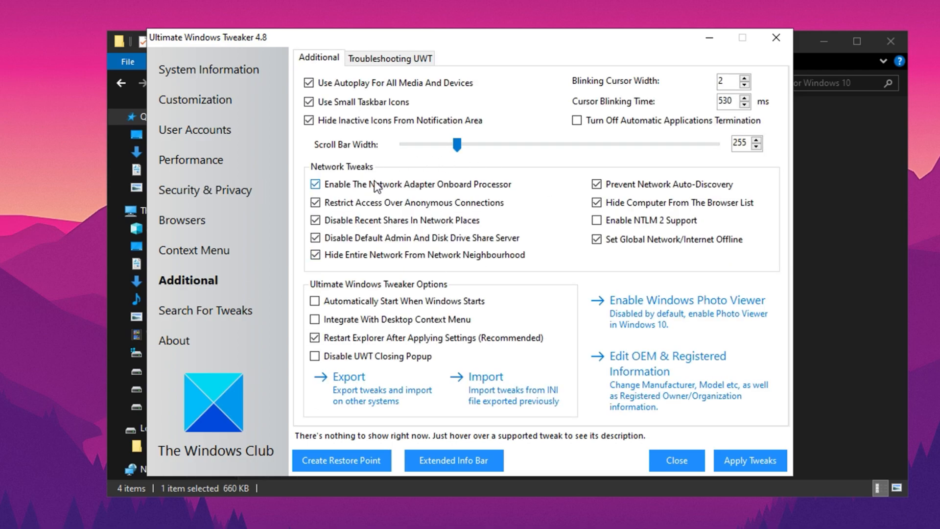
pyautogui.moveTo(412, 197)
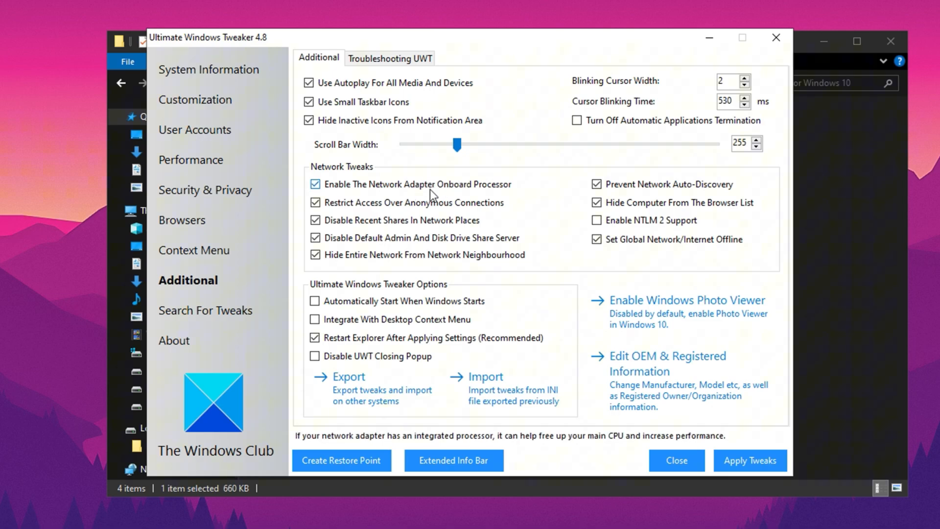
pyautogui.moveTo(403, 189)
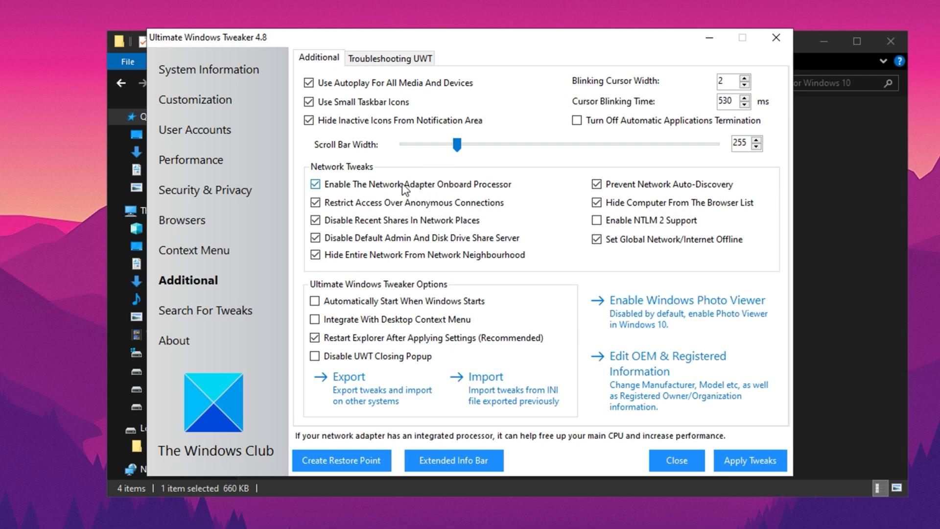
pyautogui.moveTo(431, 196)
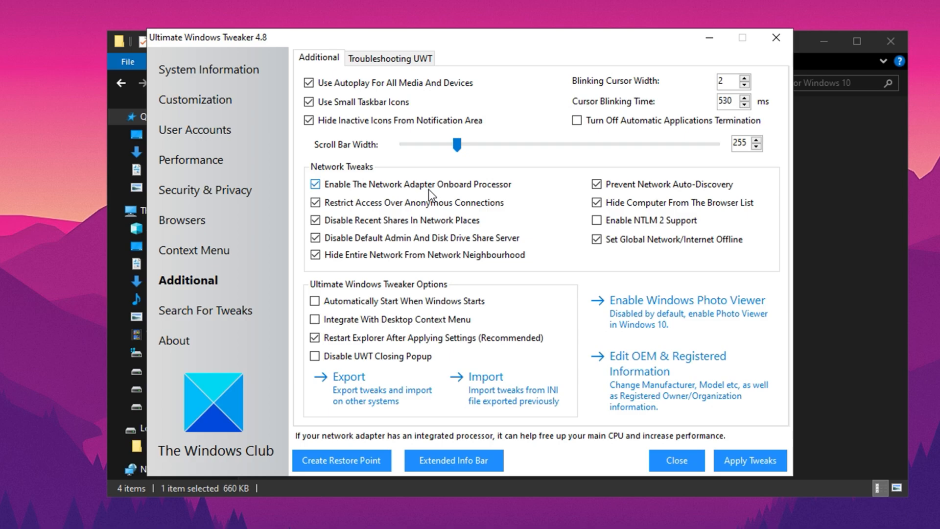
pyautogui.moveTo(474, 204)
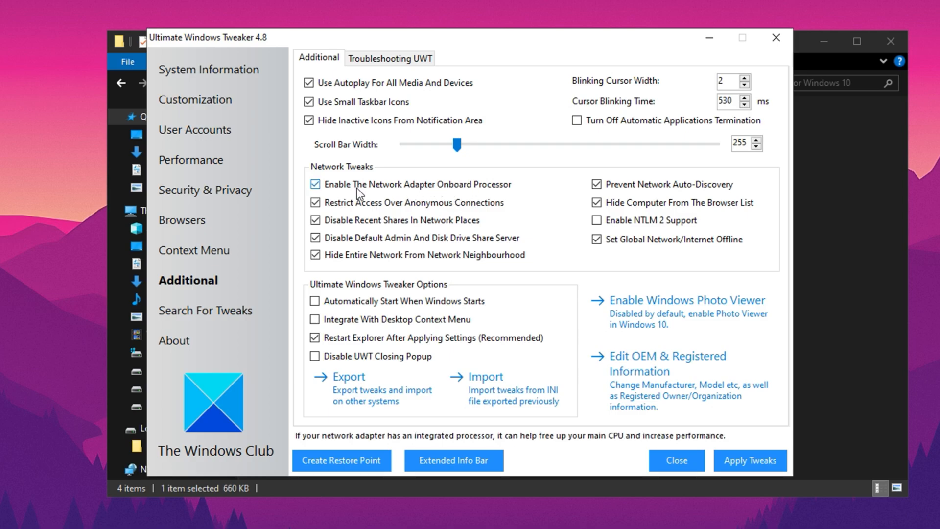
pyautogui.moveTo(415, 194)
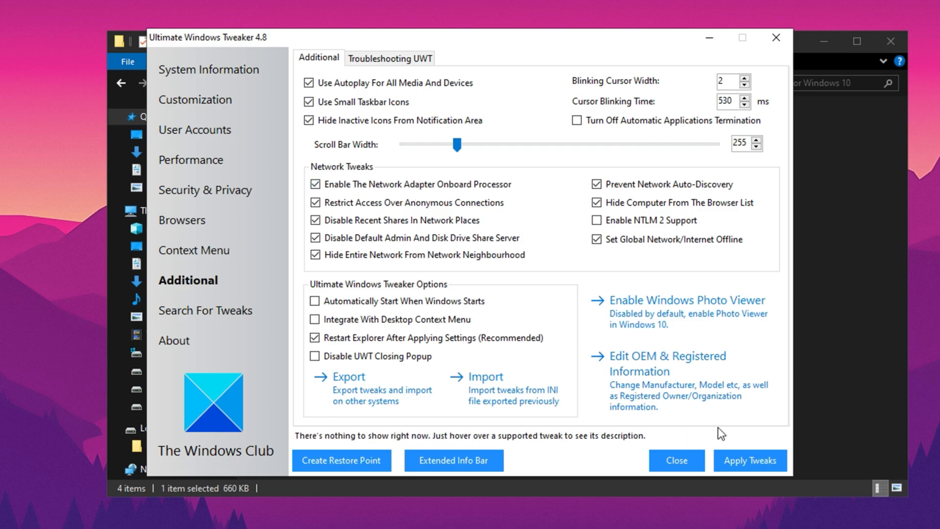
pyautogui.moveTo(775, 38)
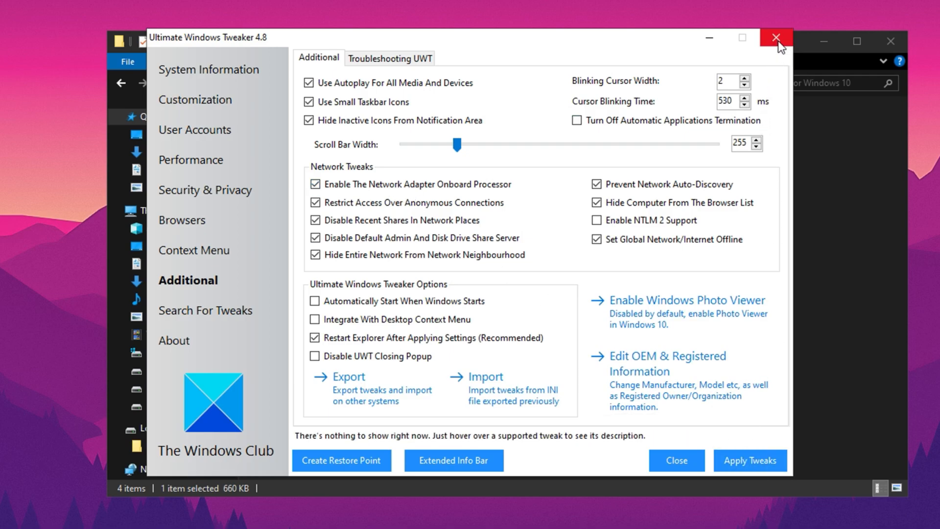
pyautogui.click(779, 37)
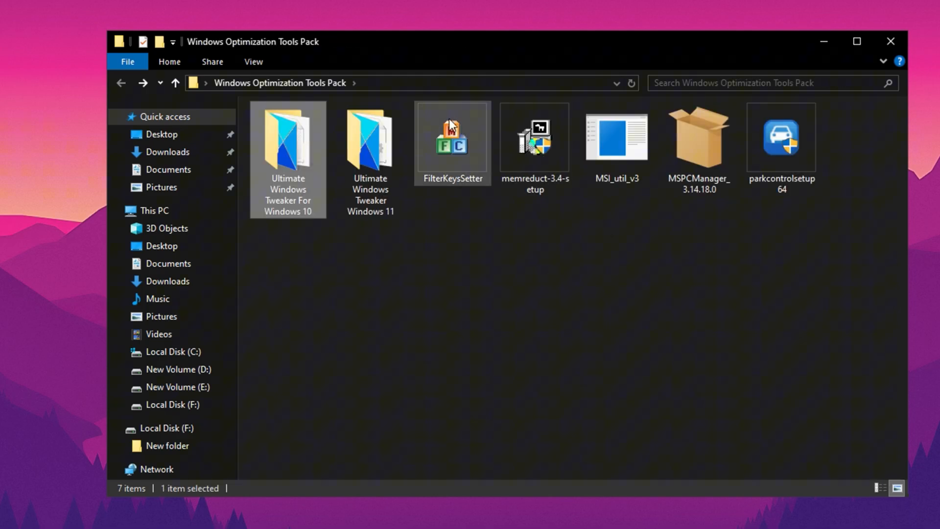
# Launch Mem Reduct and run a first memory clean, confirming the prompt.
pyautogui.doubleClick(534, 138)
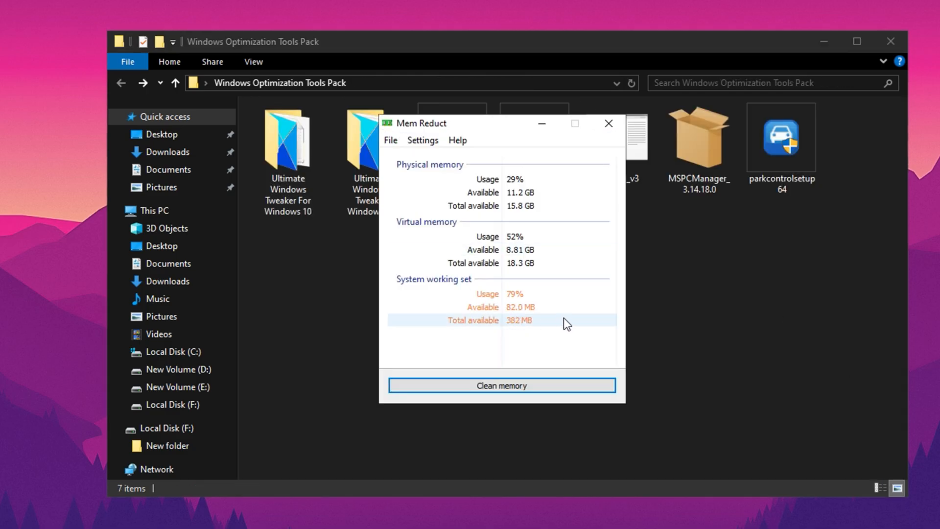
pyautogui.moveTo(517, 331)
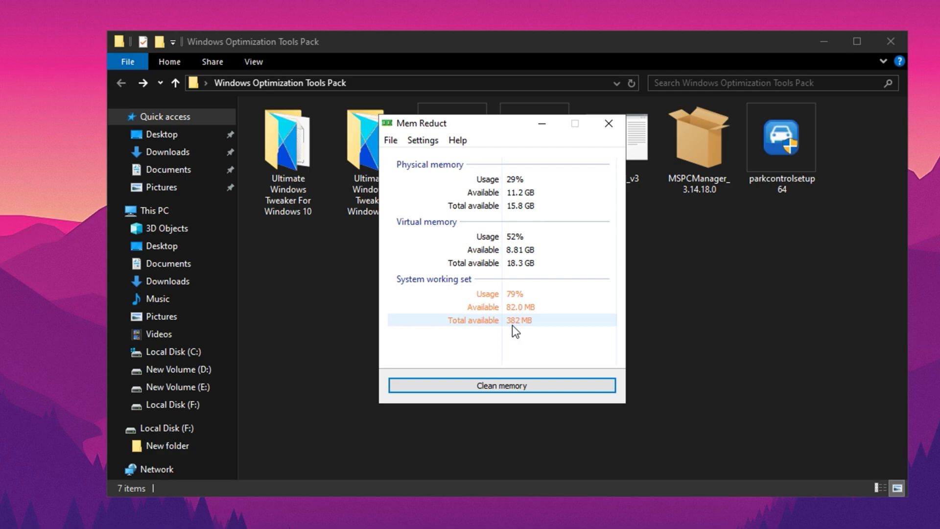
pyautogui.moveTo(499, 365)
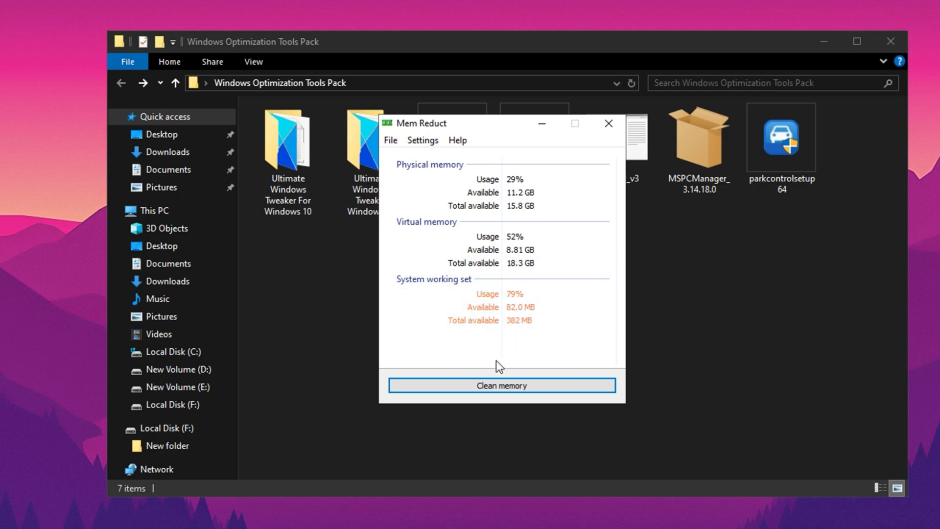
pyautogui.click(502, 385)
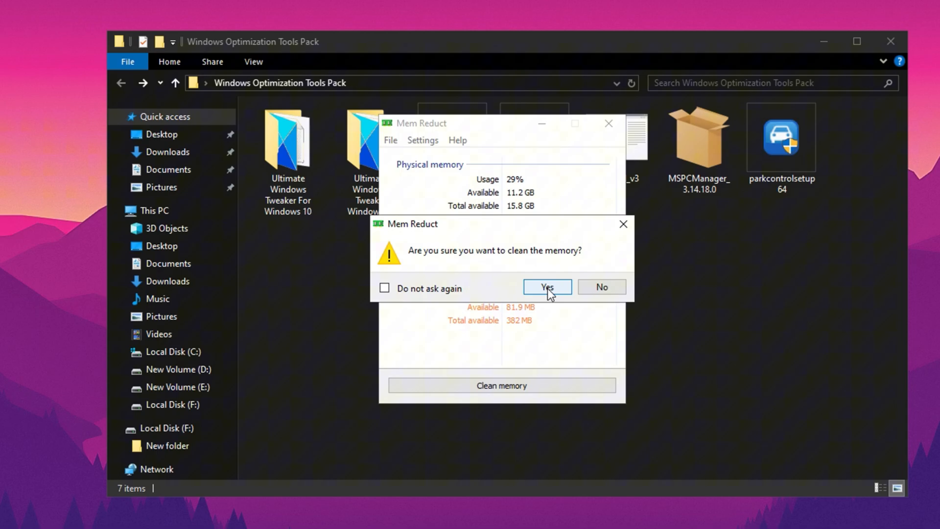
pyautogui.click(547, 287)
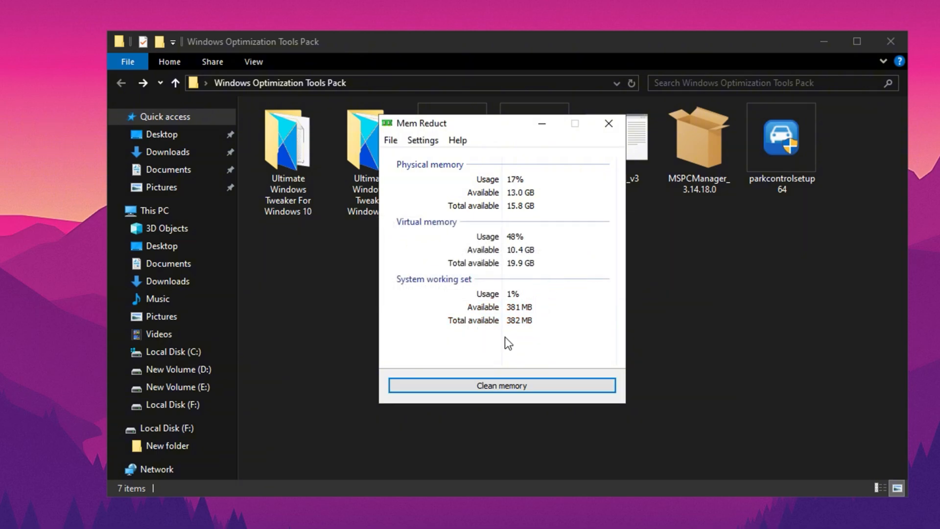
pyautogui.click(502, 385)
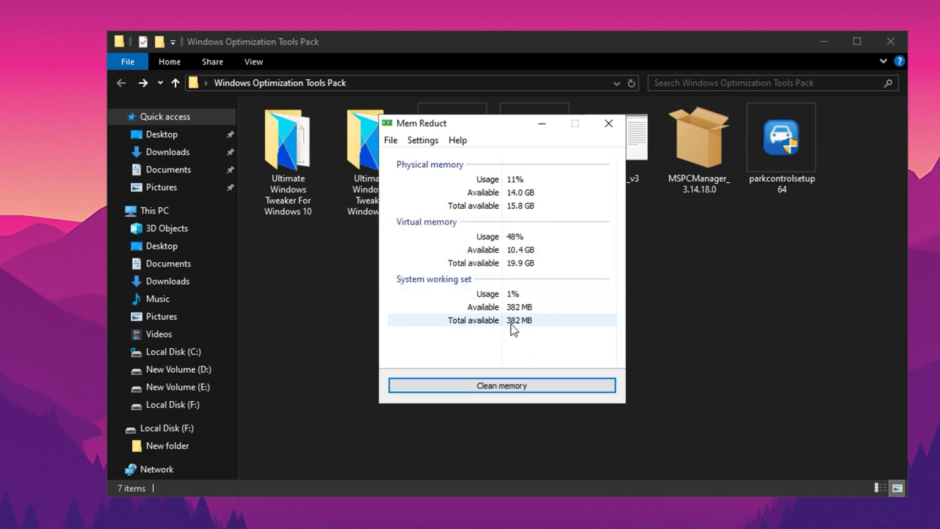
# Clean the memory a second time so physical usage drops to about 12%, then close Mem Reduct.
pyautogui.click(502, 384)
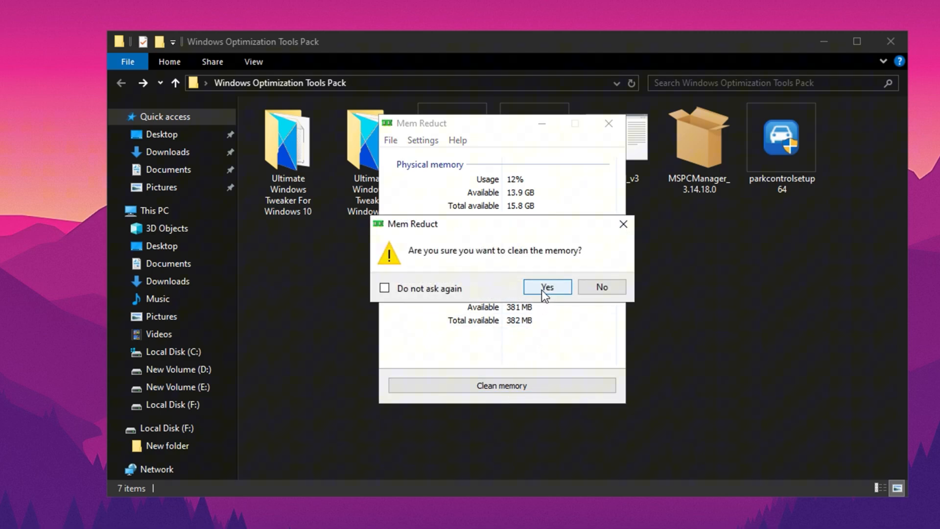
pyautogui.click(547, 287)
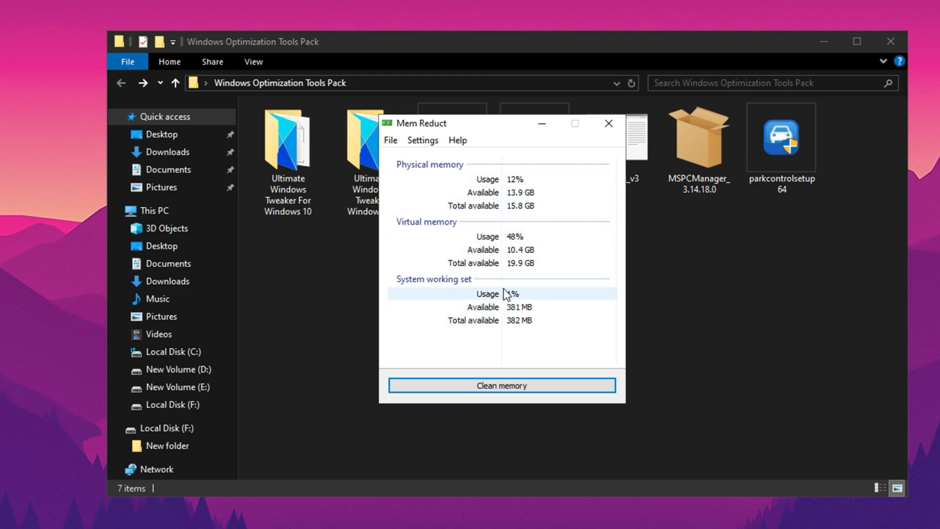
pyautogui.moveTo(608, 125)
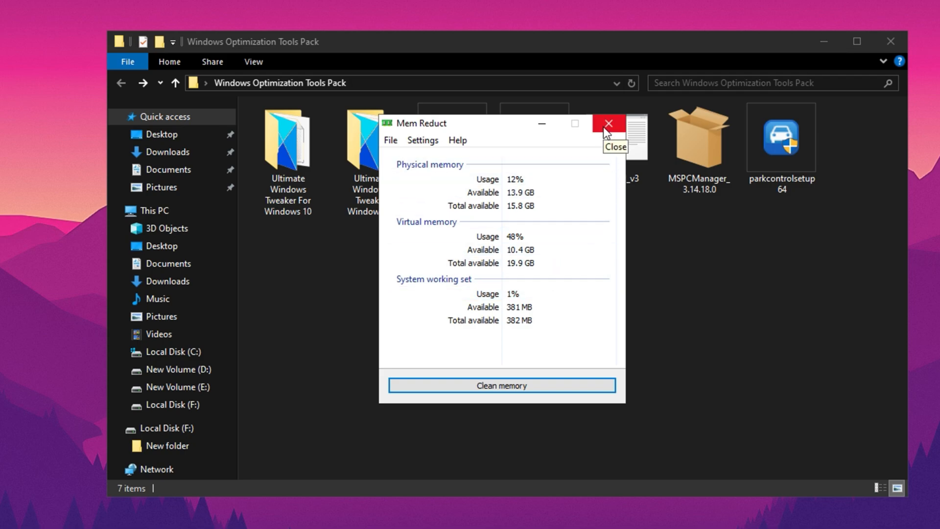
pyautogui.moveTo(607, 133)
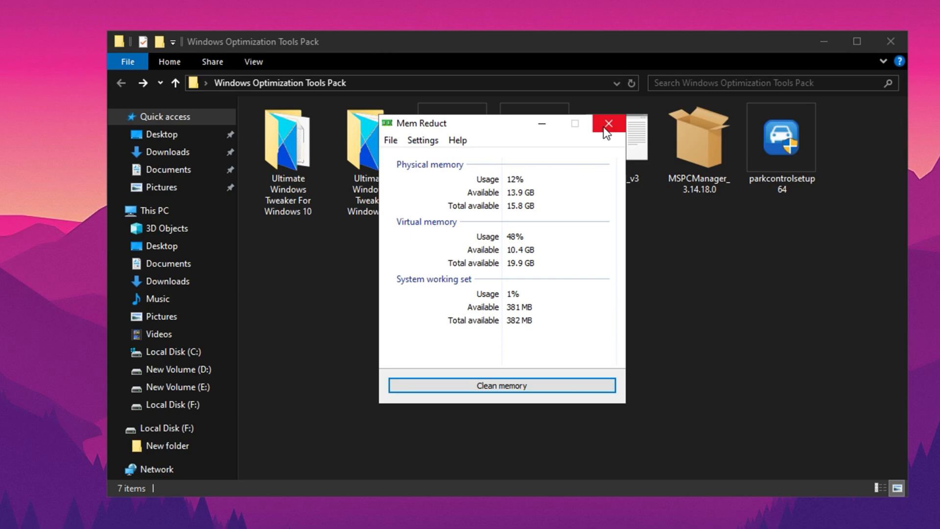
pyautogui.click(608, 123)
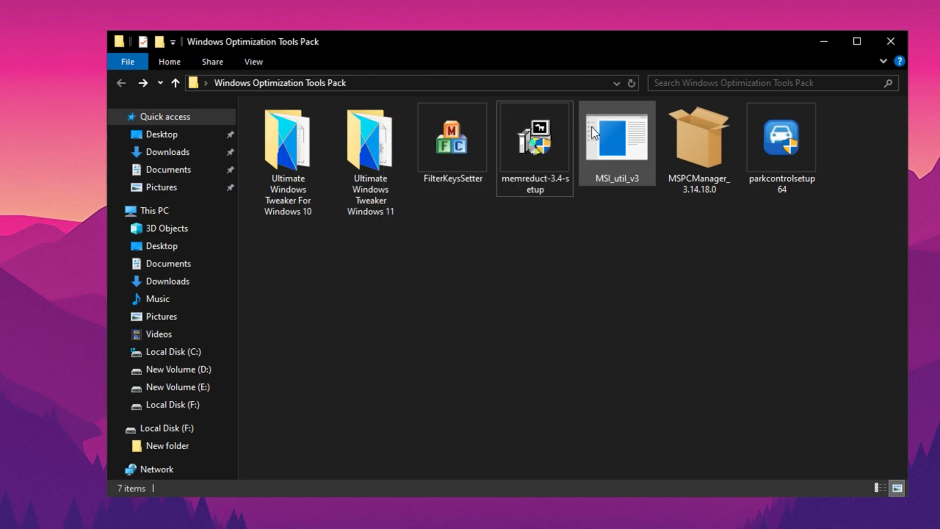
# Run FilterKeysSetter as administrator and accept the UAC prompt.
pyautogui.click(451, 139)
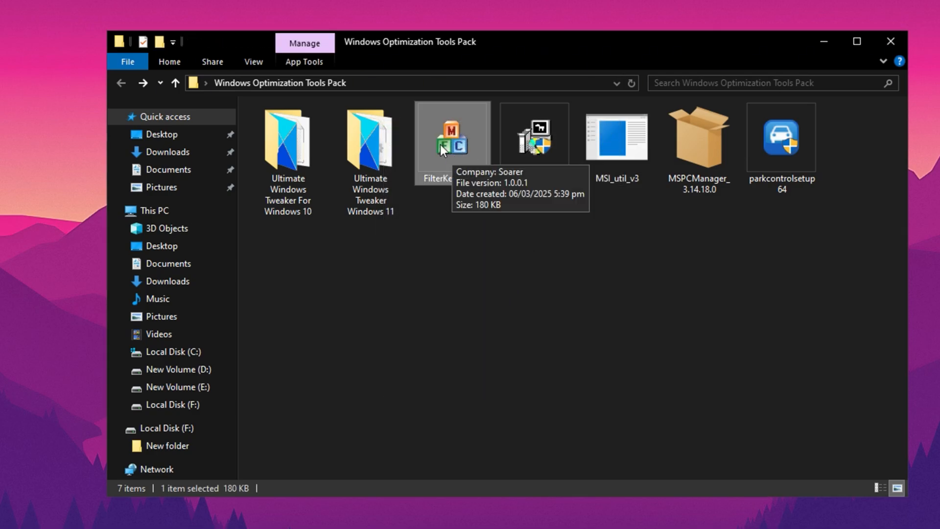
pyautogui.rightClick(450, 144)
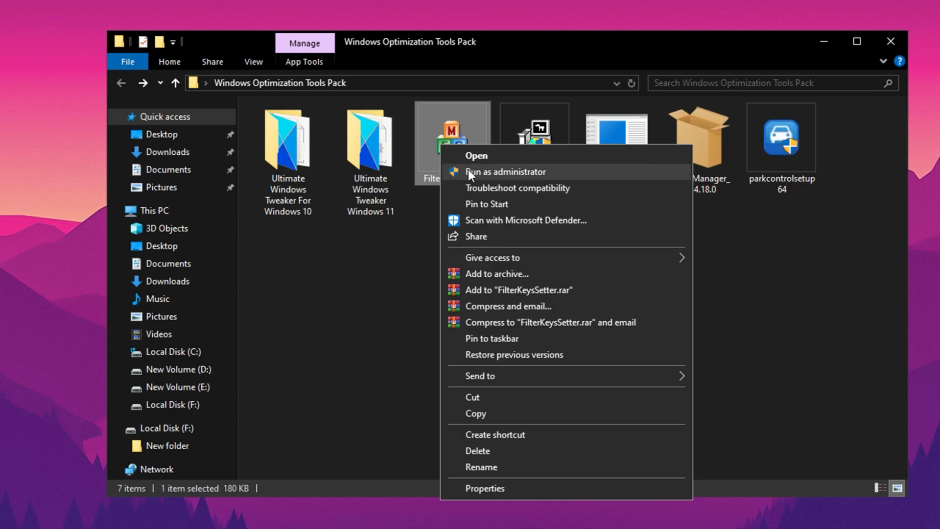
pyautogui.click(505, 173)
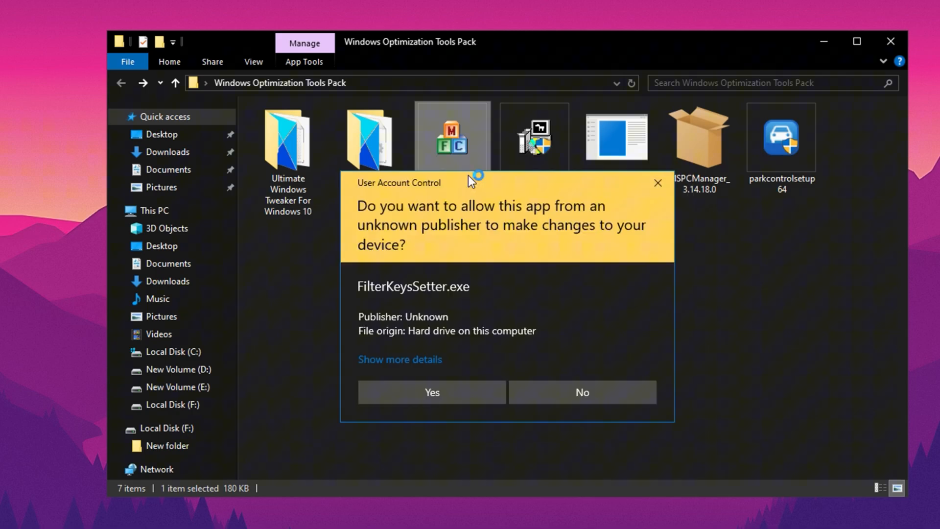
pyautogui.click(431, 392)
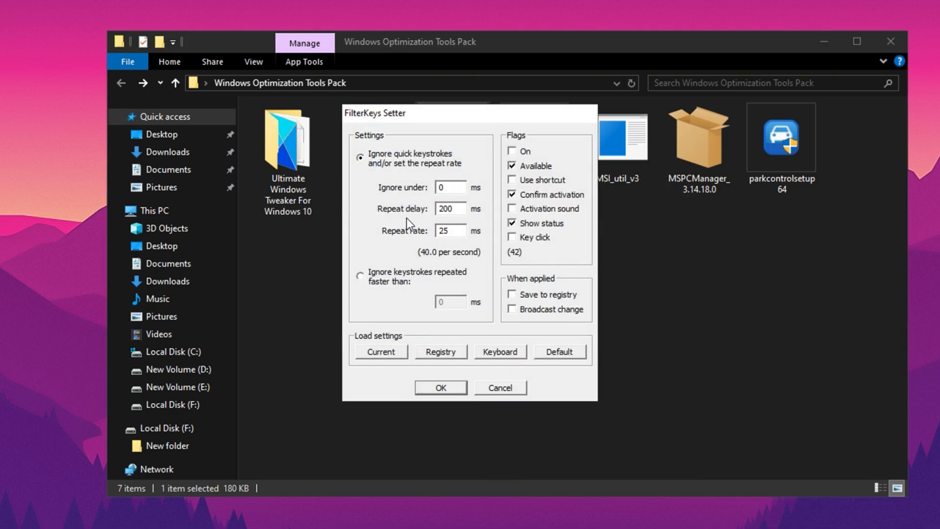
# Keep ignore under 0 ms, repeat delay 200 ms, rate 25 ms, tick Save to registry and apply.
pyautogui.click(512, 167)
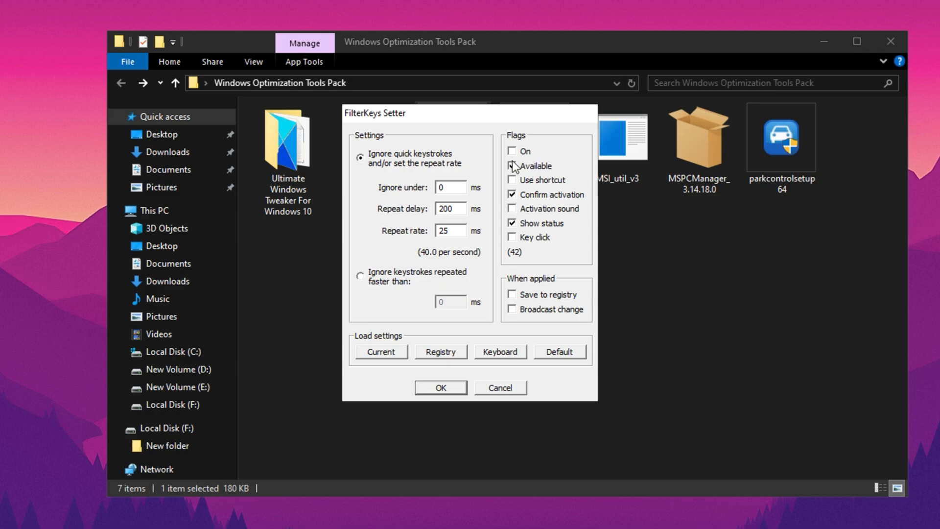
pyautogui.click(512, 166)
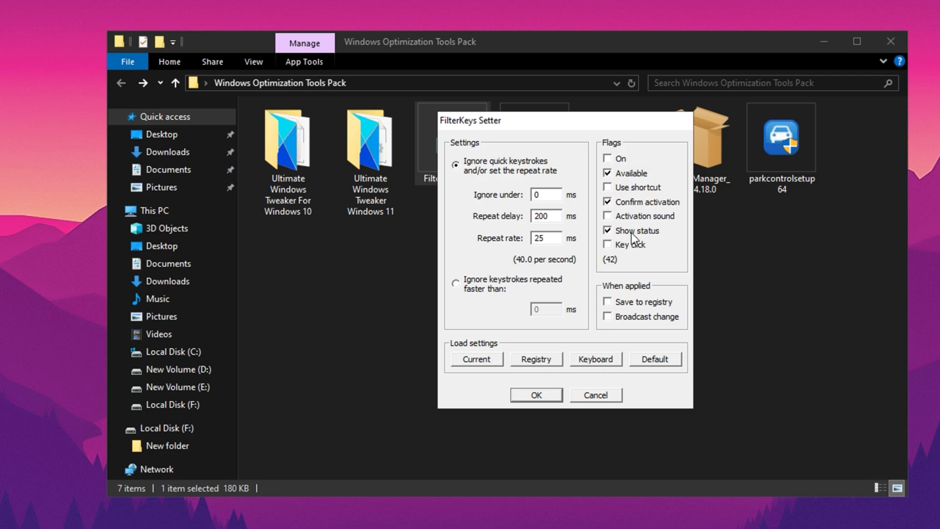
pyautogui.click(607, 230)
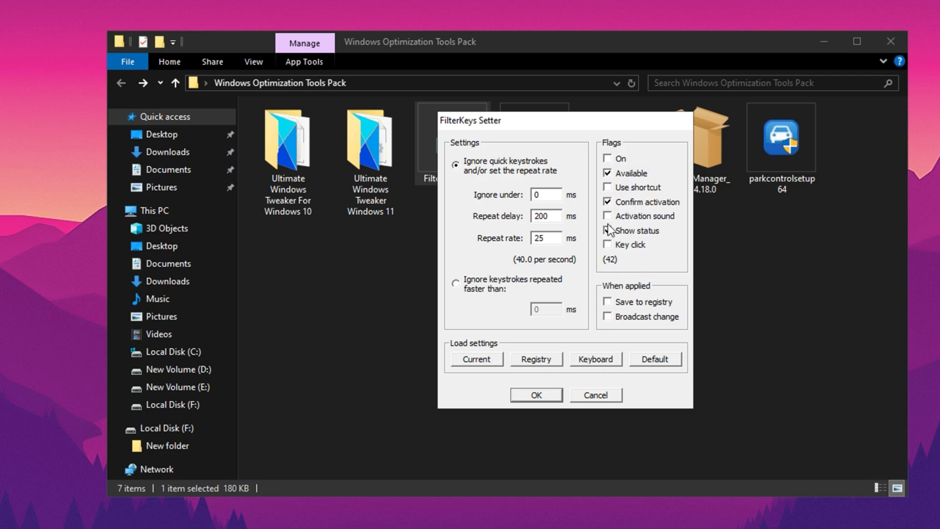
pyautogui.click(607, 230)
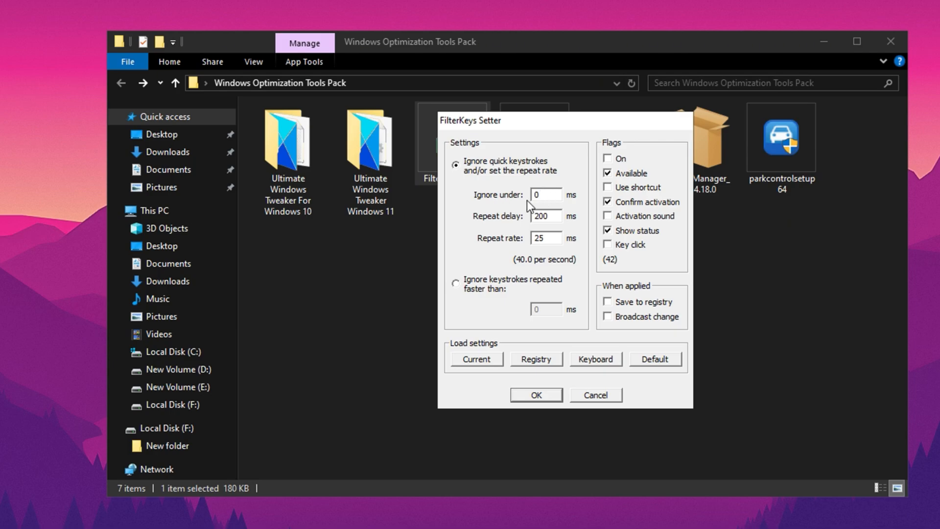
pyautogui.moveTo(541, 207)
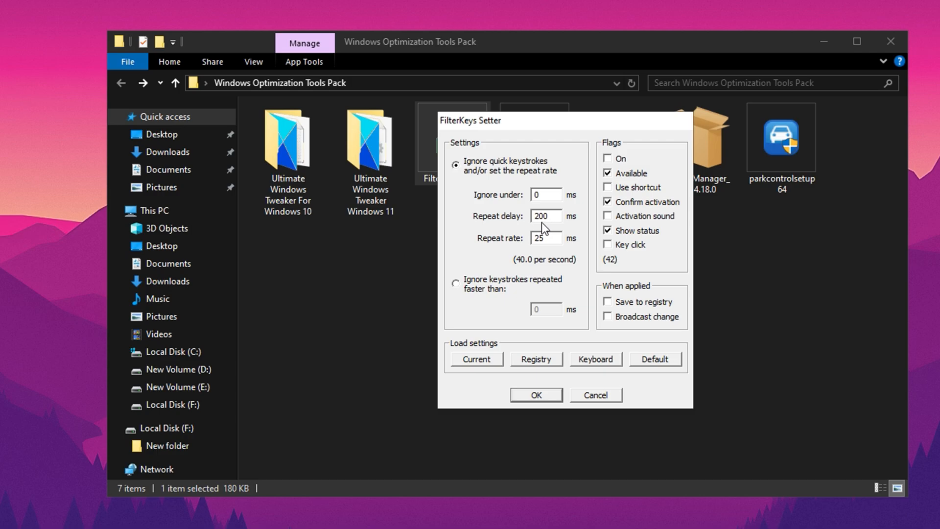
pyautogui.moveTo(520, 249)
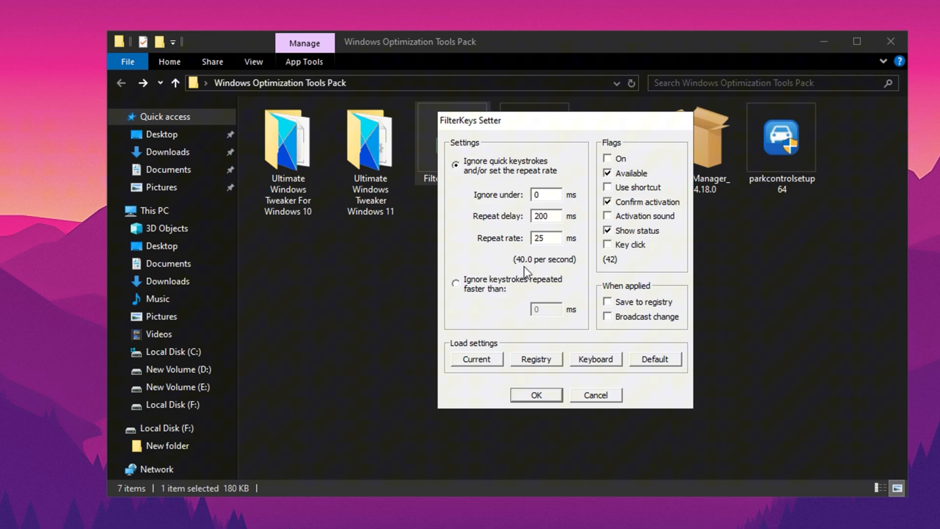
pyautogui.moveTo(550, 271)
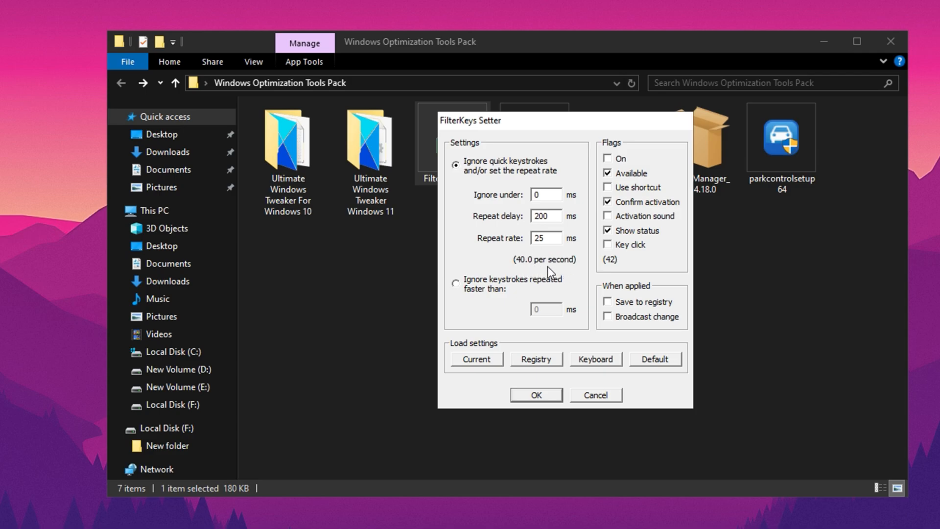
pyautogui.moveTo(555, 270)
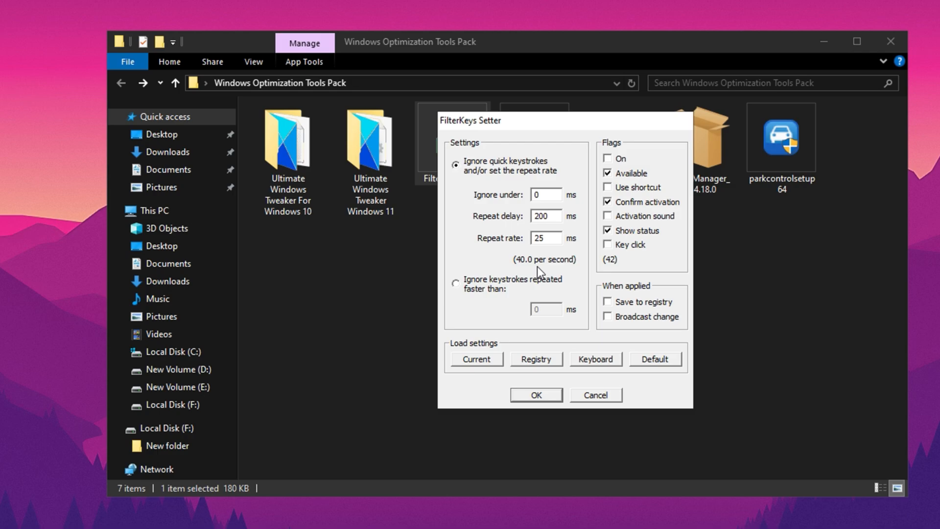
pyautogui.moveTo(550, 267)
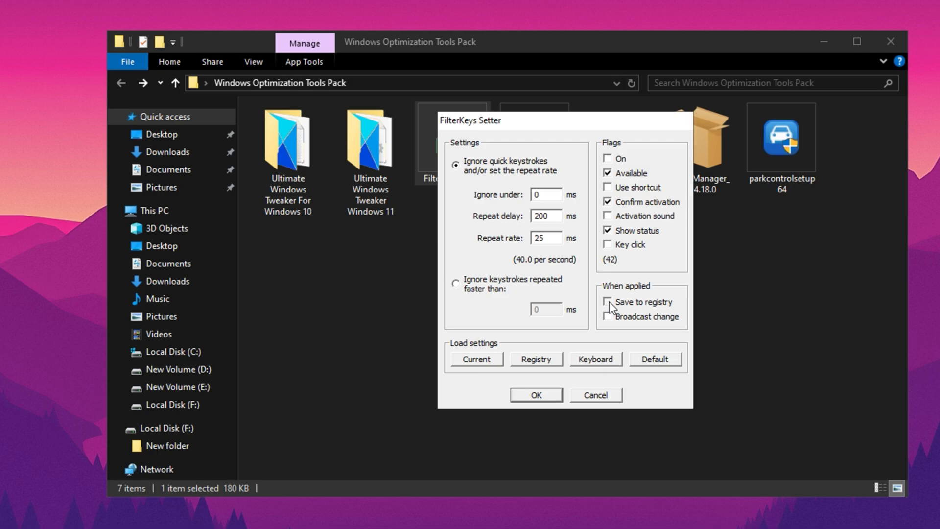
pyautogui.click(609, 302)
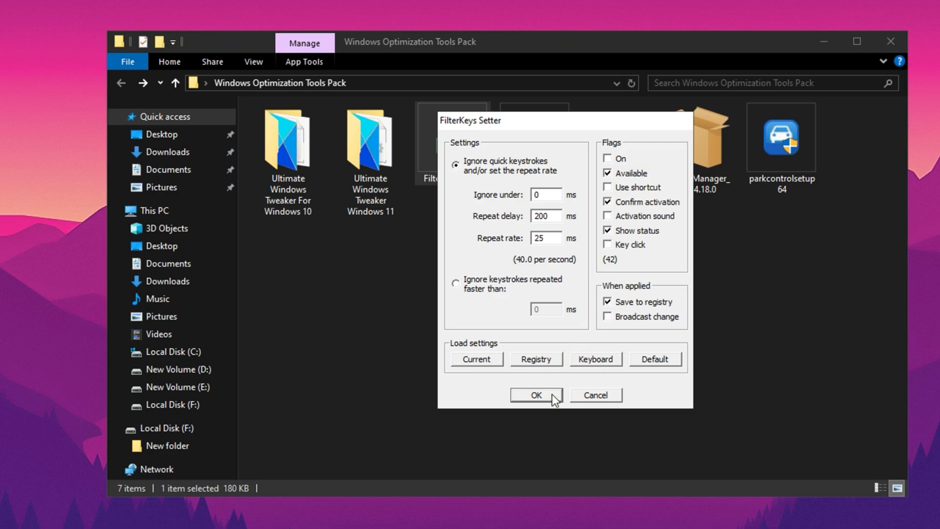
pyautogui.moveTo(546, 400)
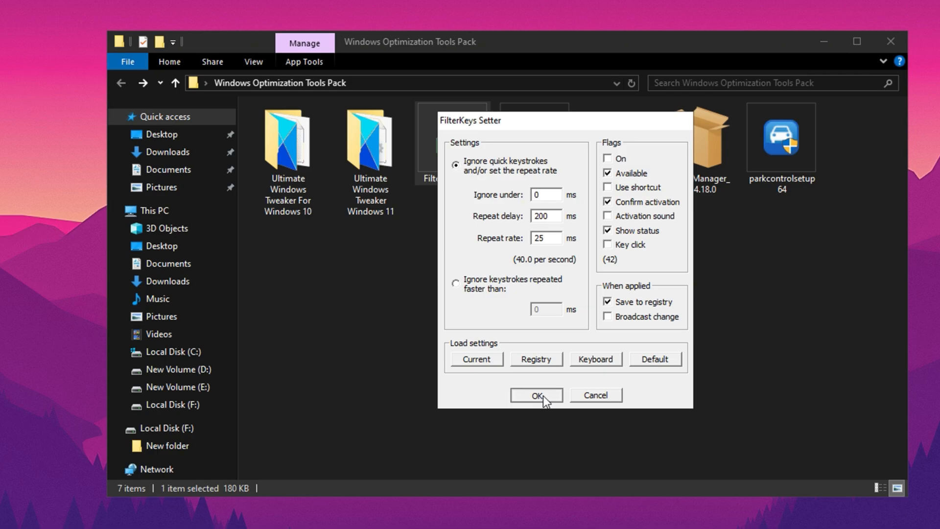
pyautogui.click(535, 395)
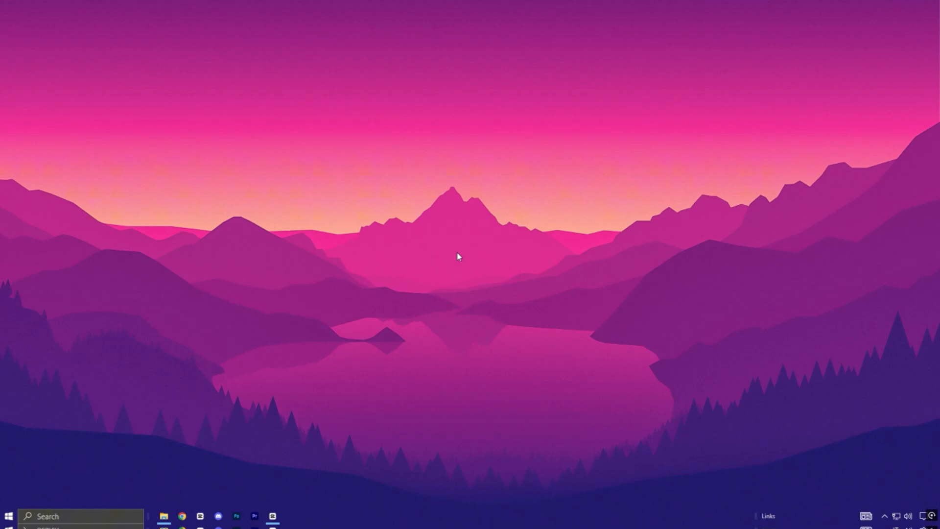
# Search Game Mode settings, go to Graphics settings with GPU scheduling on and browse for a desktop app.
pyautogui.write('game Mode settings')
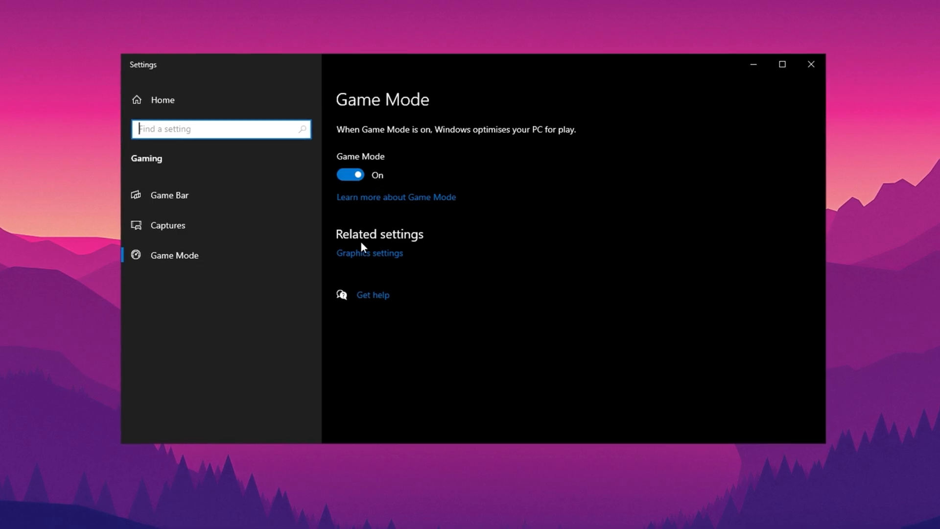
pyautogui.click(369, 253)
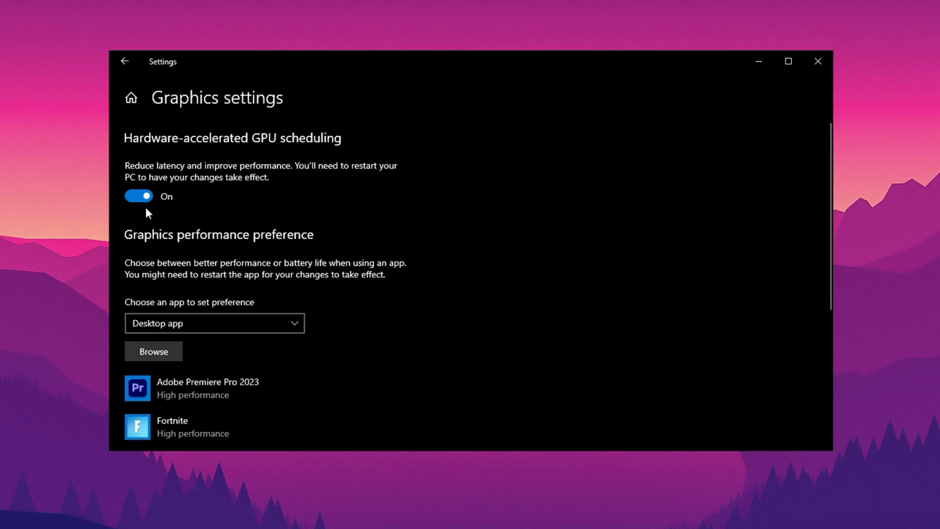
pyautogui.scroll(-3)
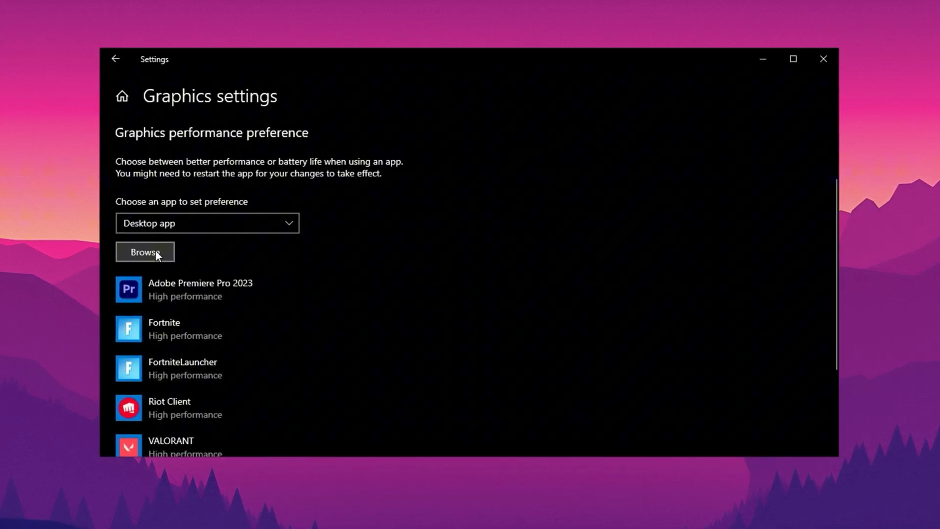
pyautogui.click(145, 252)
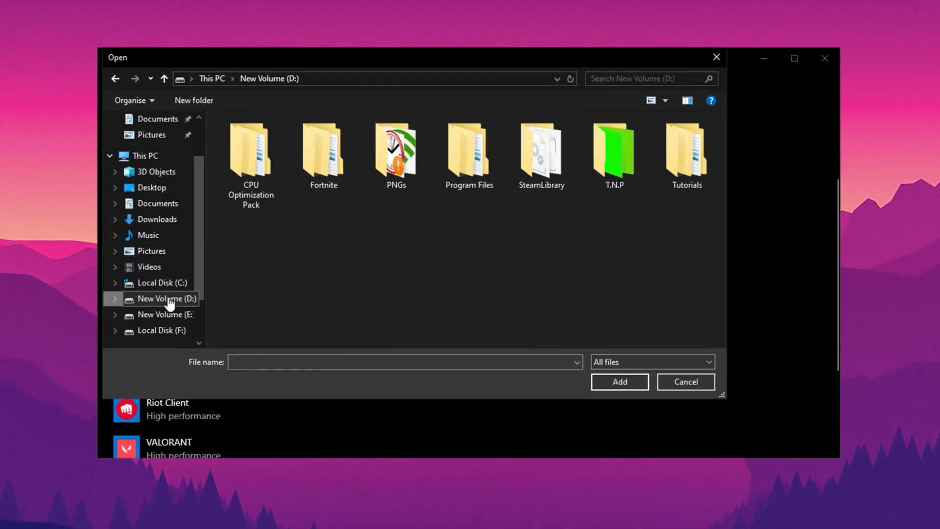
# Browse into D:\Fortnite\FortniteGame\Binaries to reach the game executable.
pyautogui.doubleClick(322, 150)
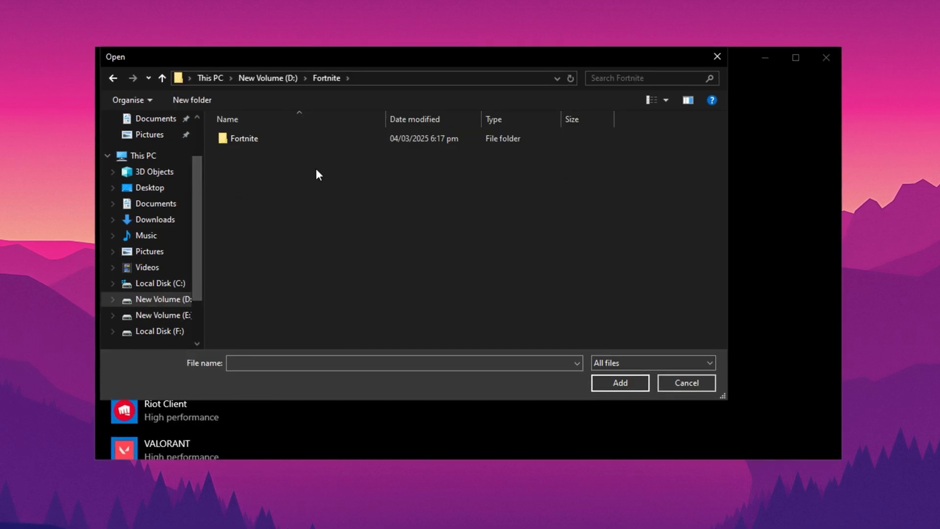
pyautogui.doubleClick(244, 138)
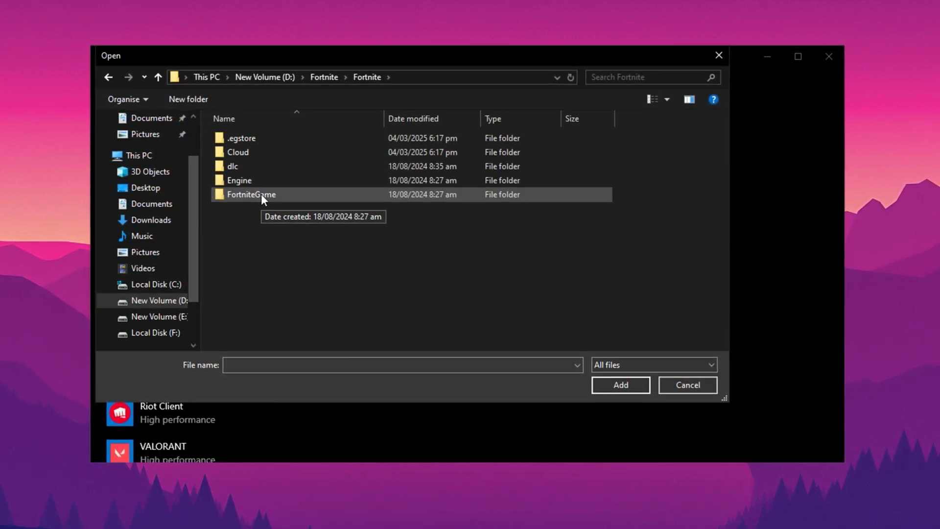
pyautogui.doubleClick(251, 194)
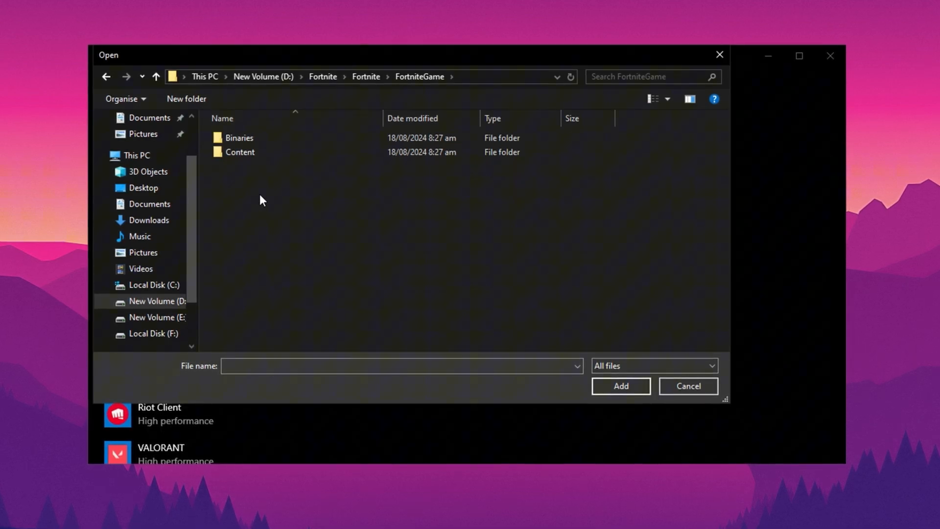
pyautogui.doubleClick(239, 137)
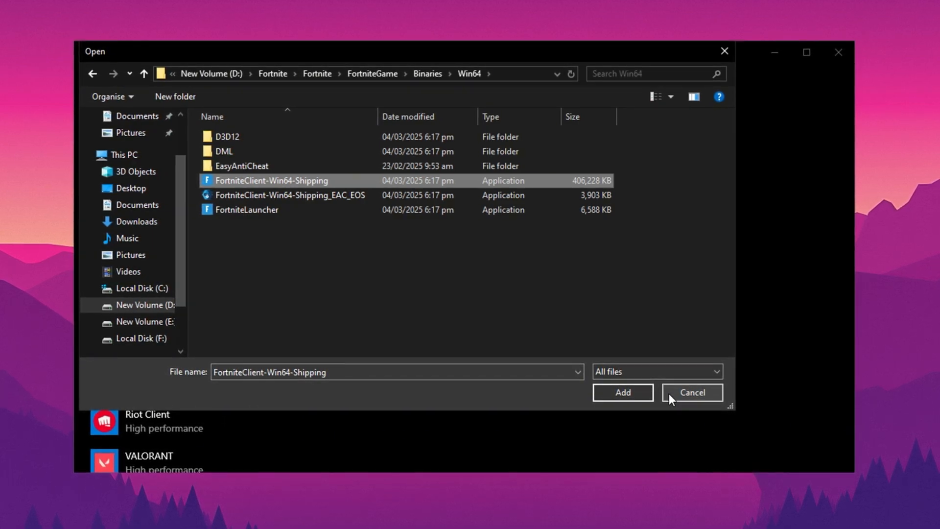
# Add FortniteClient-Win64-Shipping to the list and save High performance as its graphics preference.
pyautogui.click(622, 392)
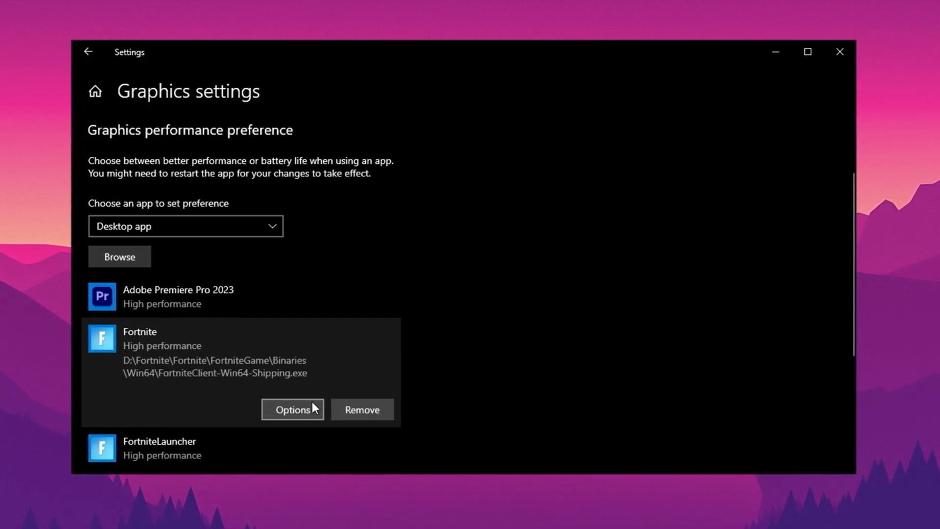
pyautogui.click(293, 409)
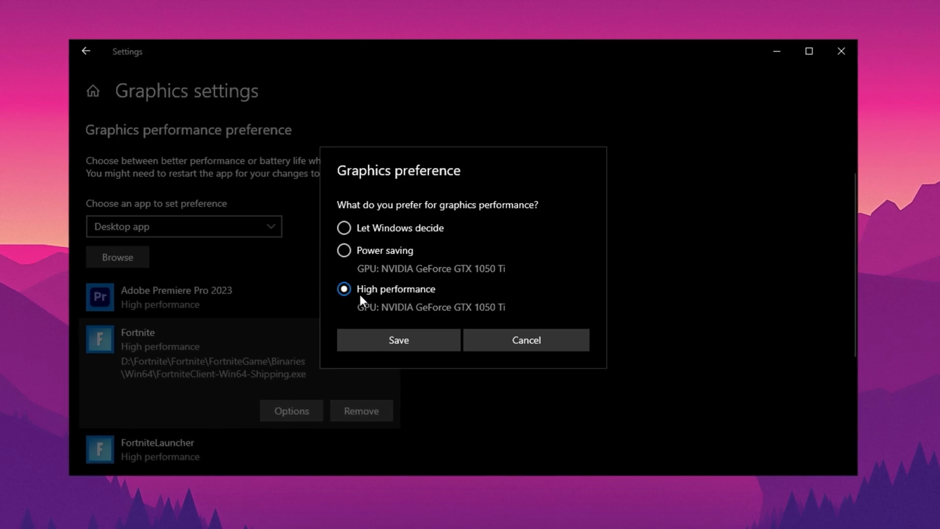
pyautogui.click(399, 340)
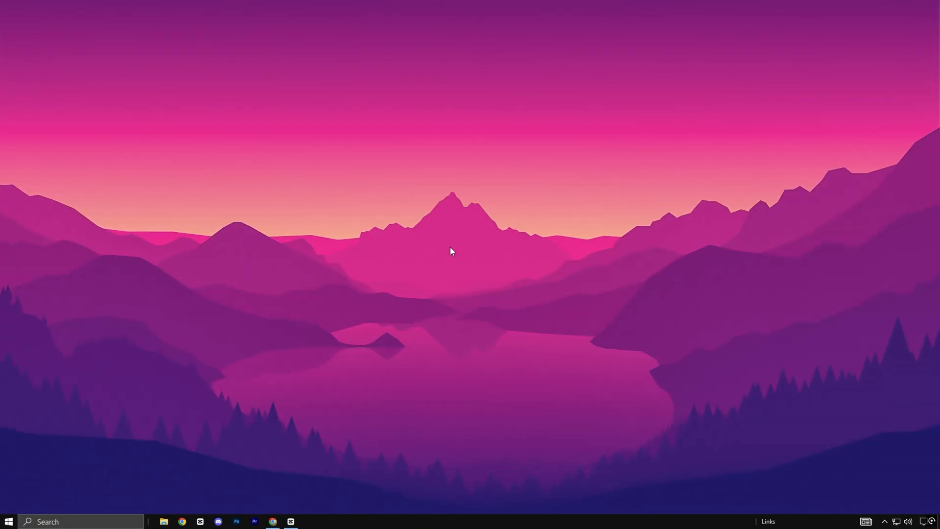
pyautogui.moveTo(459, 247)
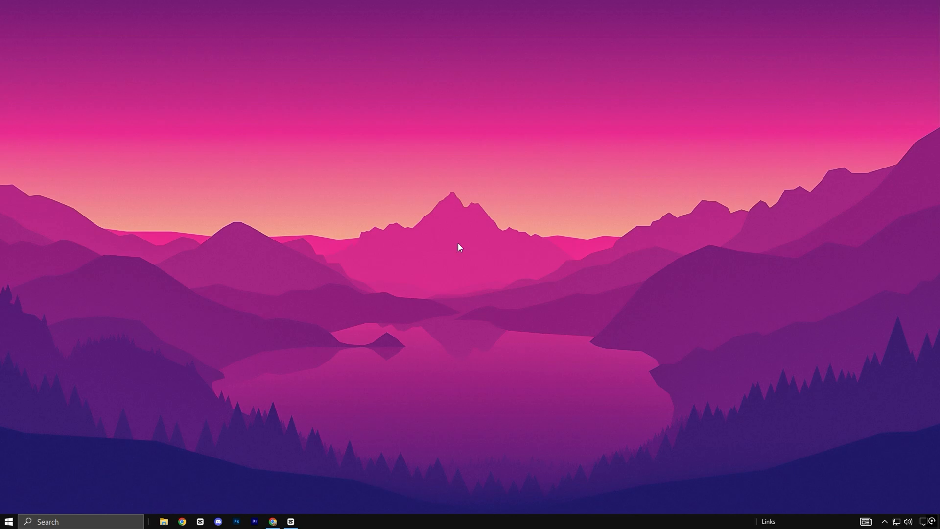
# Launch Defragment and Optimise Drives and analyse the New Volume (D:) hard disk.
pyautogui.write('device Manager')
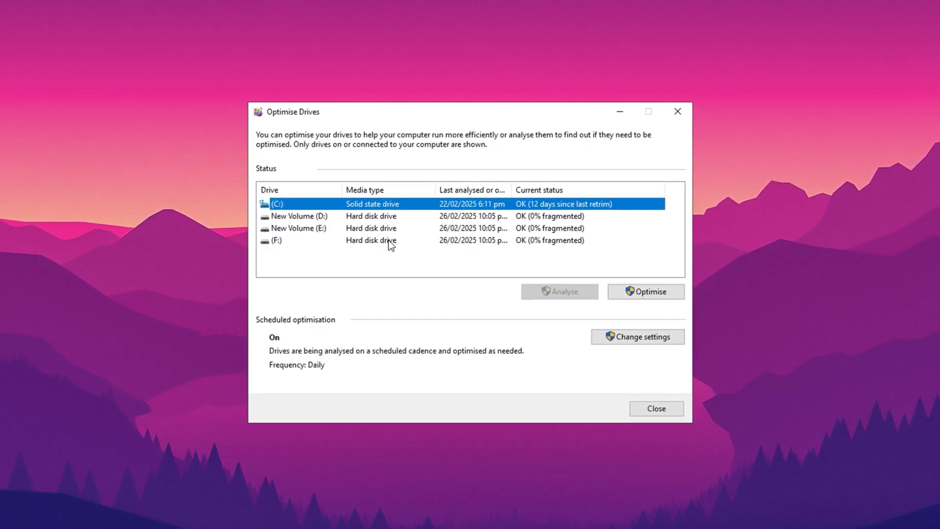
pyautogui.click(294, 216)
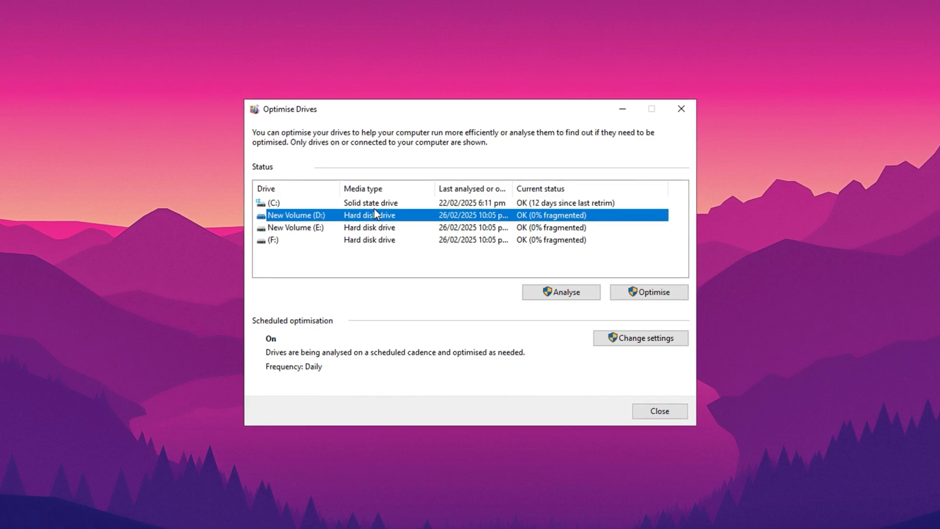
pyautogui.click(561, 291)
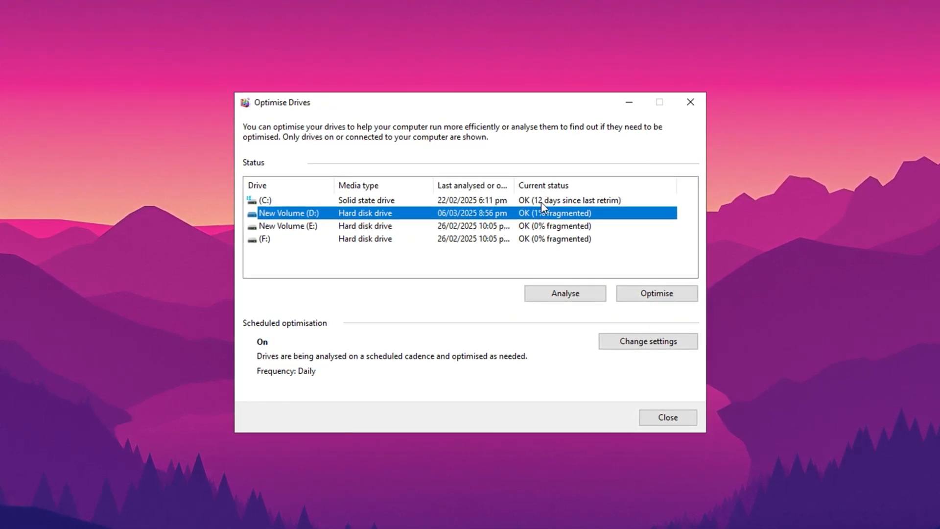
# Start defragmenting drive D, letting it reach 21%, then close the tool.
pyautogui.click(264, 199)
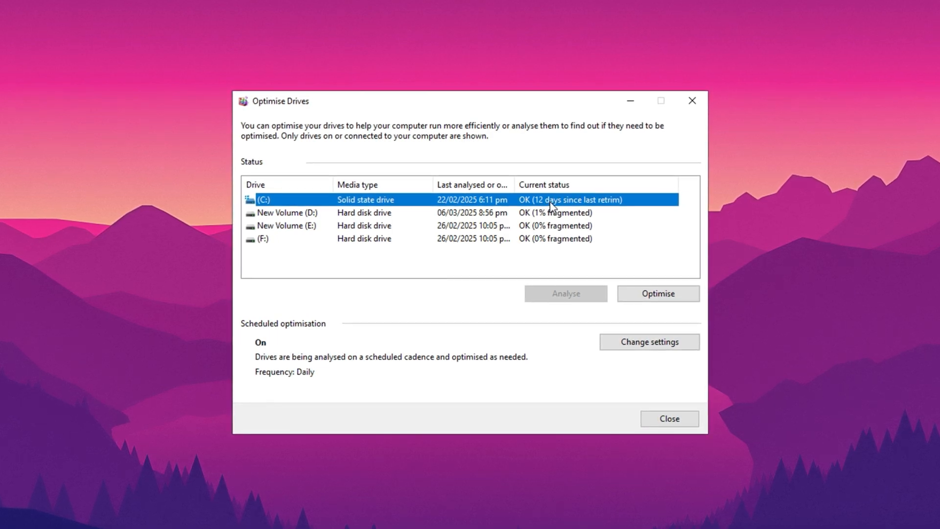
pyautogui.click(282, 211)
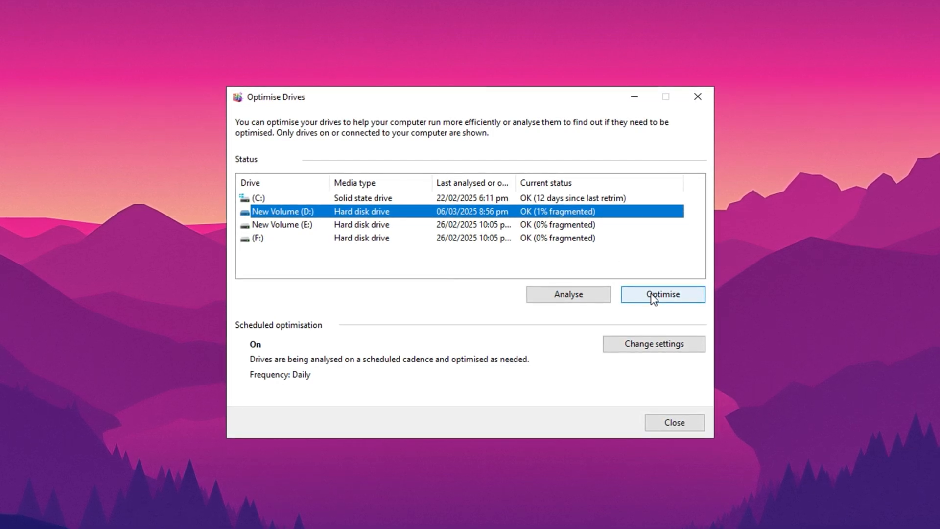
pyautogui.click(663, 293)
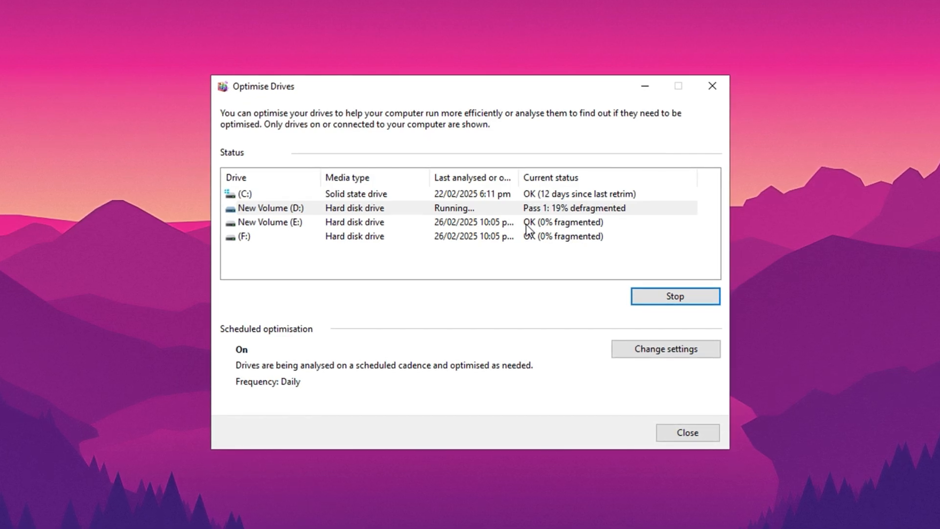
pyautogui.moveTo(713, 85)
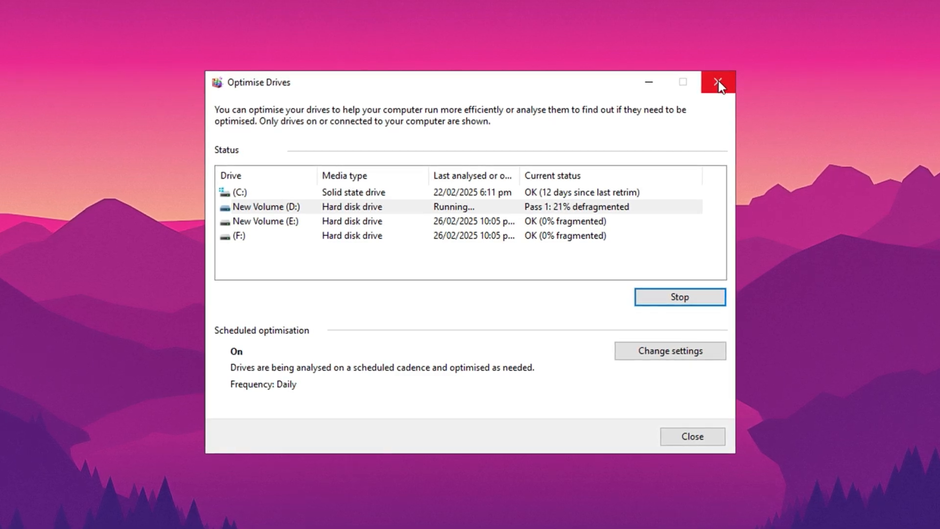
pyautogui.click(718, 82)
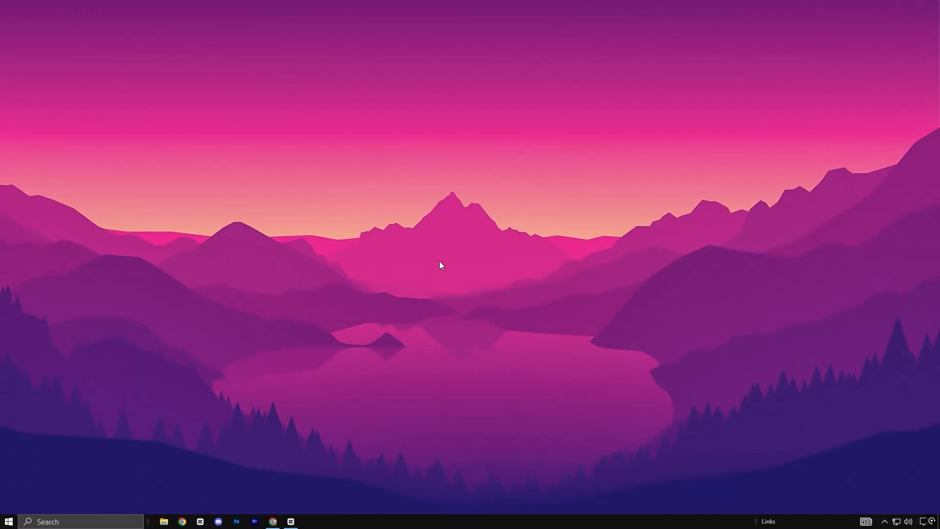
# In System Configuration's Boot advanced options enable all 8 processors and set the timeout to 10 seconds.
pyautogui.write('system Configuration')
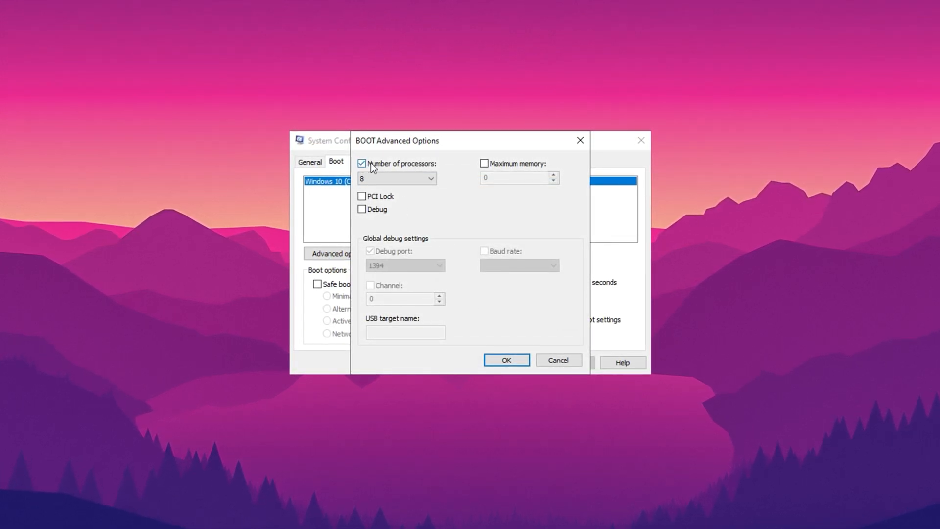
pyautogui.click(430, 178)
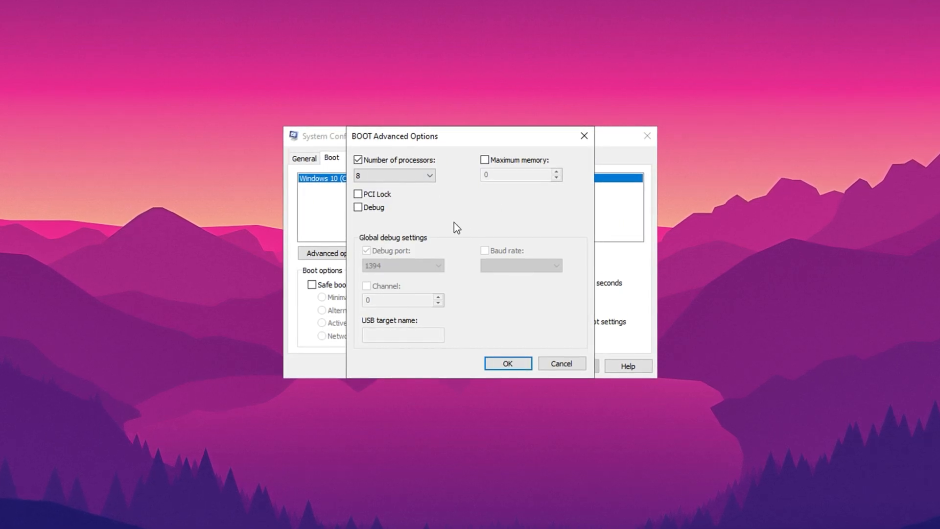
pyautogui.click(506, 364)
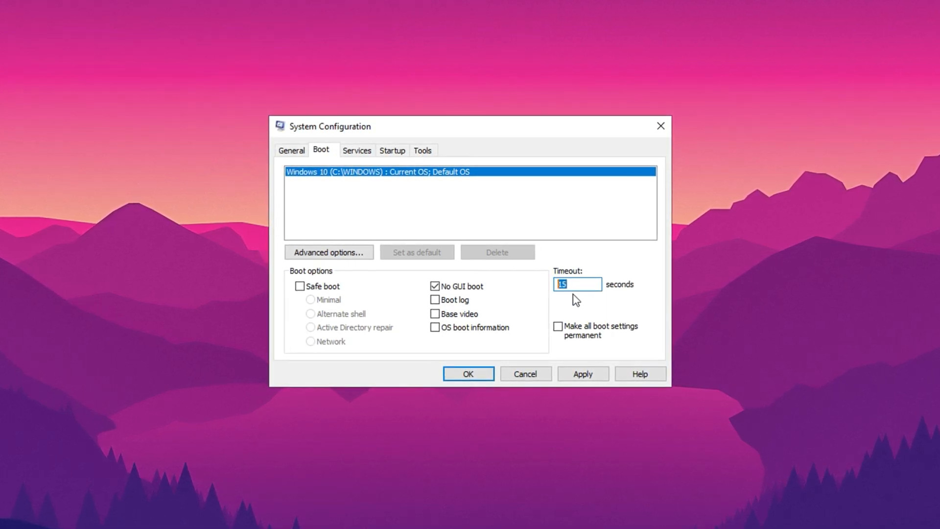
pyautogui.write('10')
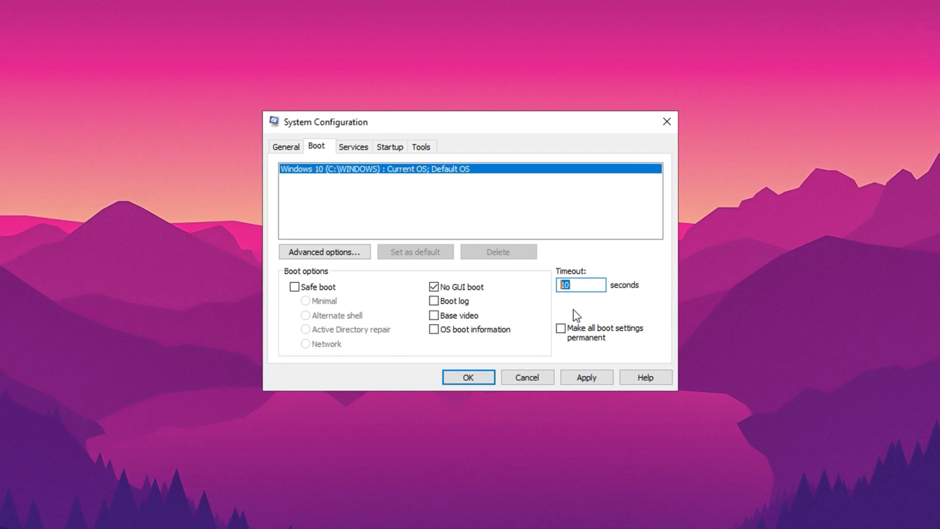
pyautogui.moveTo(567, 317)
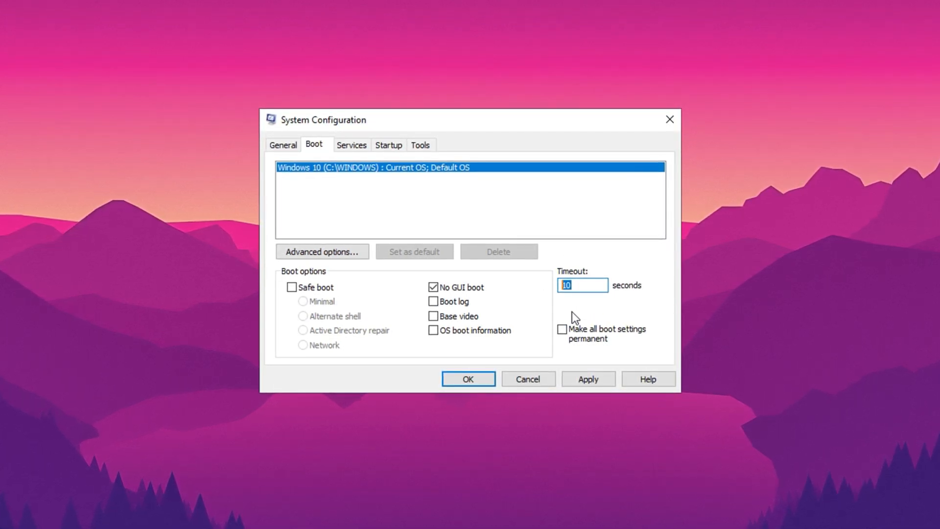
# Hide all Microsoft services on the Services list, apply the changes and exit without restarting.
pyautogui.click(351, 144)
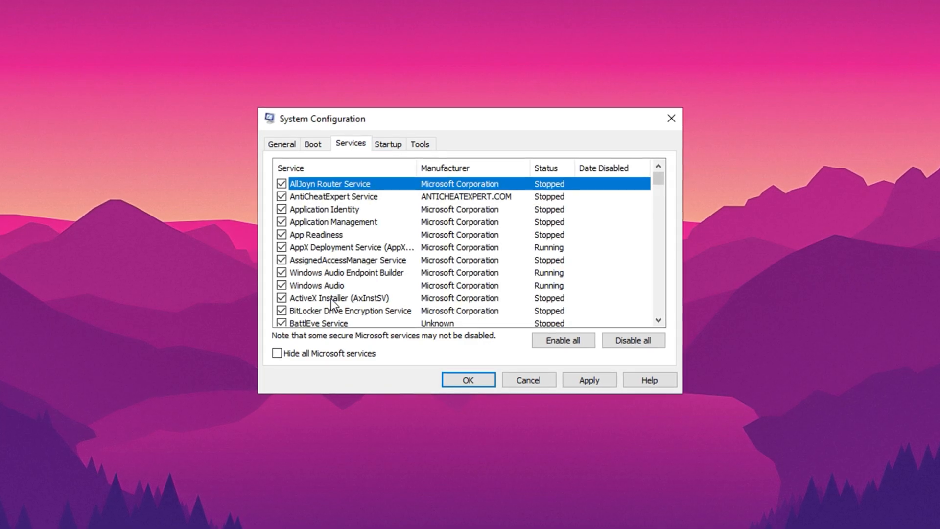
pyautogui.click(276, 354)
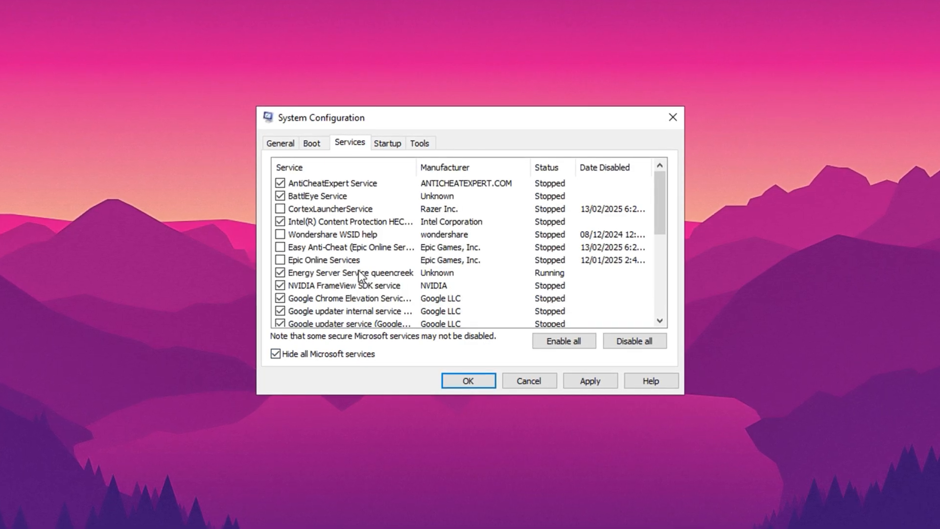
pyautogui.scroll(-3)
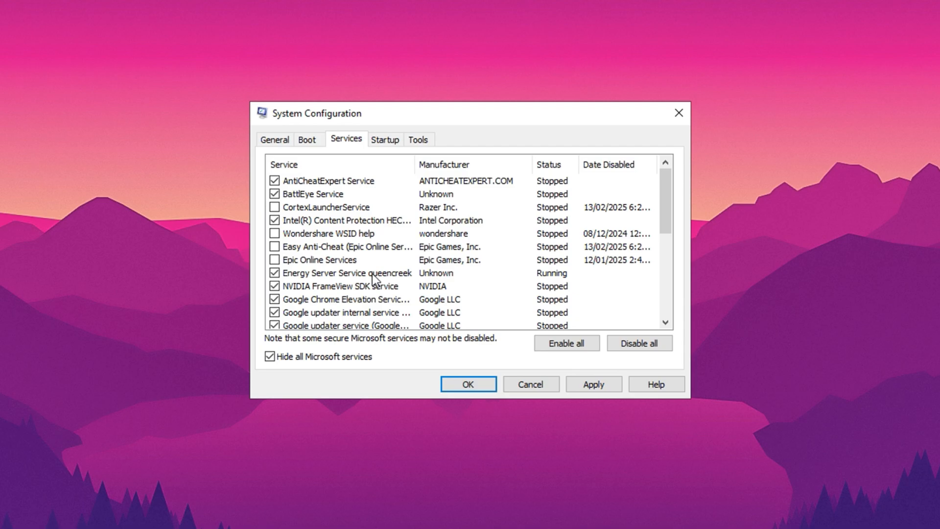
pyautogui.click(327, 180)
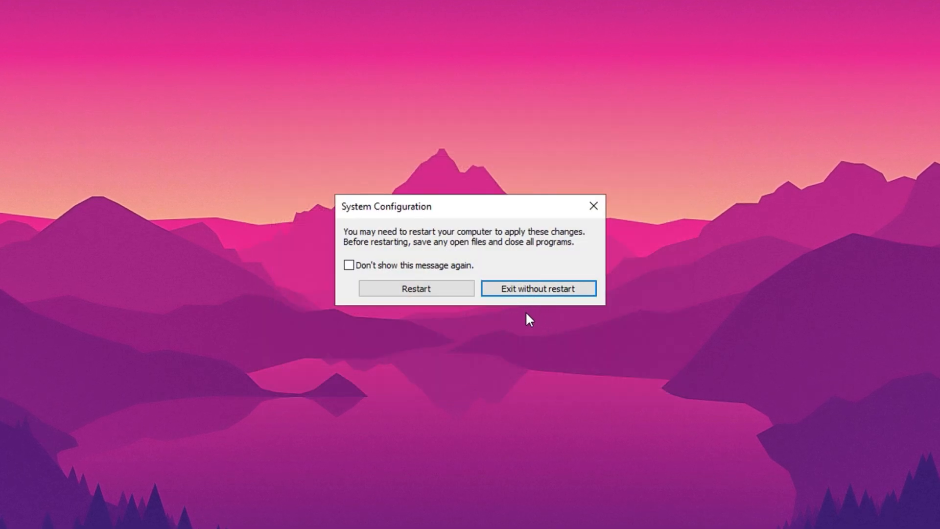
pyautogui.click(538, 287)
pyautogui.write('advanced sy')
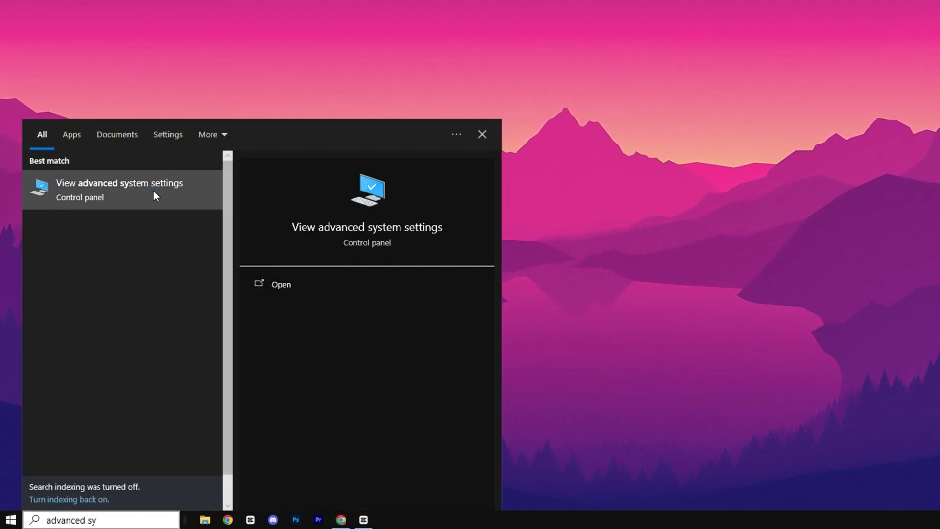
# Reach the Virtual Memory paging-file settings via System Properties, Performance Settings, Advanced.
pyautogui.click(120, 189)
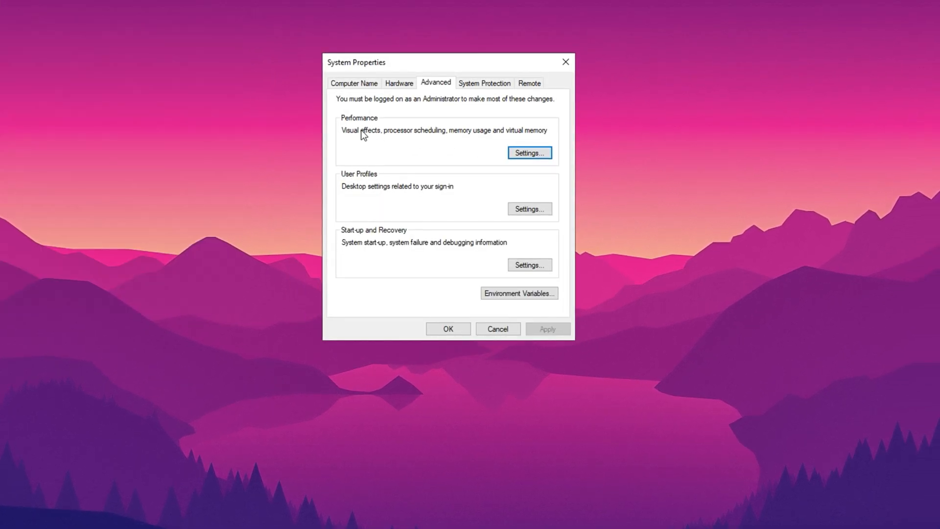
pyautogui.click(528, 153)
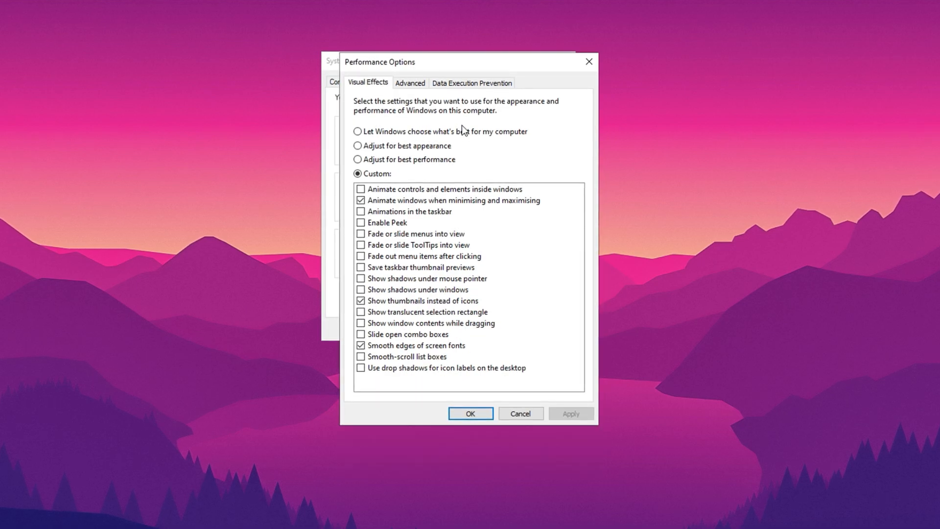
pyautogui.click(409, 83)
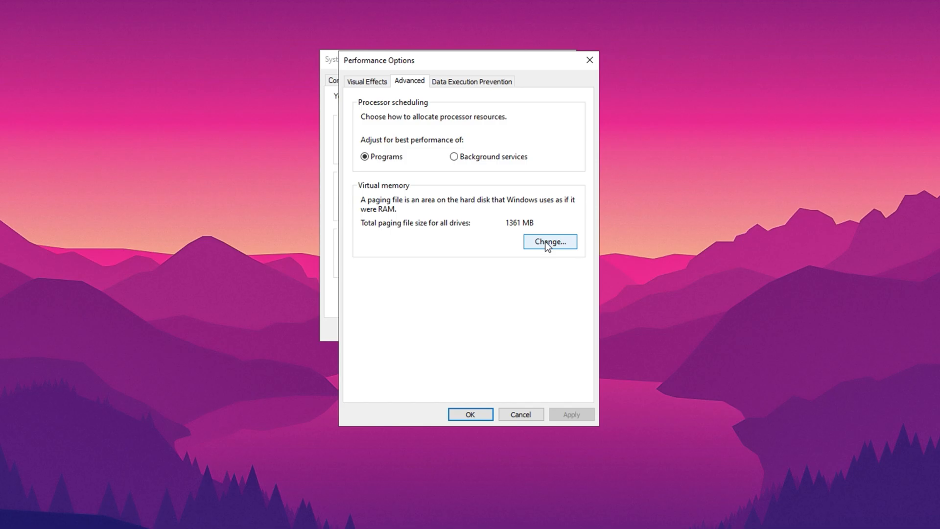
pyautogui.click(549, 242)
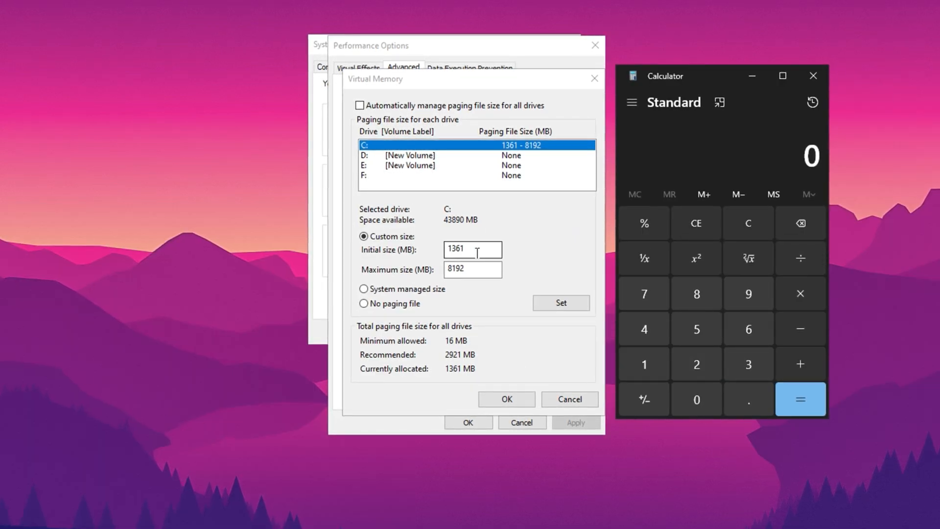
# Work out 16 × 1024 = 16,384 MB on Calculator and apply the custom paging size to C:.
pyautogui.click(472, 268)
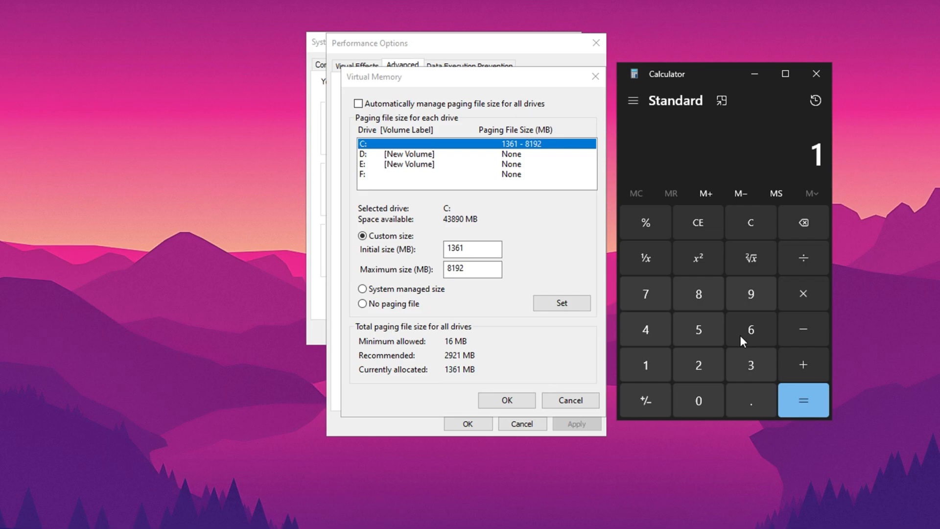
pyautogui.click(750, 329)
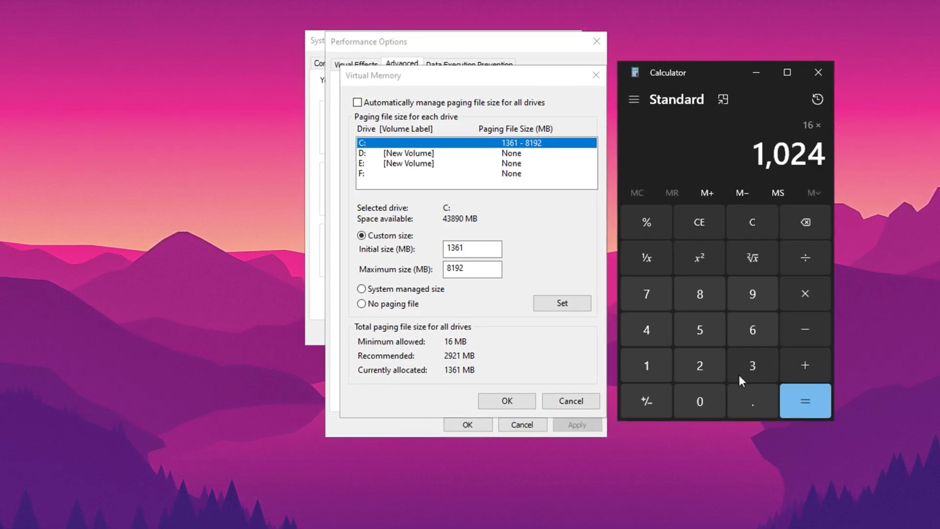
pyautogui.click(805, 400)
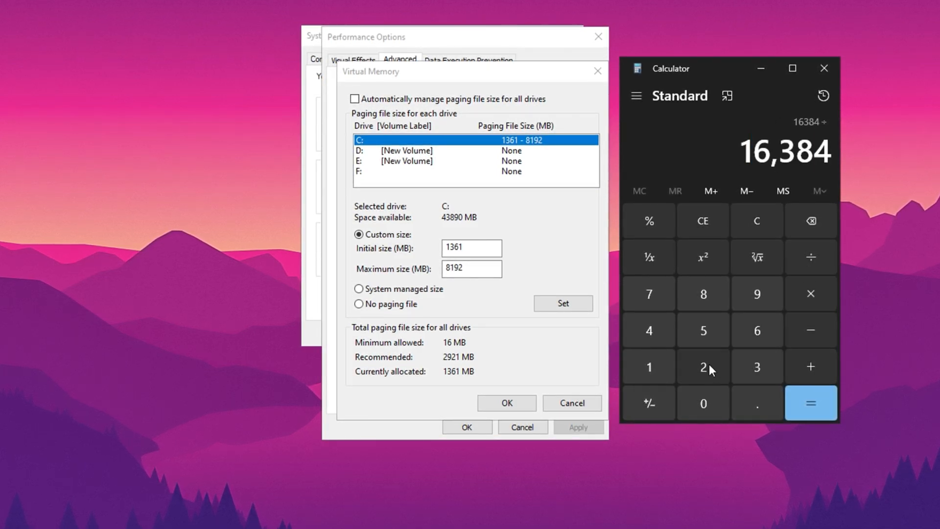
pyautogui.click(811, 402)
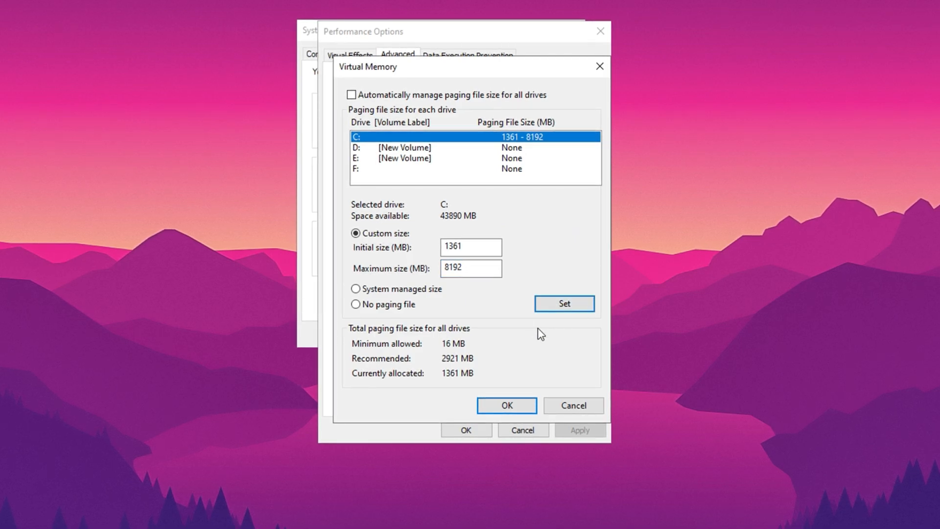
pyautogui.click(507, 406)
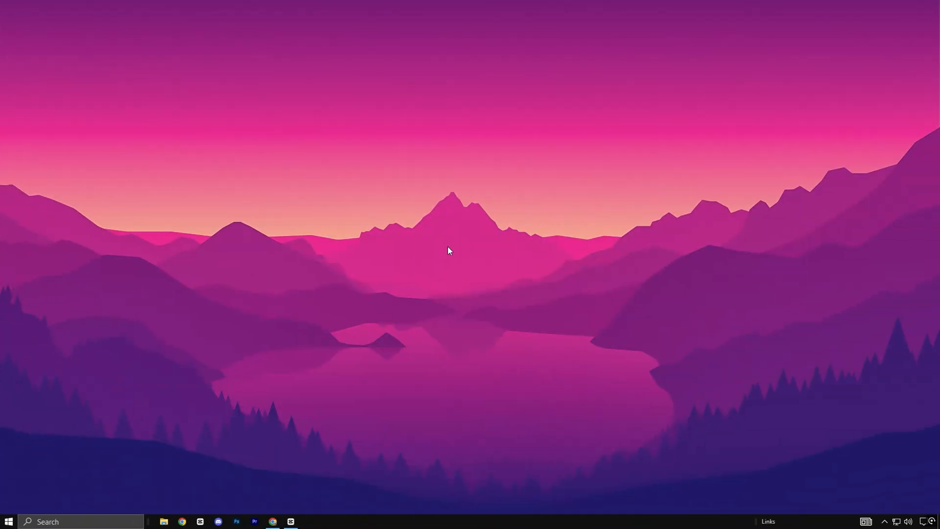
# Find and open Privacy settings from the search box.
pyautogui.write('proxy settings')
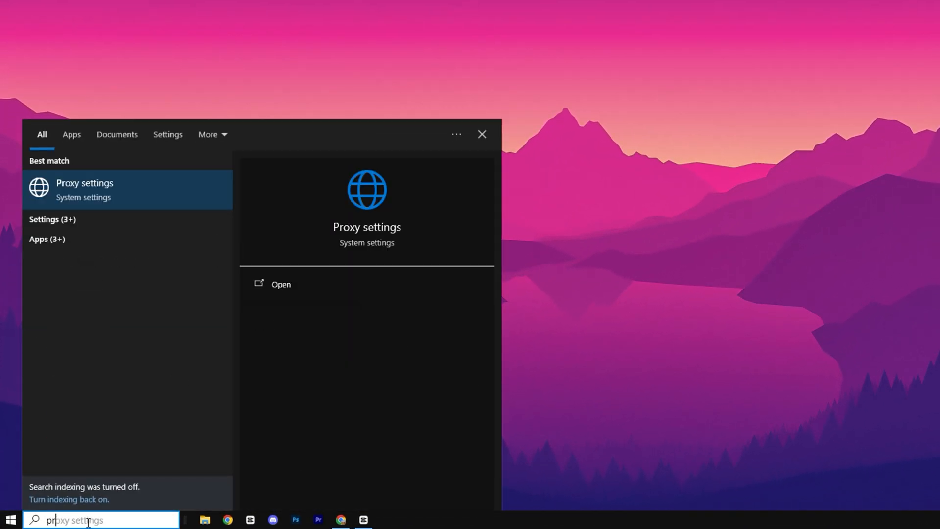
pyautogui.write('privacy settings')
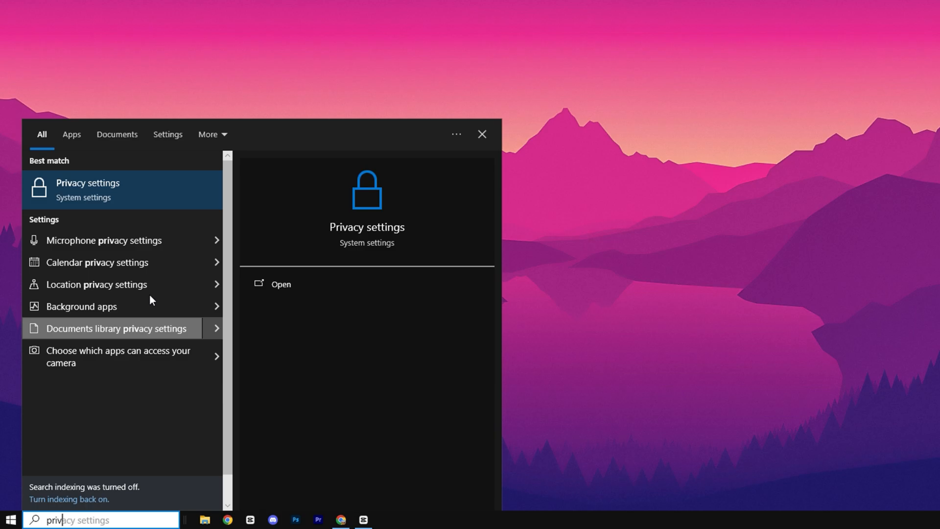
pyautogui.click(87, 183)
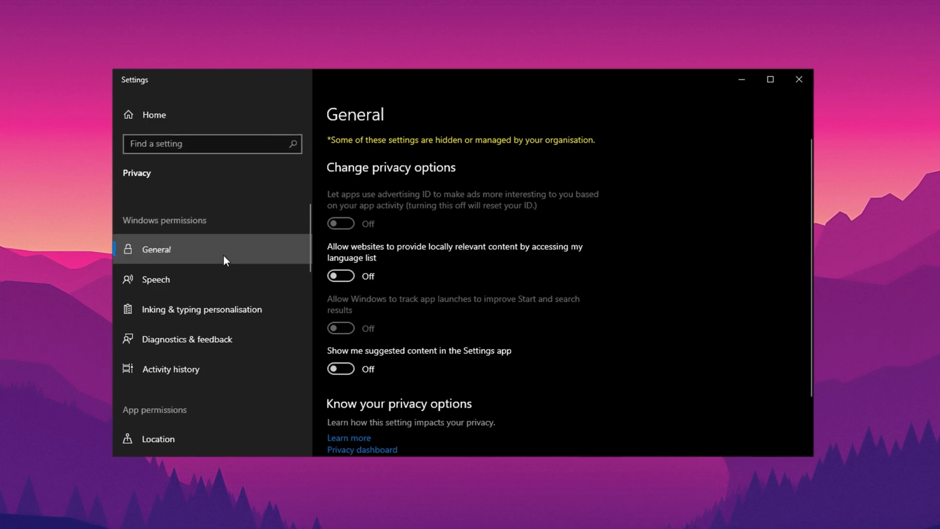
pyautogui.moveTo(441, 223)
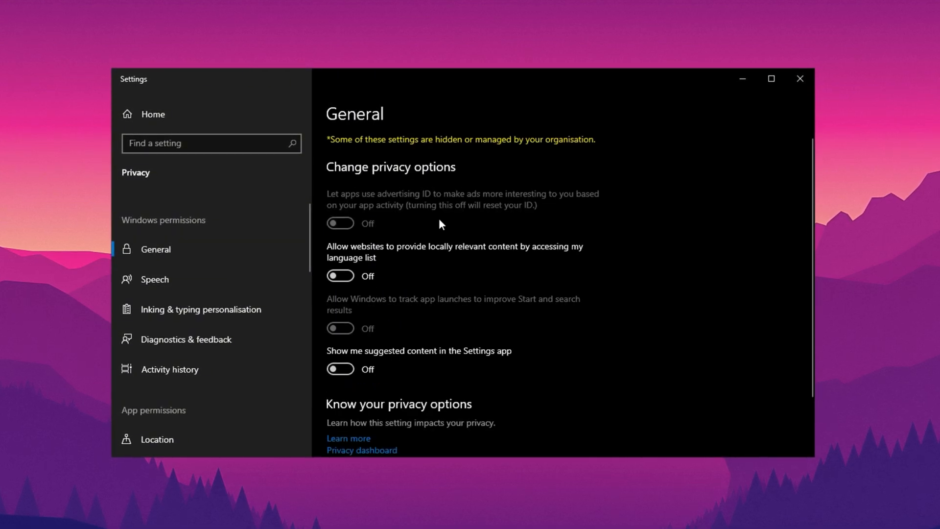
pyautogui.moveTo(367, 346)
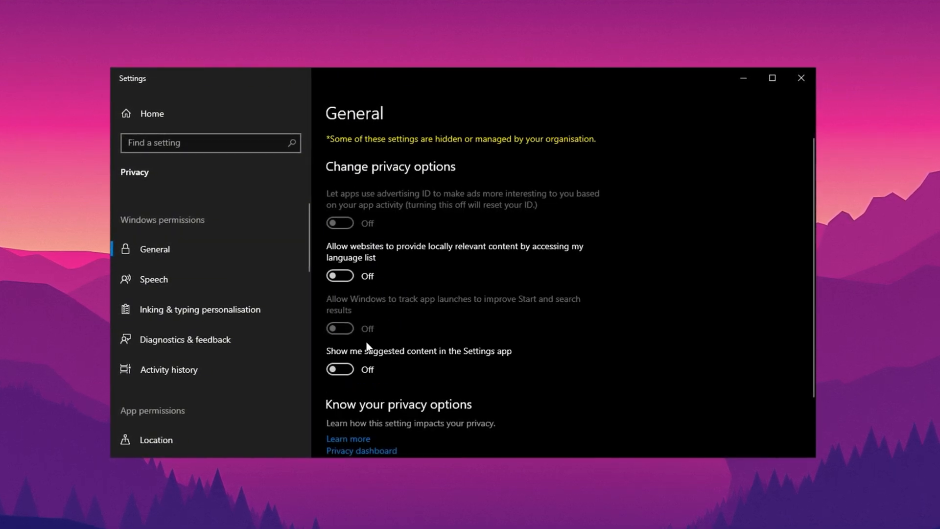
pyautogui.moveTo(386, 330)
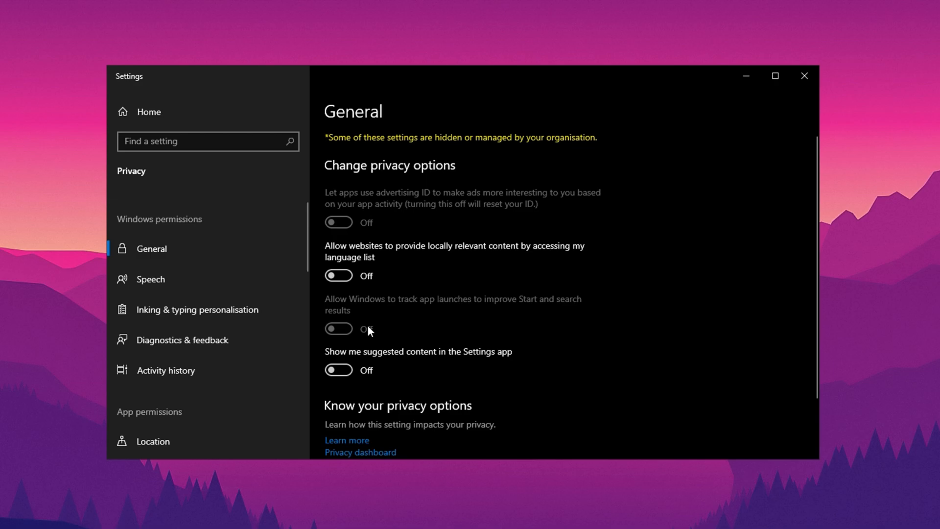
# Review the Speech, Inking & typing and Diagnostics & feedback pages, leaving options off.
pyautogui.click(149, 278)
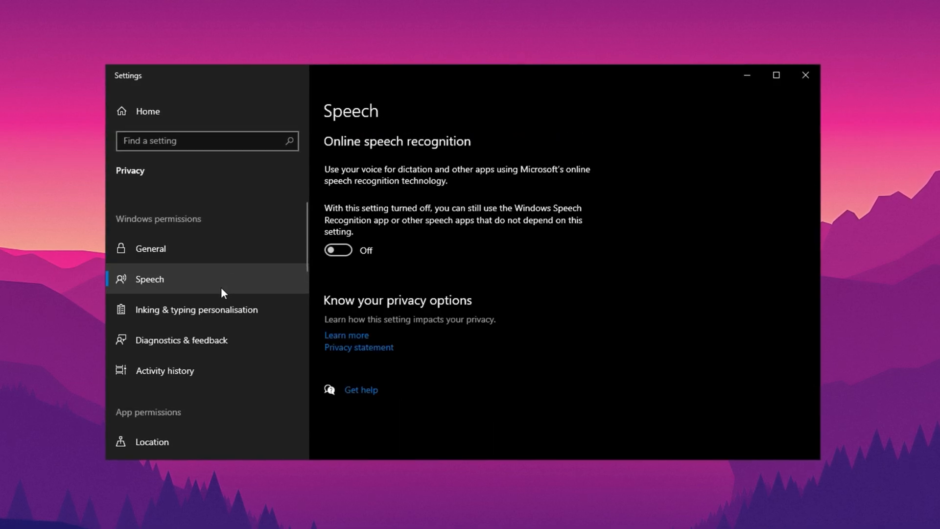
pyautogui.click(195, 309)
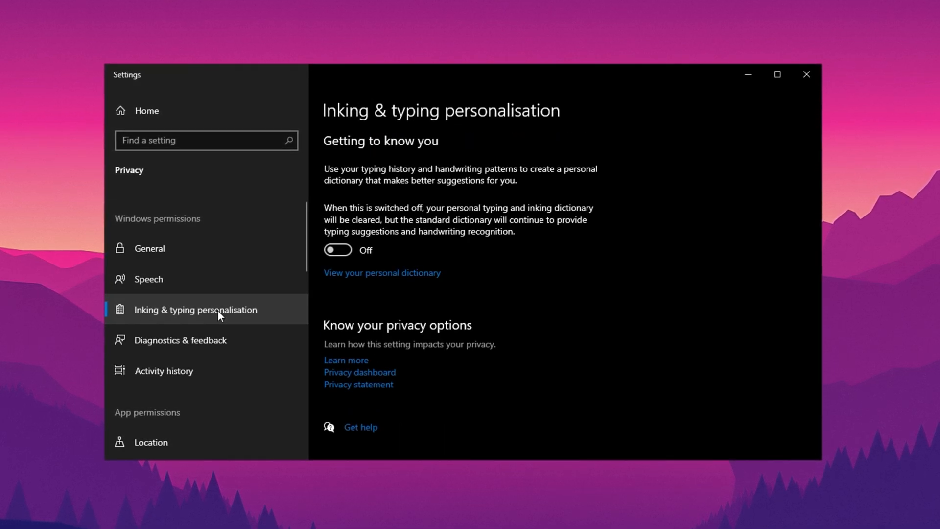
pyautogui.click(180, 340)
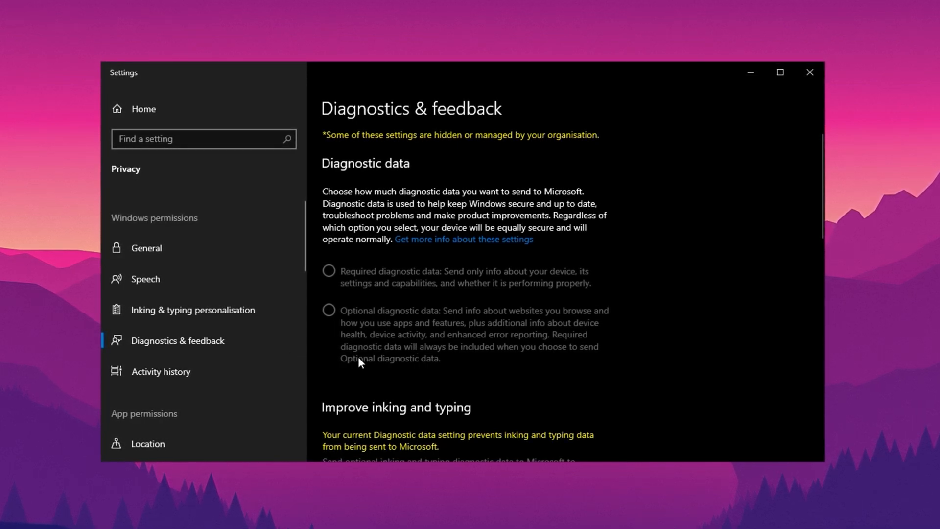
pyautogui.click(192, 309)
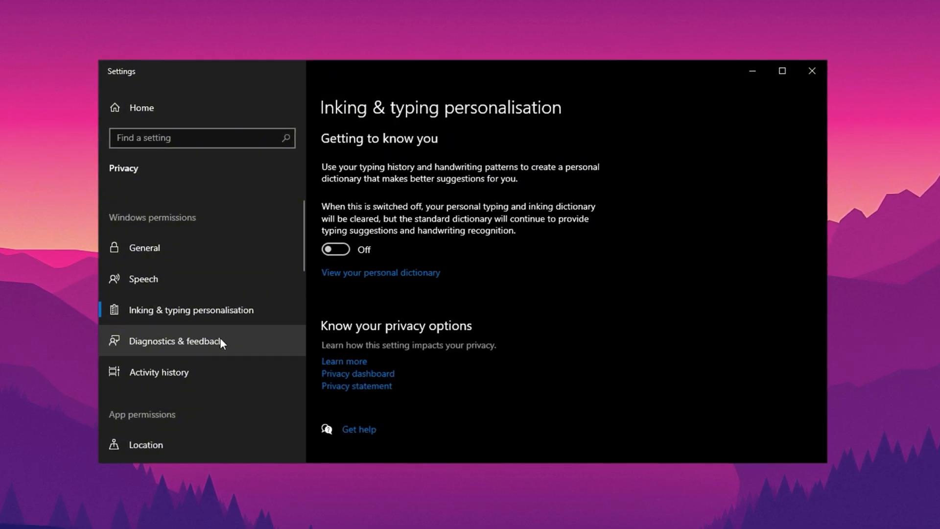
# Review the Location, Microphone, Contacts and Calendar app-permission pages.
pyautogui.scroll(-3)
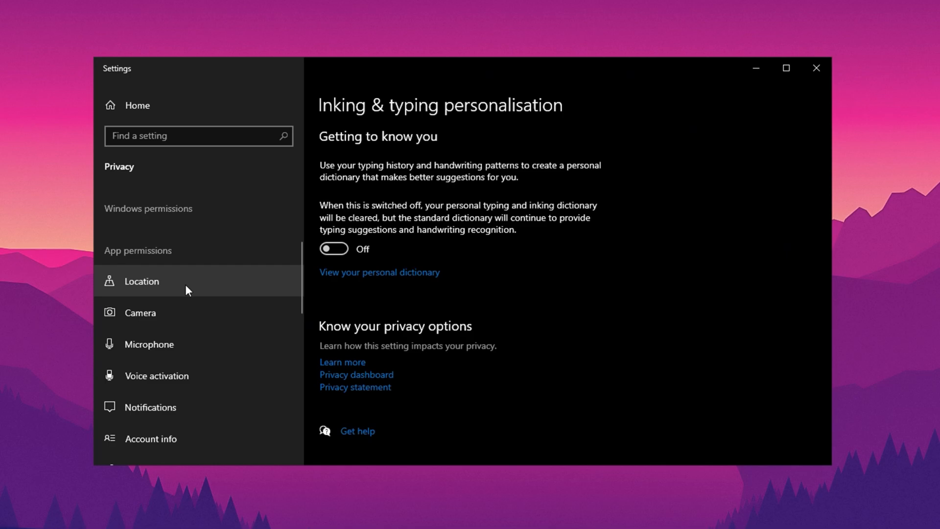
pyautogui.click(141, 281)
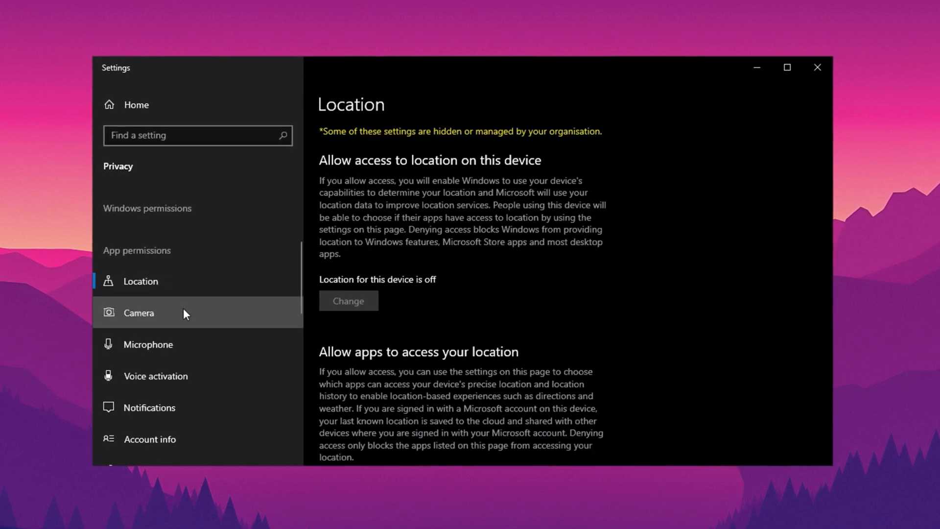
pyautogui.click(155, 344)
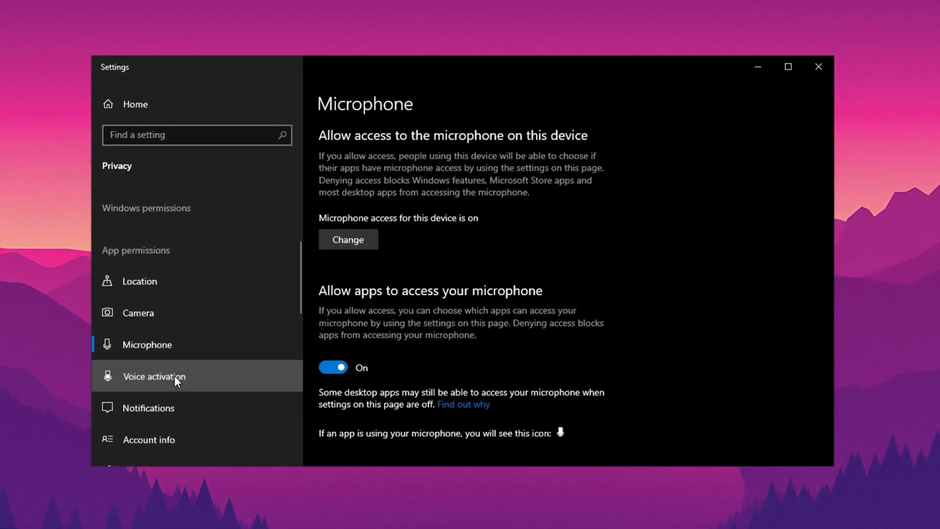
pyautogui.click(138, 388)
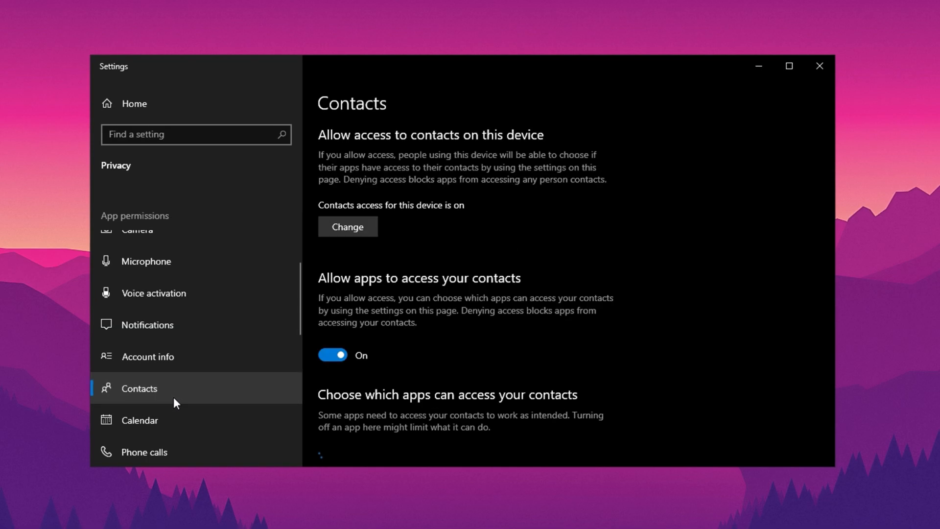
pyautogui.click(139, 420)
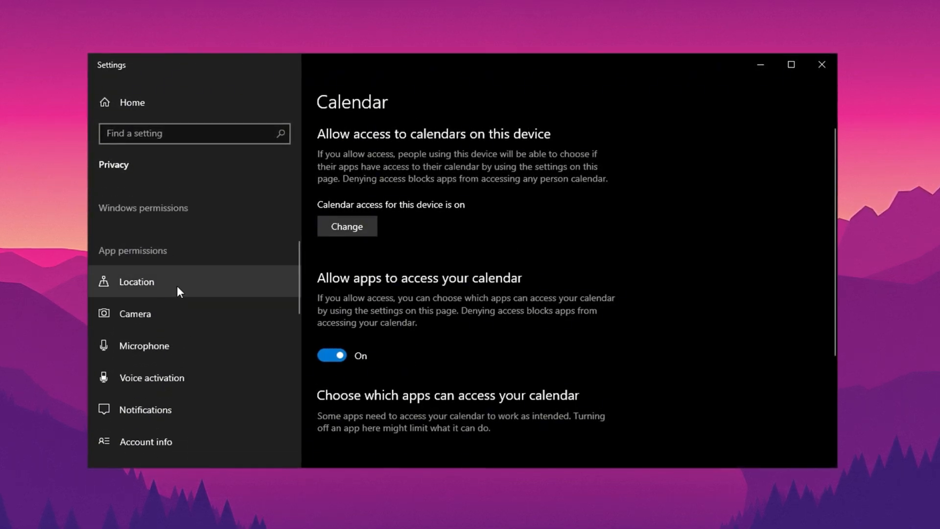
pyautogui.click(136, 281)
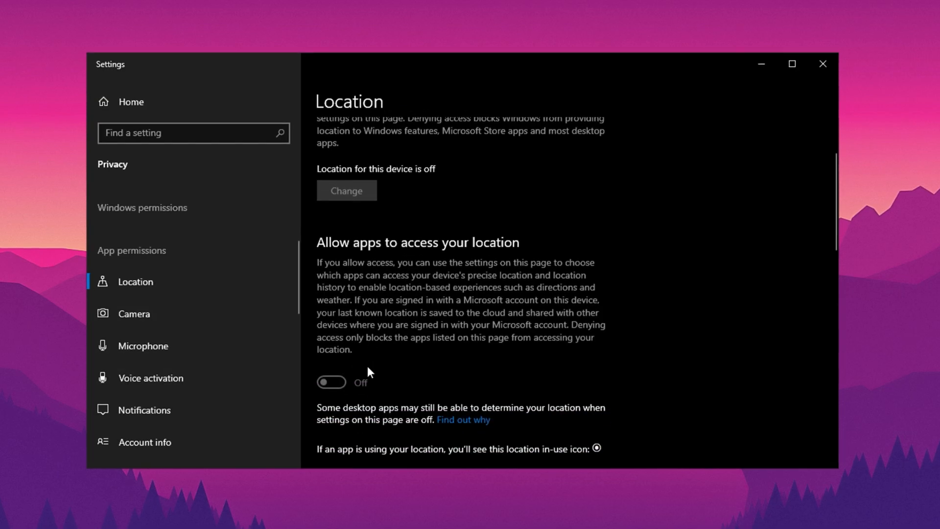
# Scroll further and review the Tasks and Email app-permission pages.
pyautogui.scroll(-3)
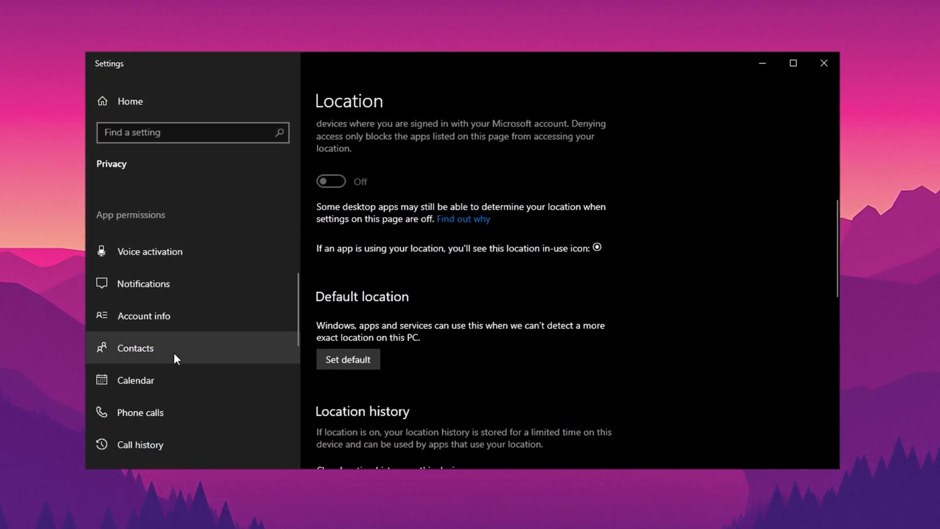
pyautogui.scroll(-3)
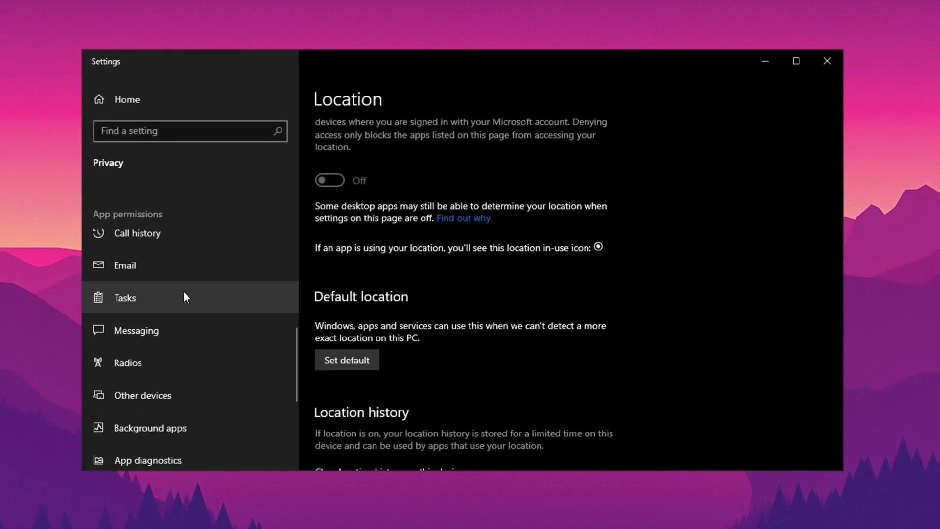
pyautogui.moveTo(190, 321)
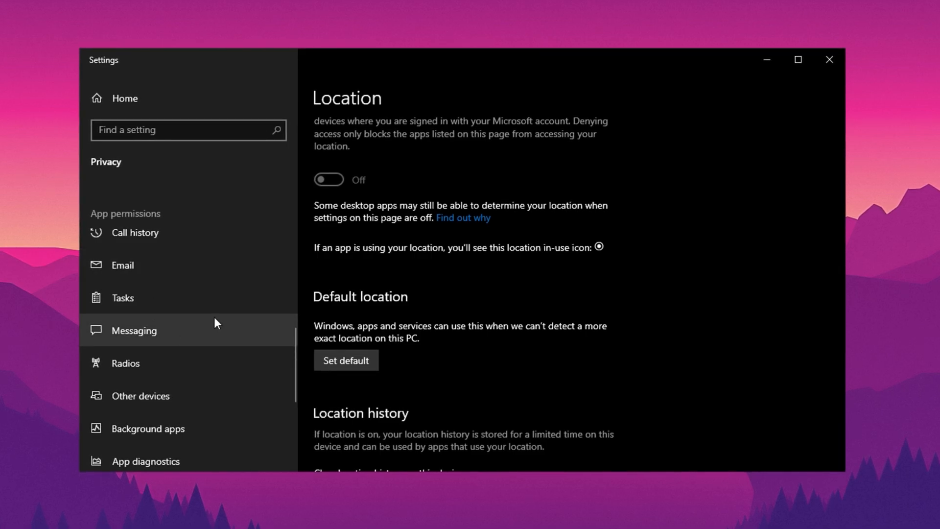
pyautogui.click(122, 298)
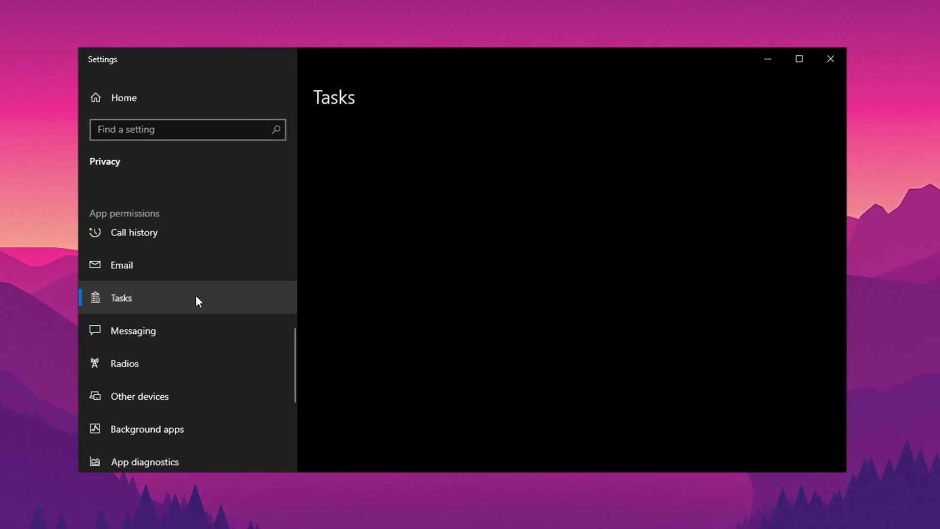
pyautogui.click(121, 264)
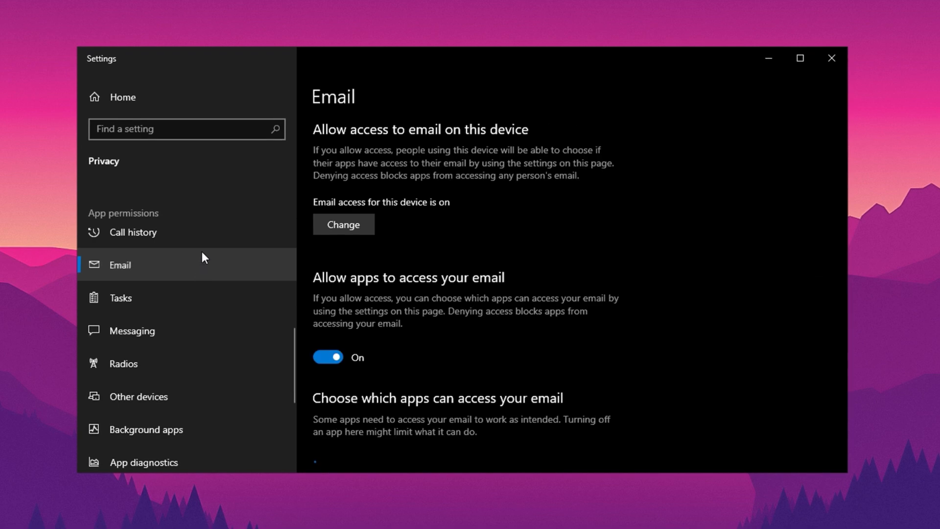